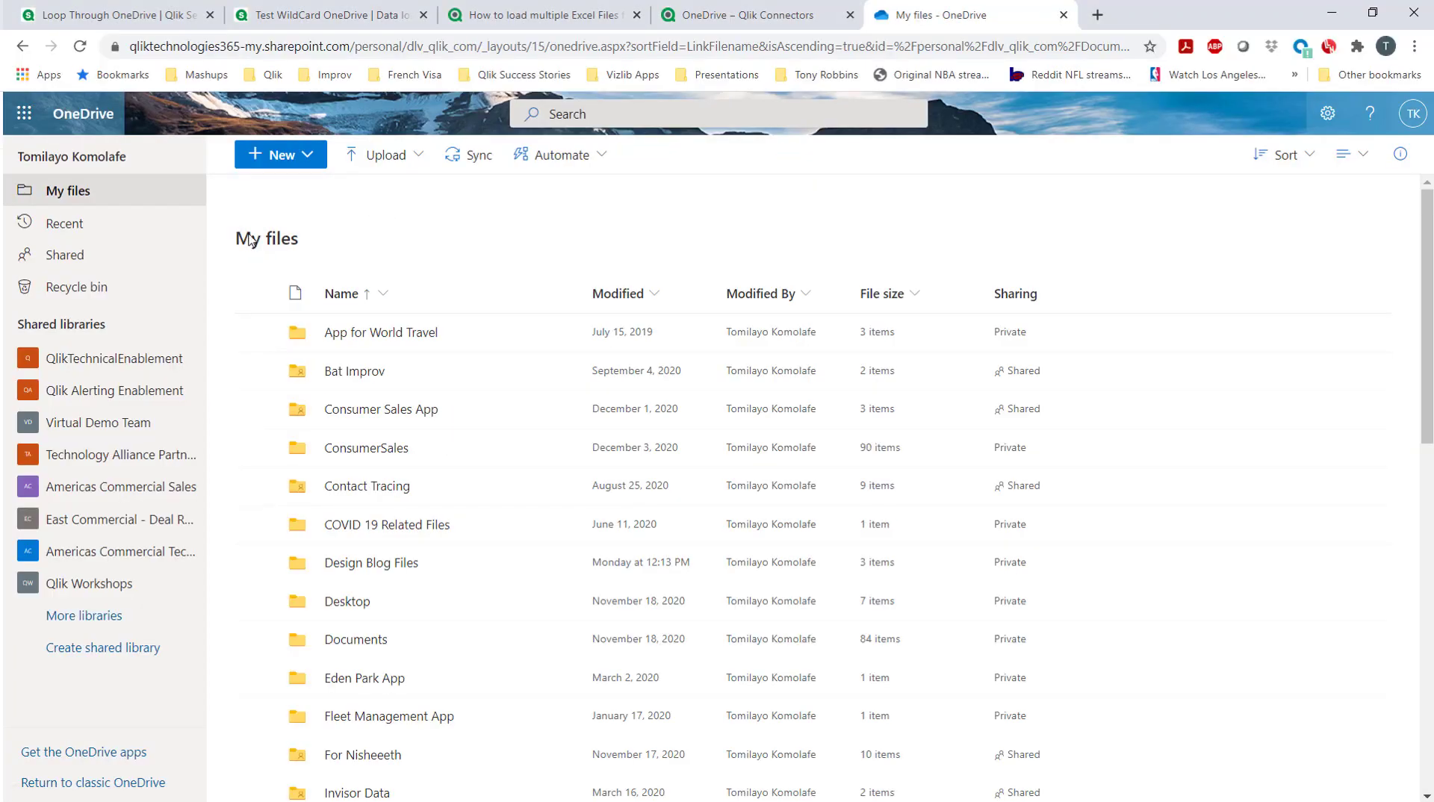
{"action": "mouse_move", "coordinate": [535, 227]}
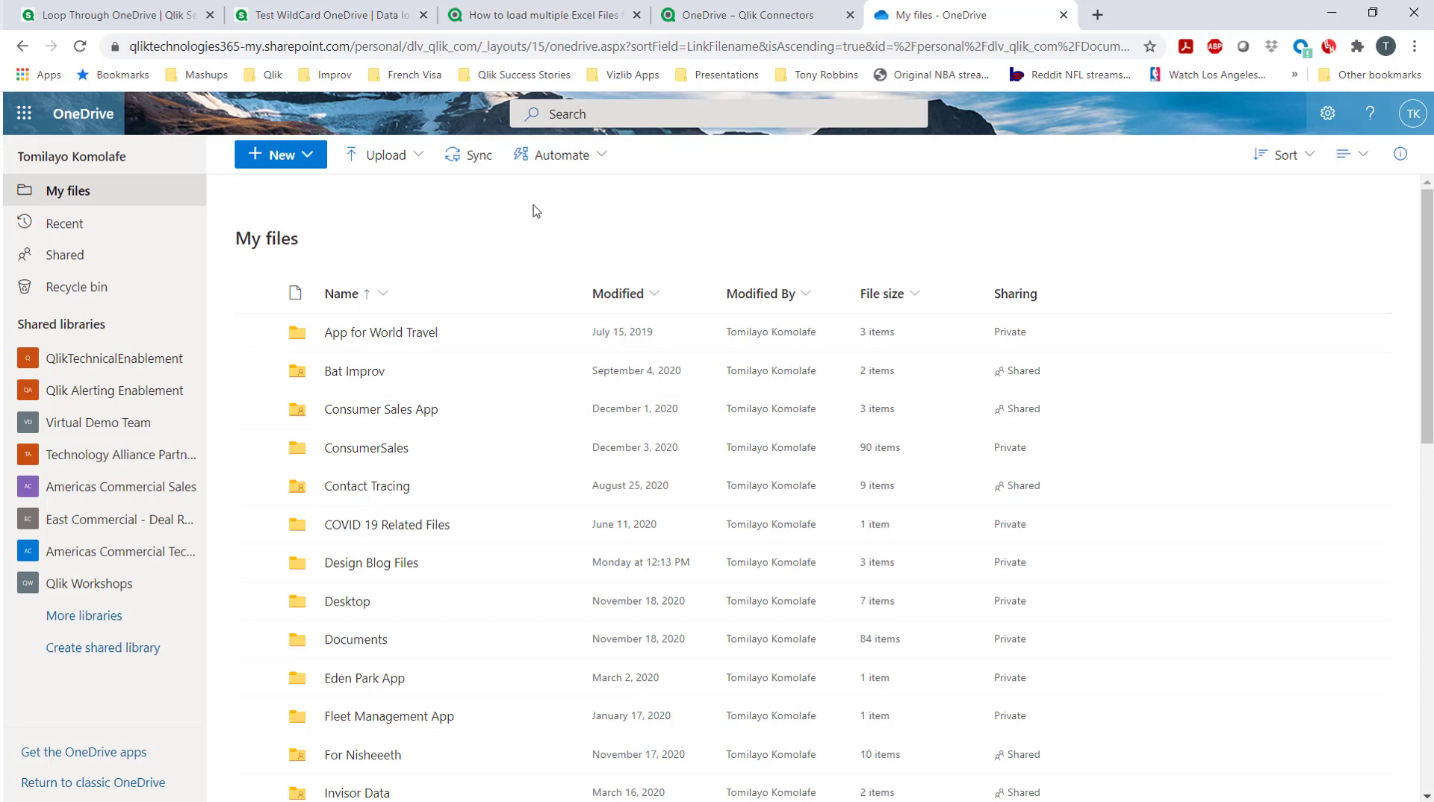
{"action": "mouse_move", "coordinate": [461, 466]}
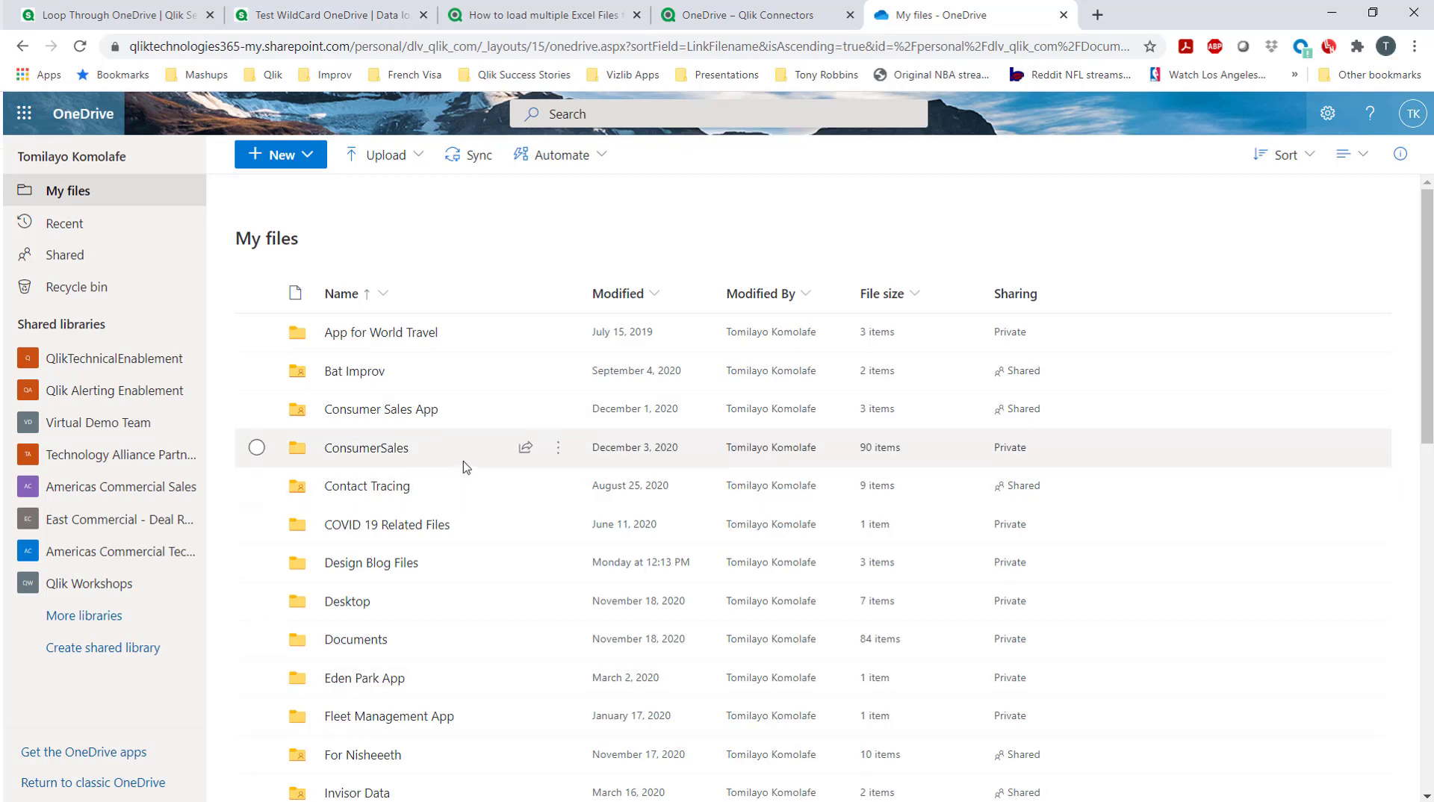
{"action": "mouse_move", "coordinate": [277, 238]}
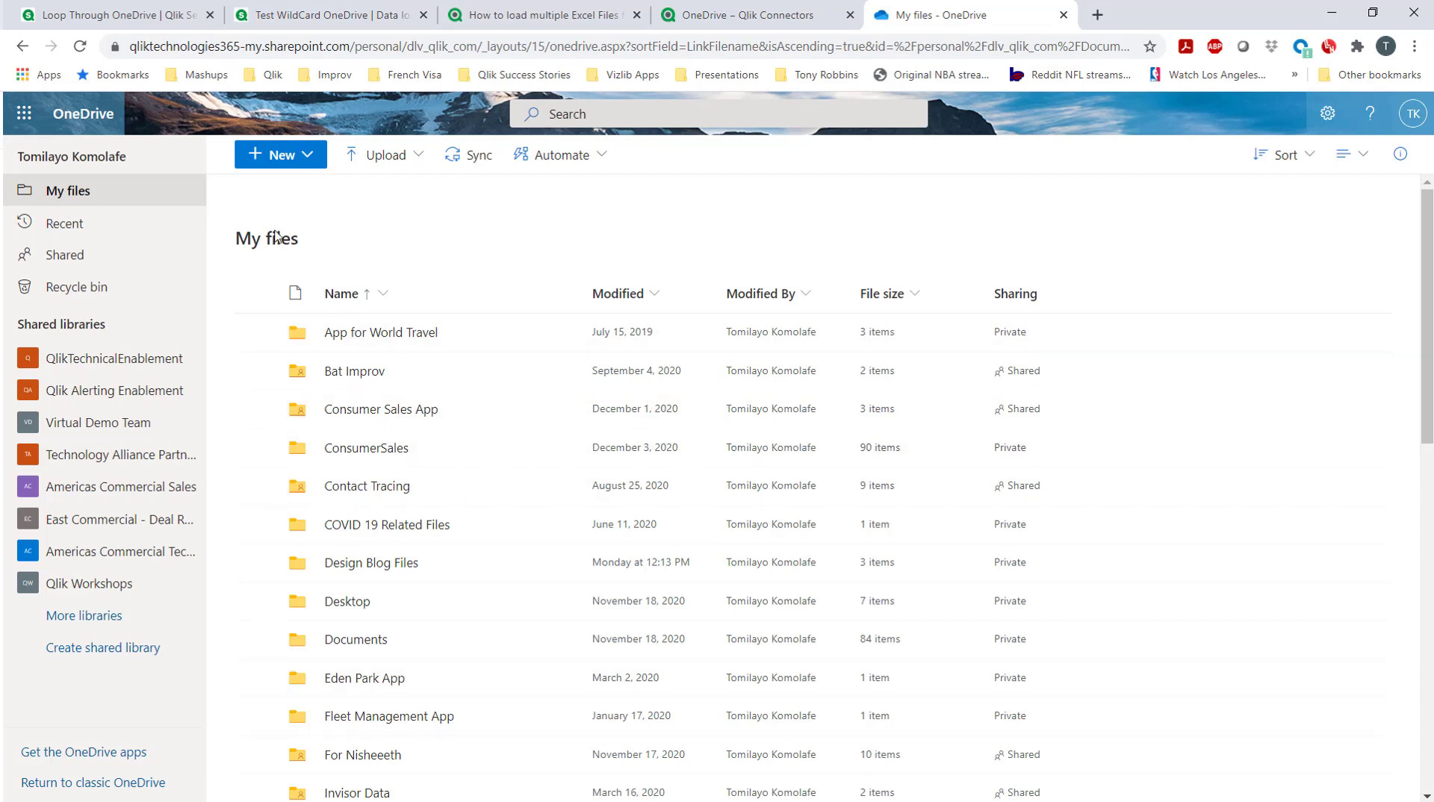
{"action": "mouse_move", "coordinate": [266, 81]}
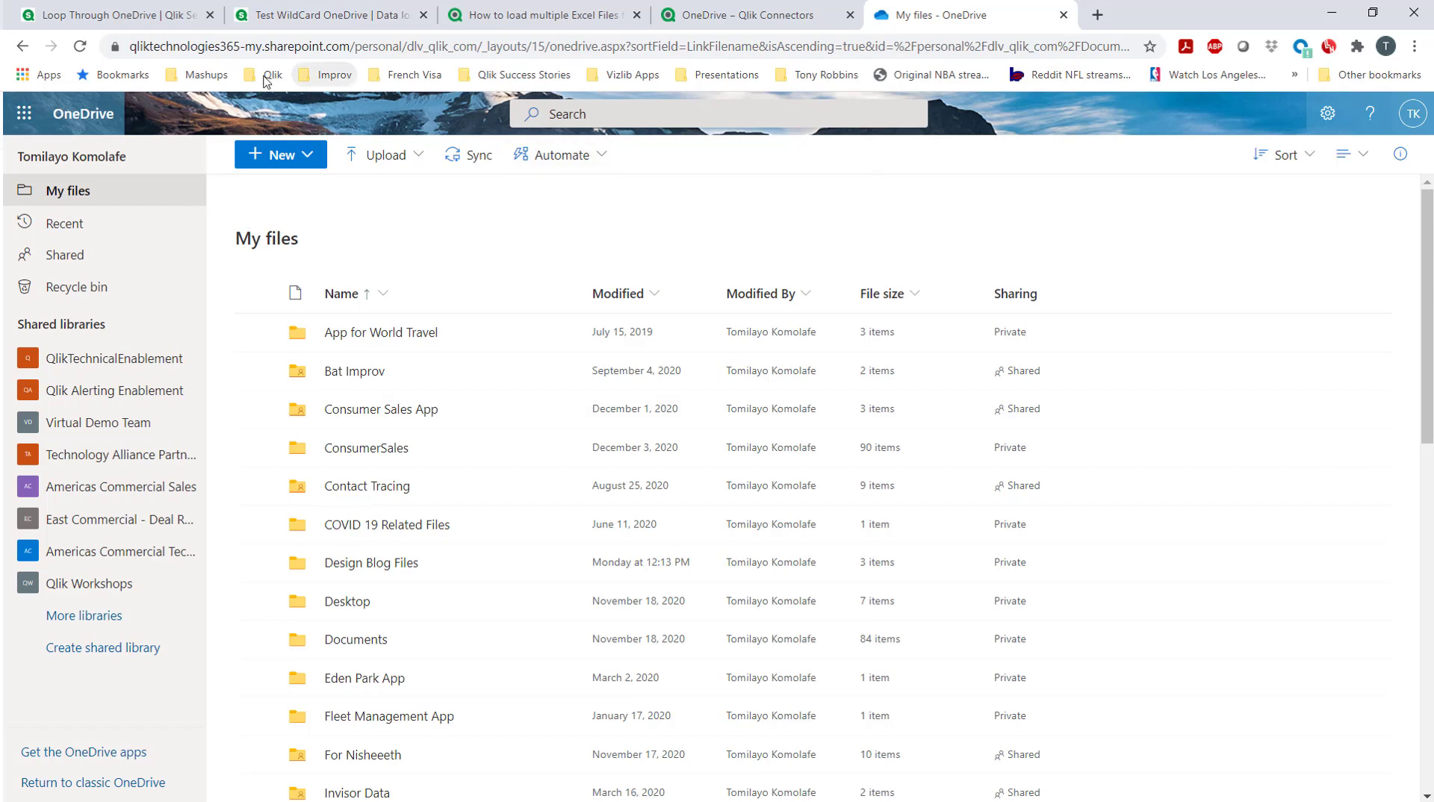
Browse into the Iterate Files folder inside Workshop Data, showing its six Excel workbooks.
{"action": "scroll", "scroll_direction": "down", "scroll_amount": 3}
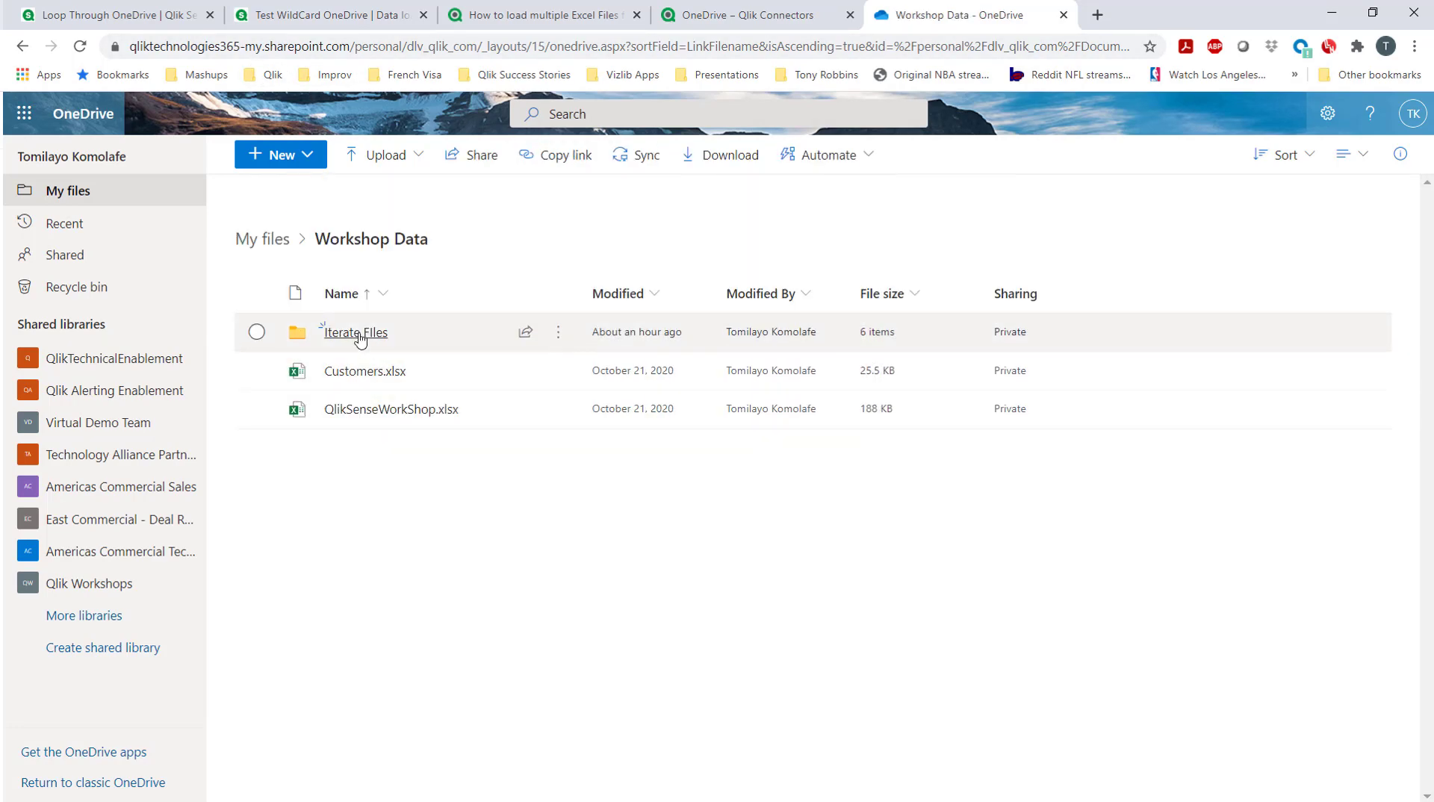
{"action": "left_click", "coordinate": [354, 332]}
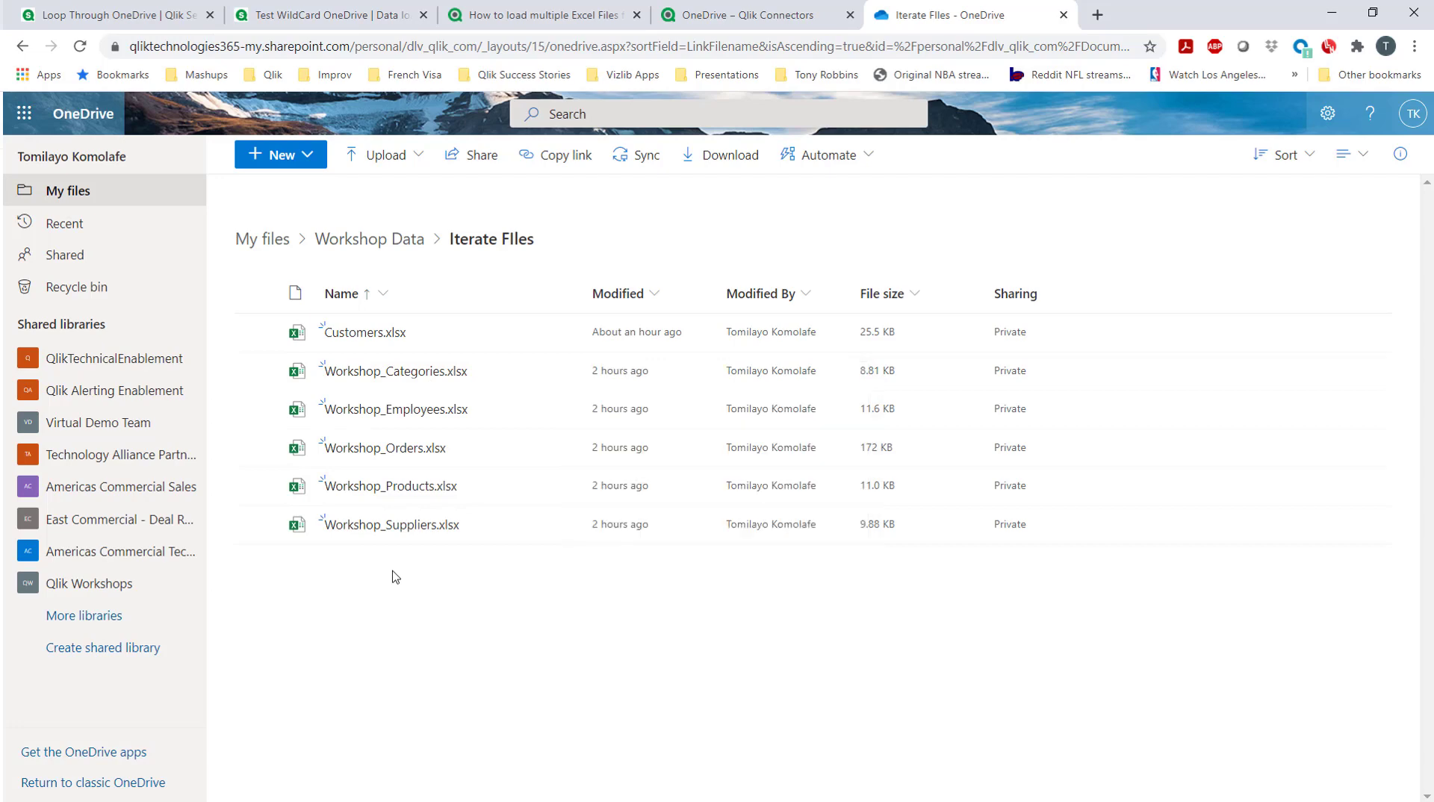
{"action": "mouse_move", "coordinate": [400, 170]}
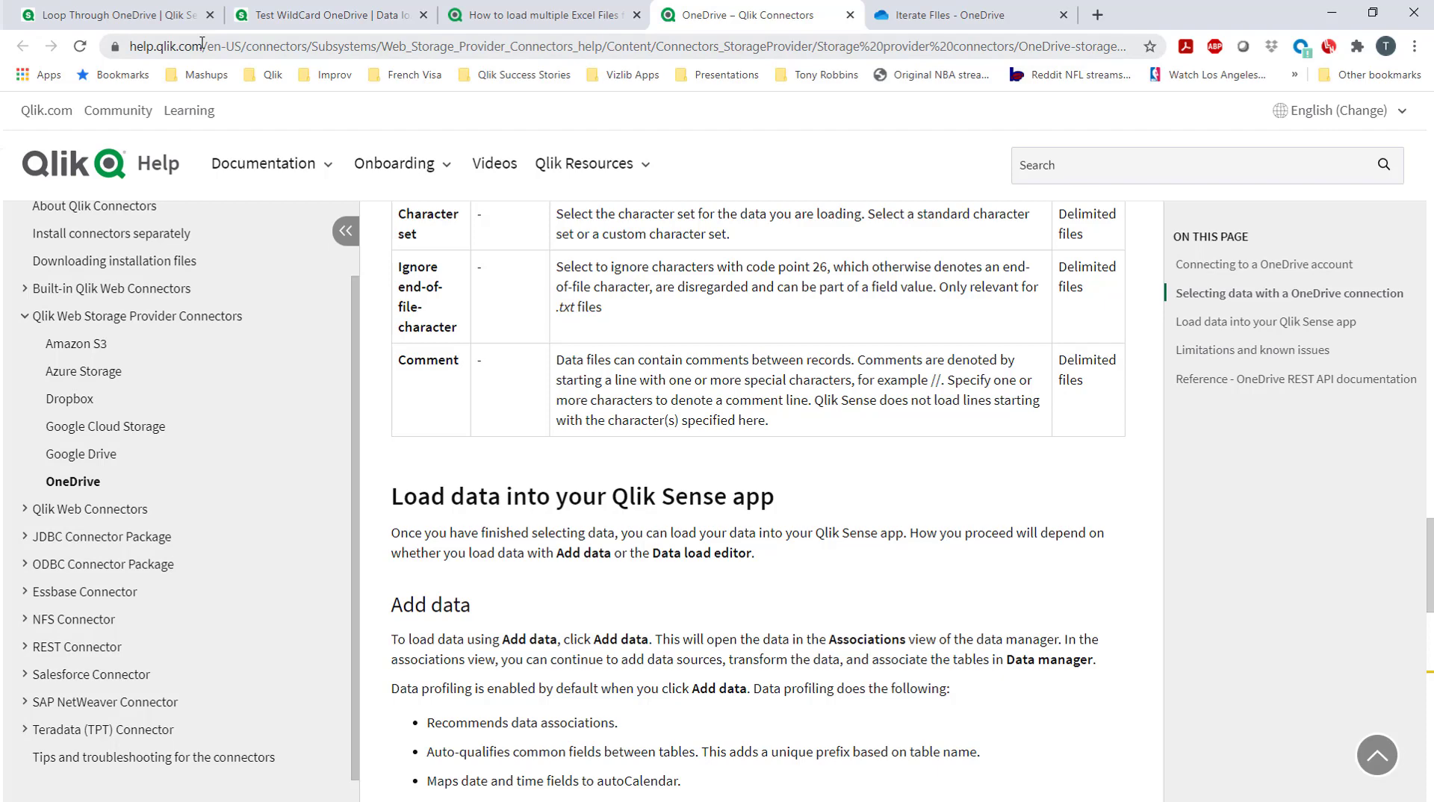
{"action": "mouse_move", "coordinate": [593, 518]}
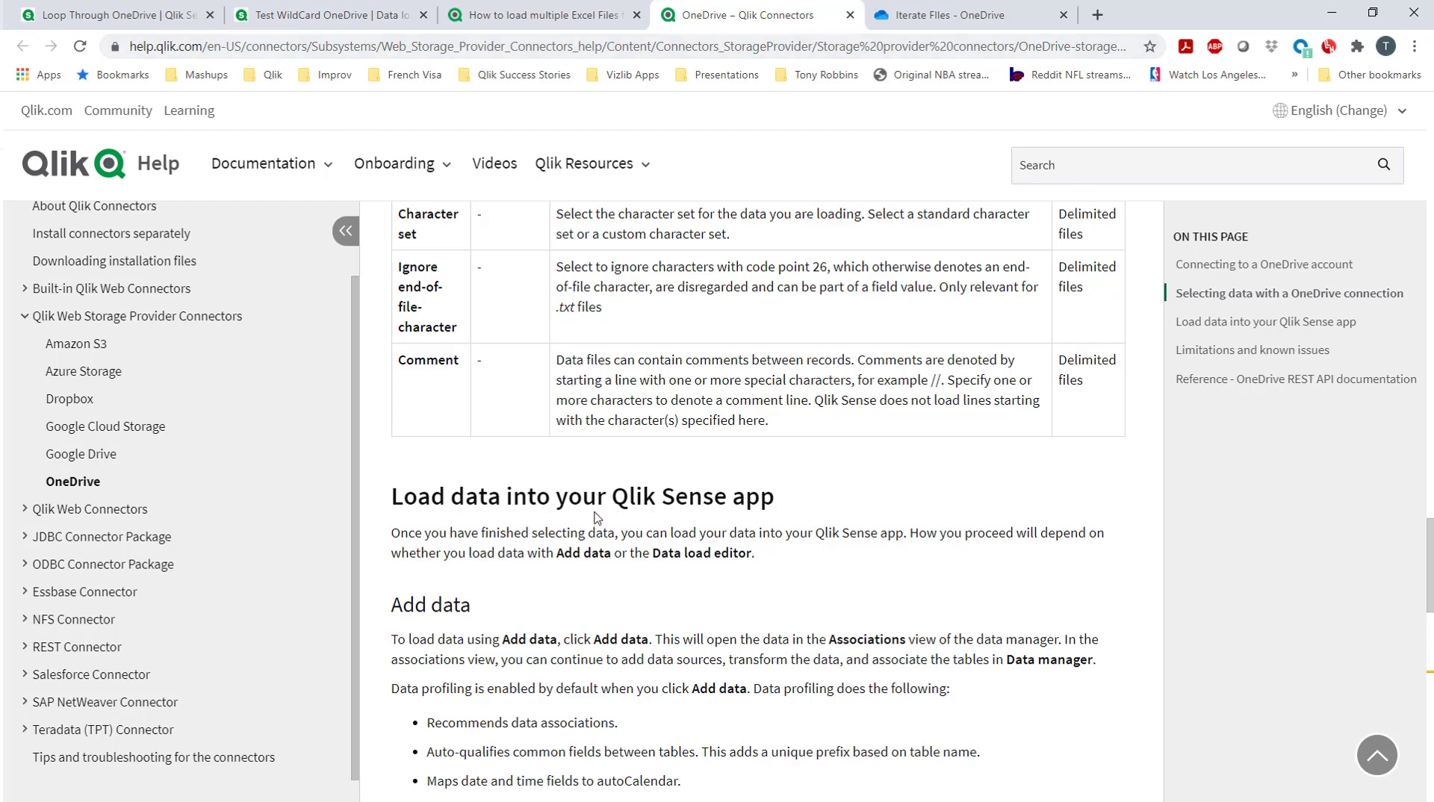
Read the OneDrive connector's wildcard limitation in Qlik Help, then return to the Loop Through OneDrive app.
{"action": "scroll", "scroll_direction": "down", "scroll_amount": 3}
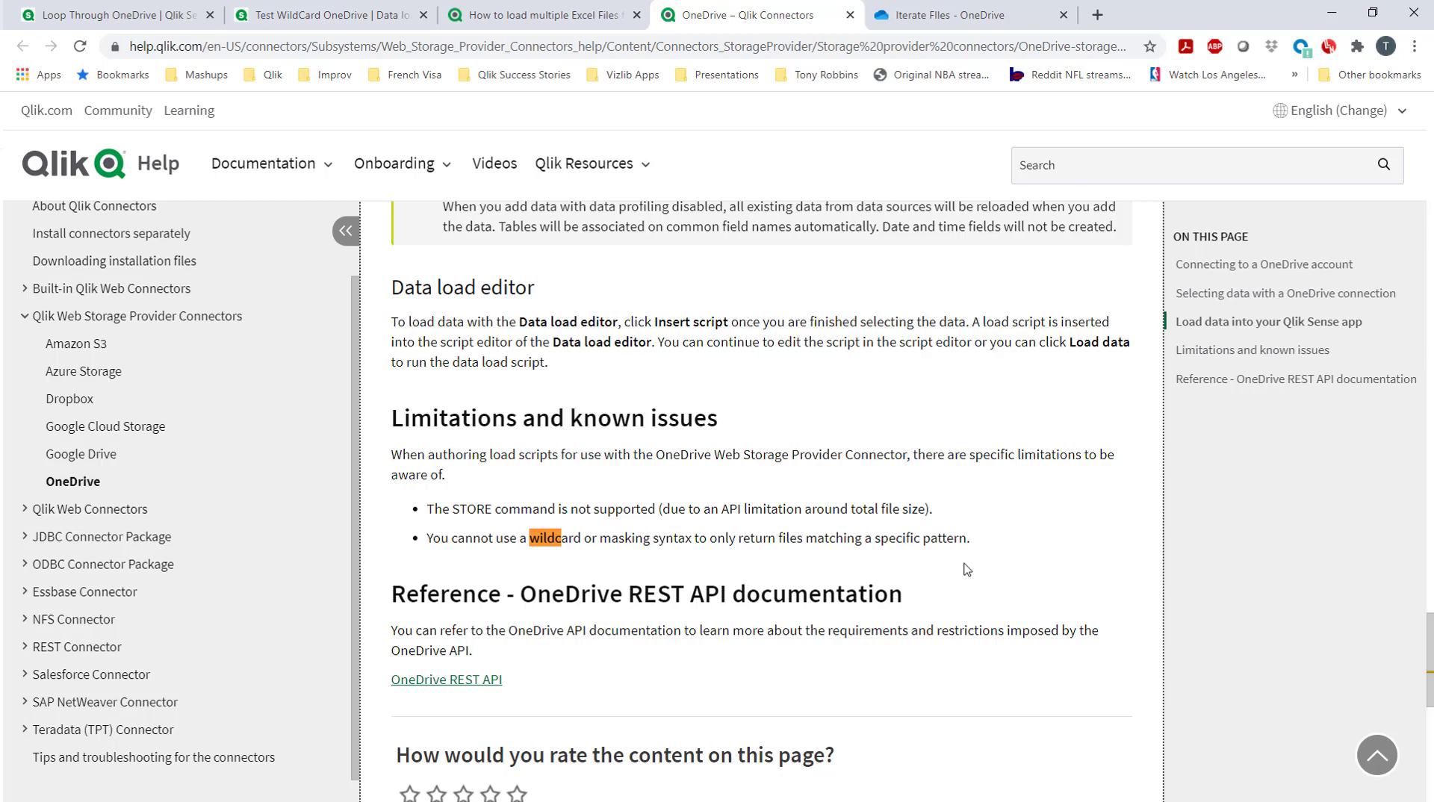
{"action": "mouse_move", "coordinate": [981, 551]}
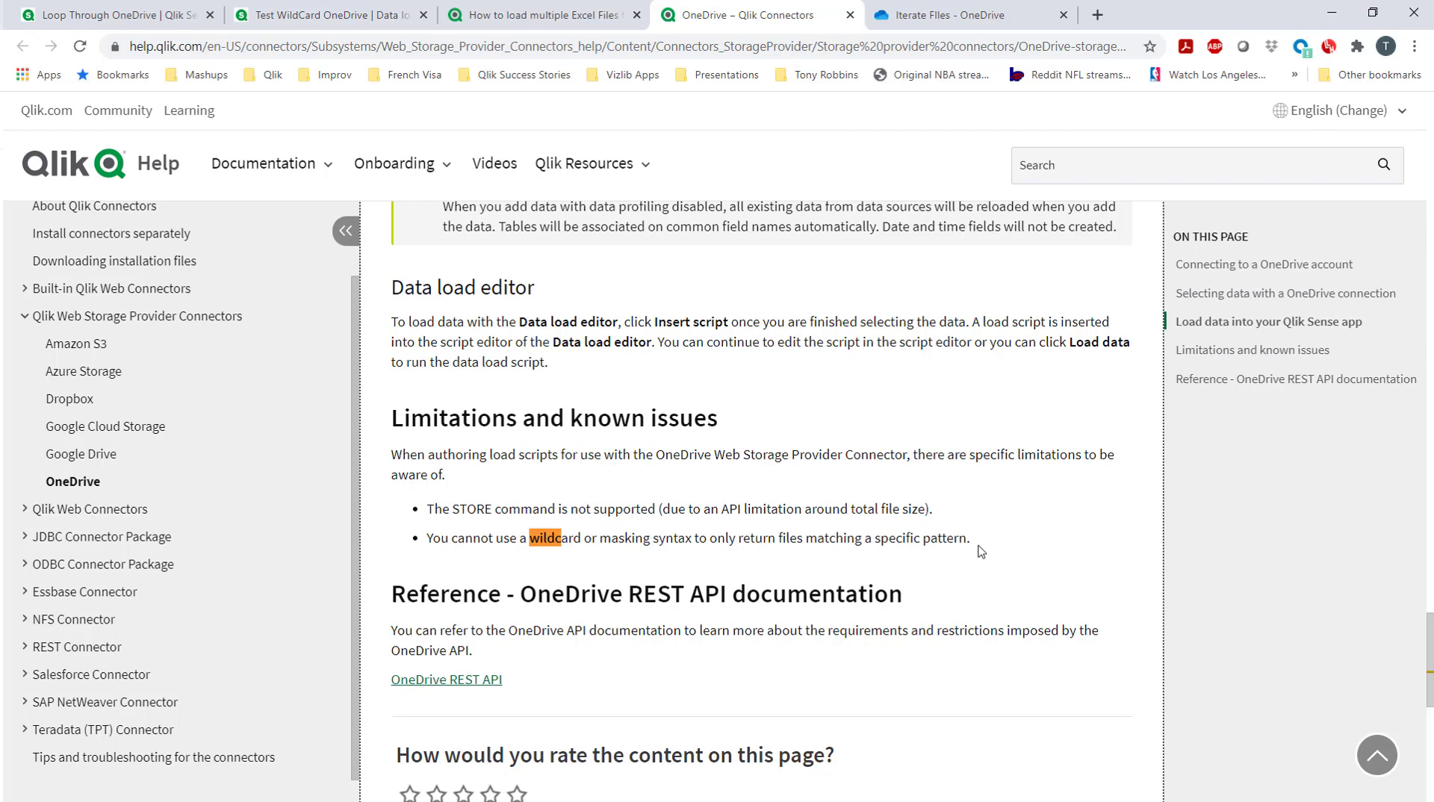
{"action": "mouse_move", "coordinate": [772, 462]}
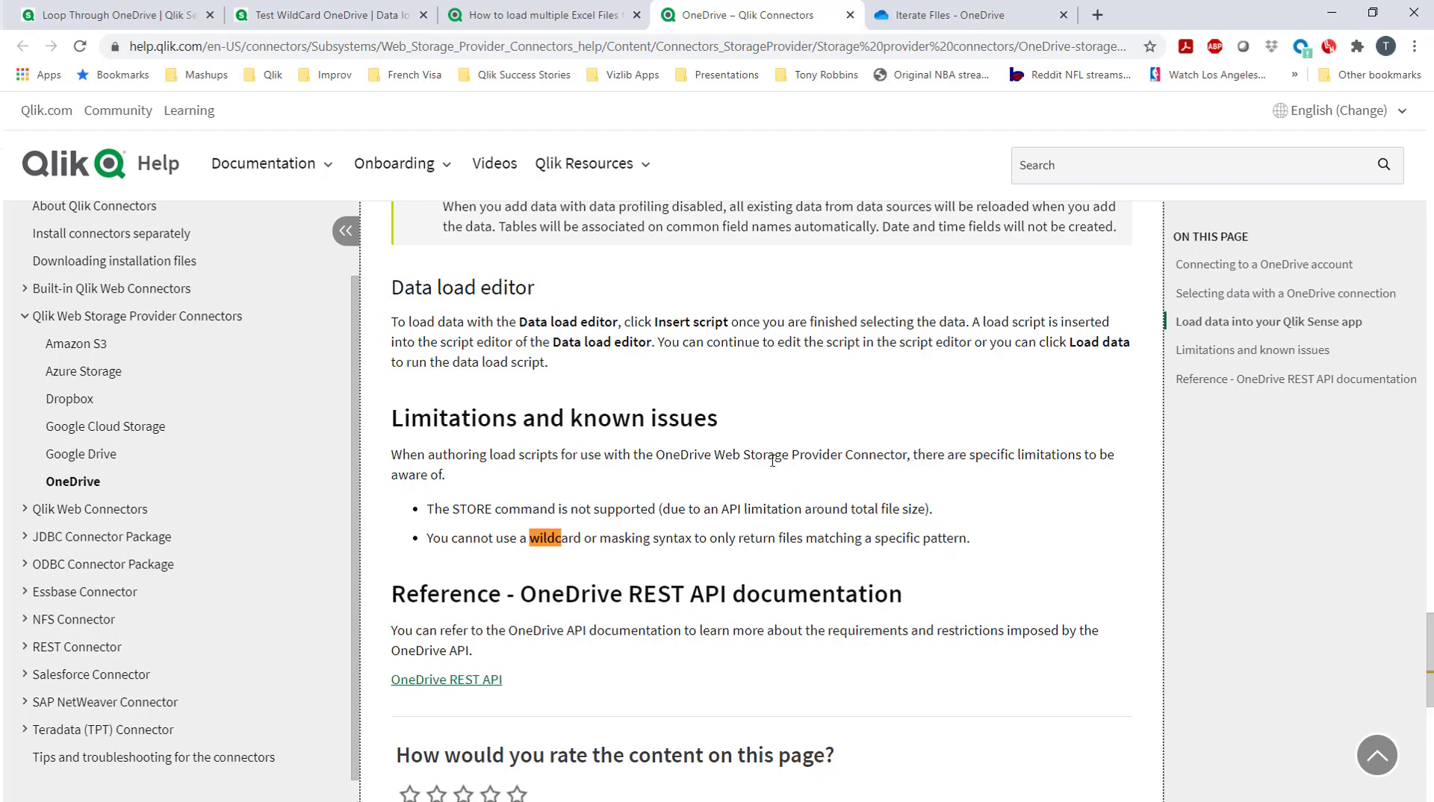
{"action": "mouse_move", "coordinate": [940, 19]}
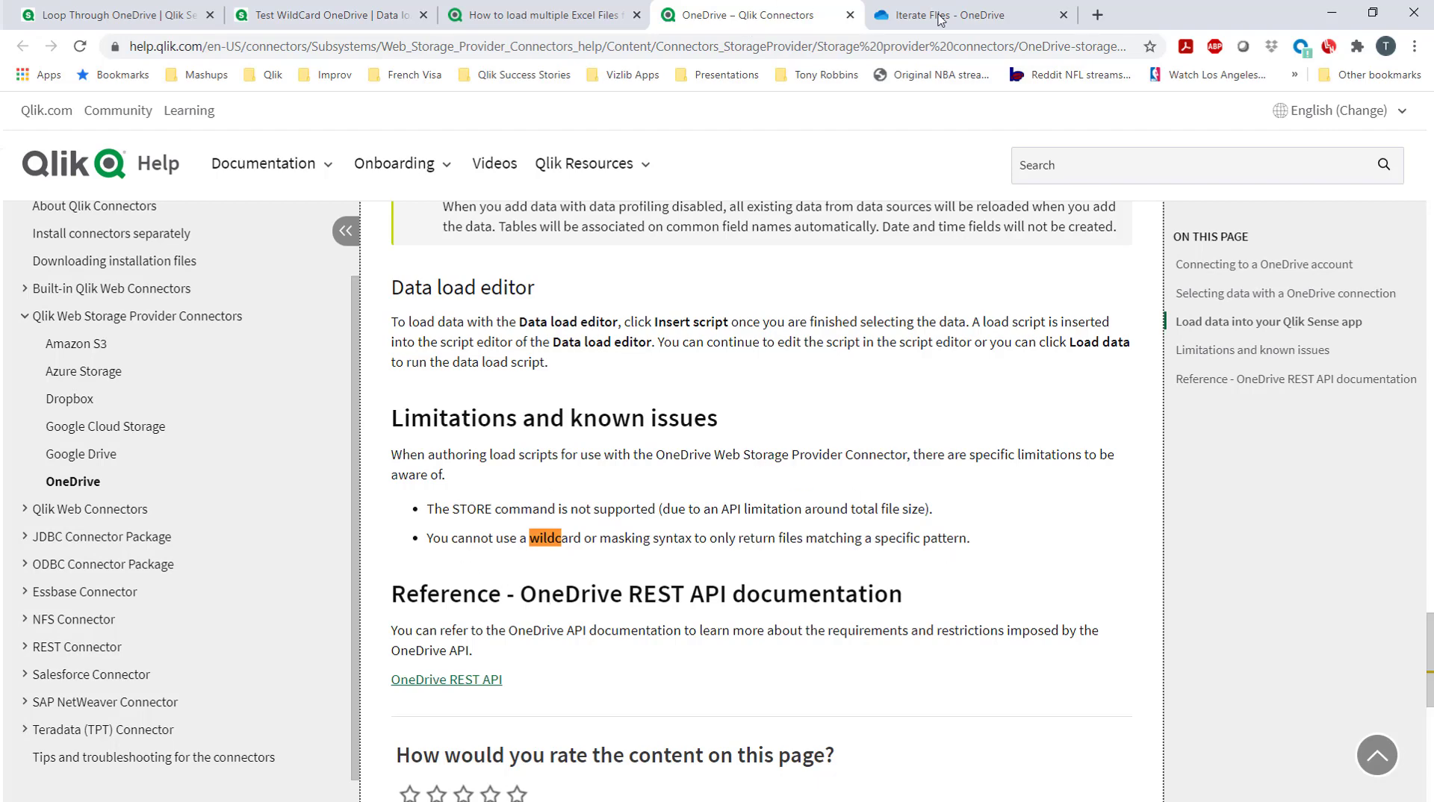
{"action": "left_click", "coordinate": [951, 15]}
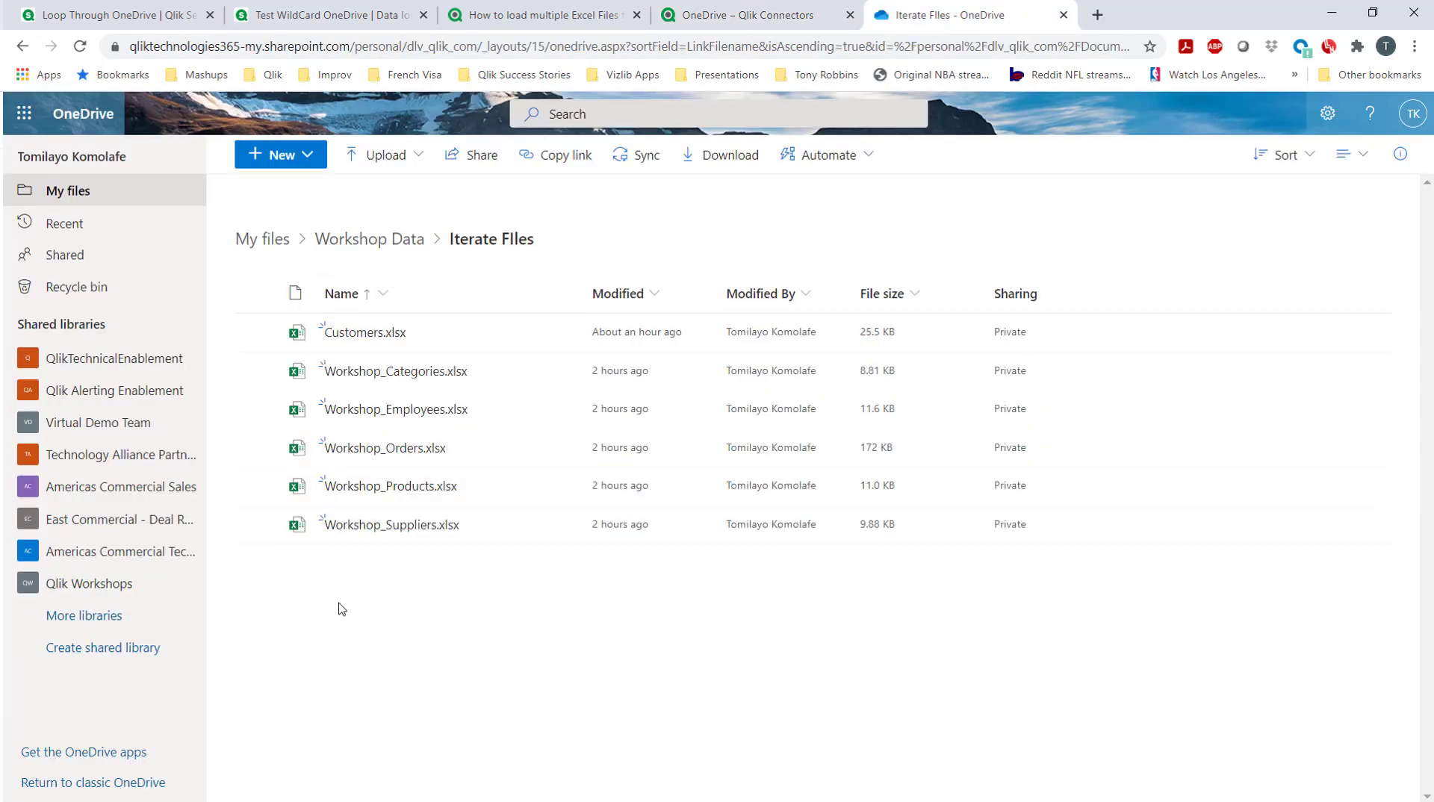
{"action": "left_click", "coordinate": [109, 15]}
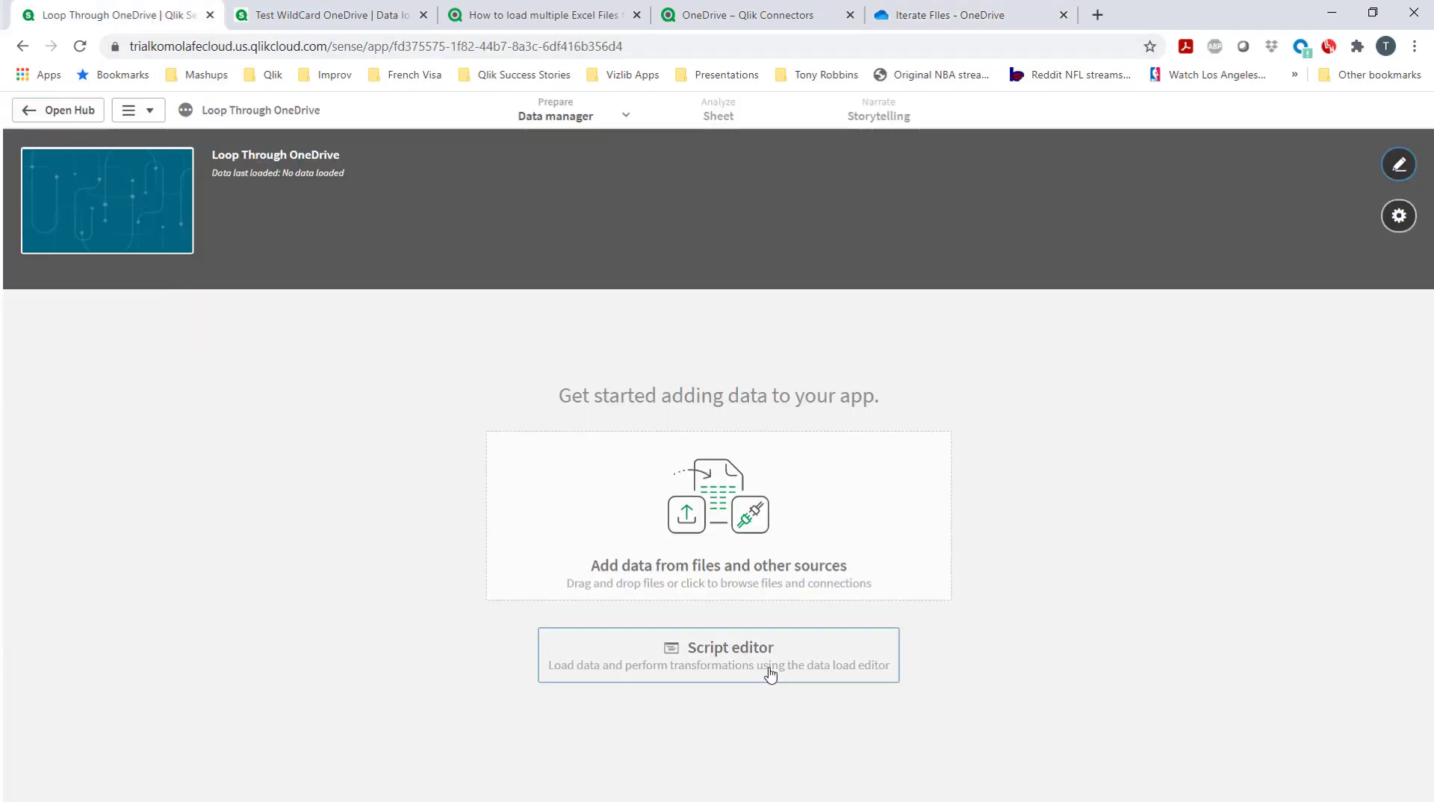
Enter the data load editor and inspect the OneDrive Metadata connection type without creating one.
{"action": "left_click", "coordinate": [717, 655]}
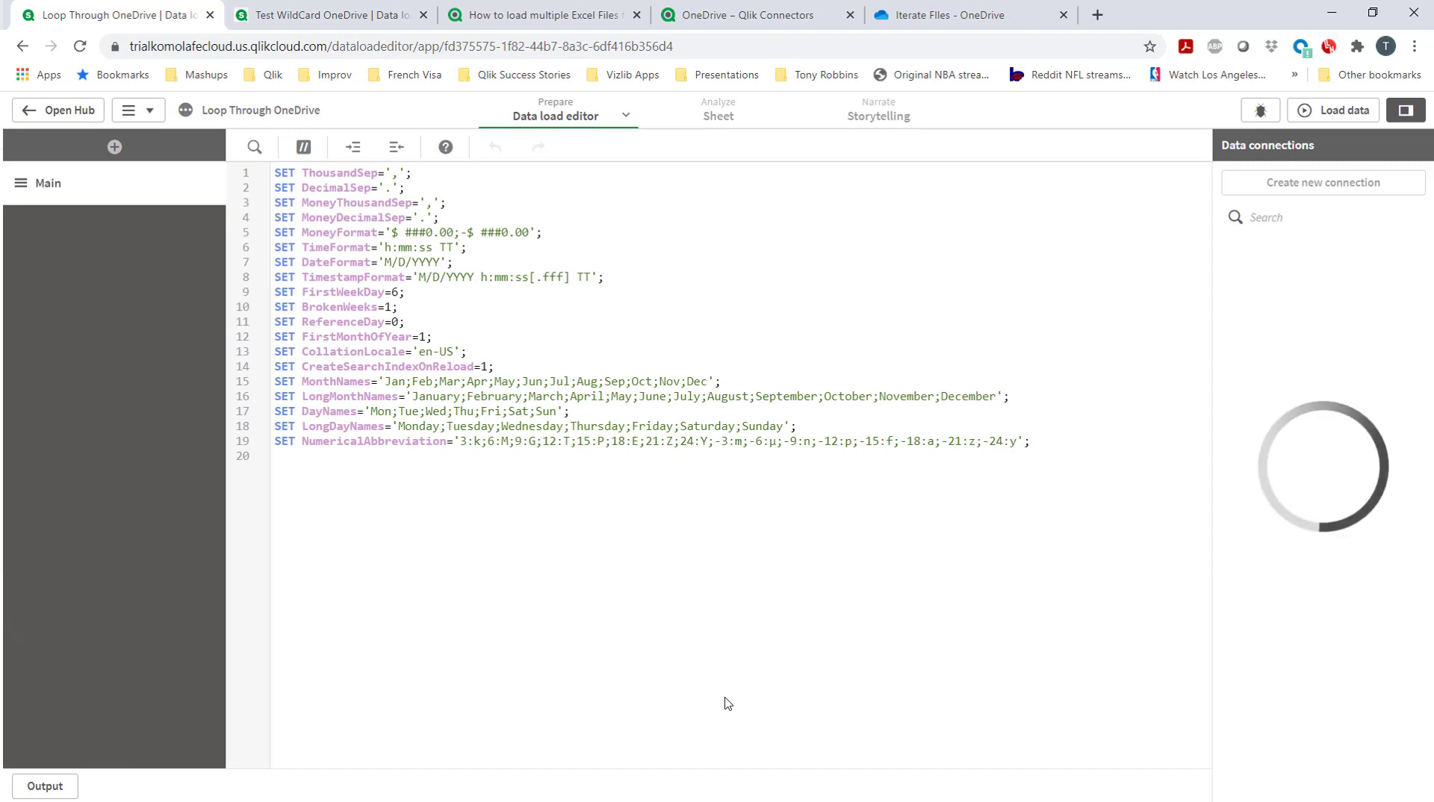
{"action": "mouse_move", "coordinate": [690, 591]}
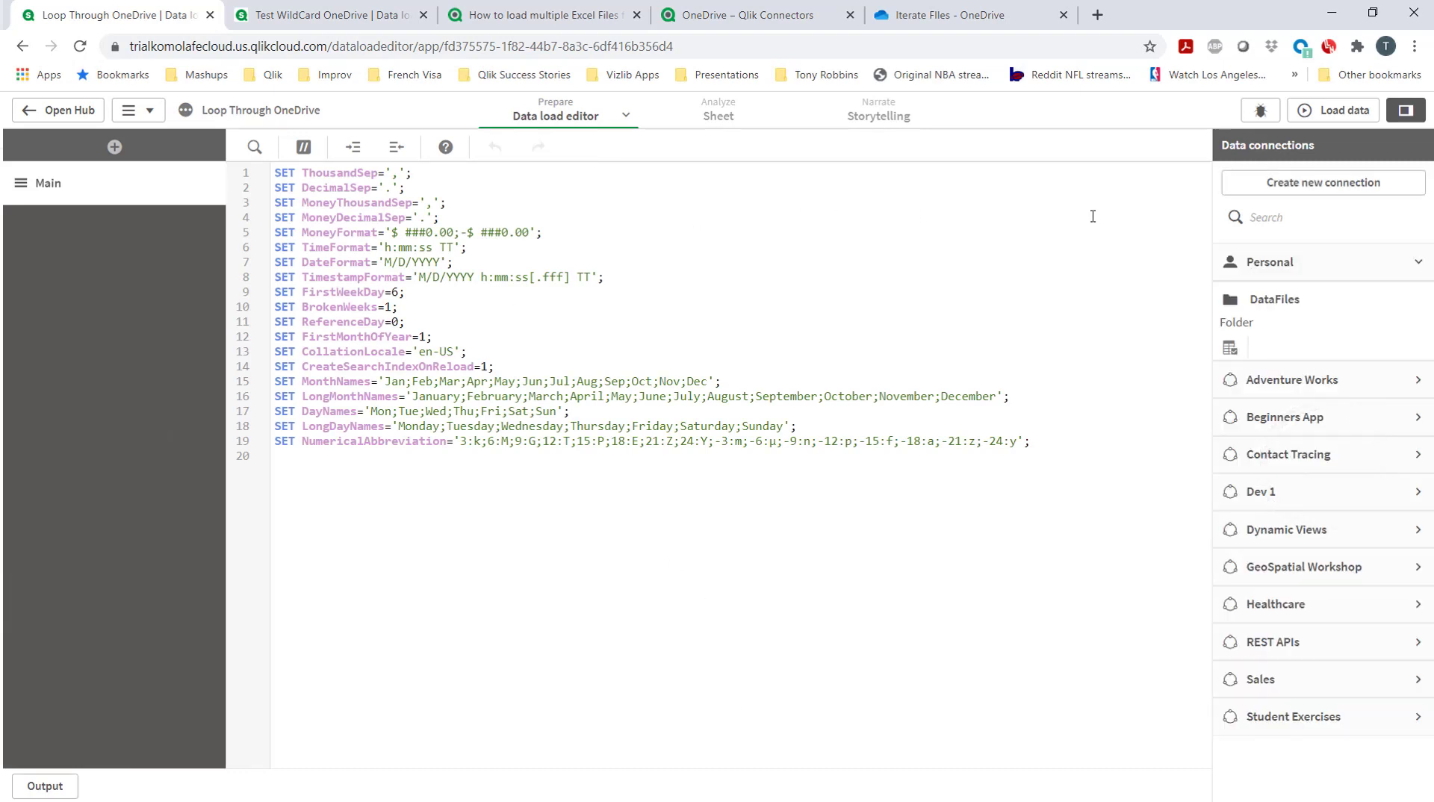
{"action": "left_click", "coordinate": [1320, 182]}
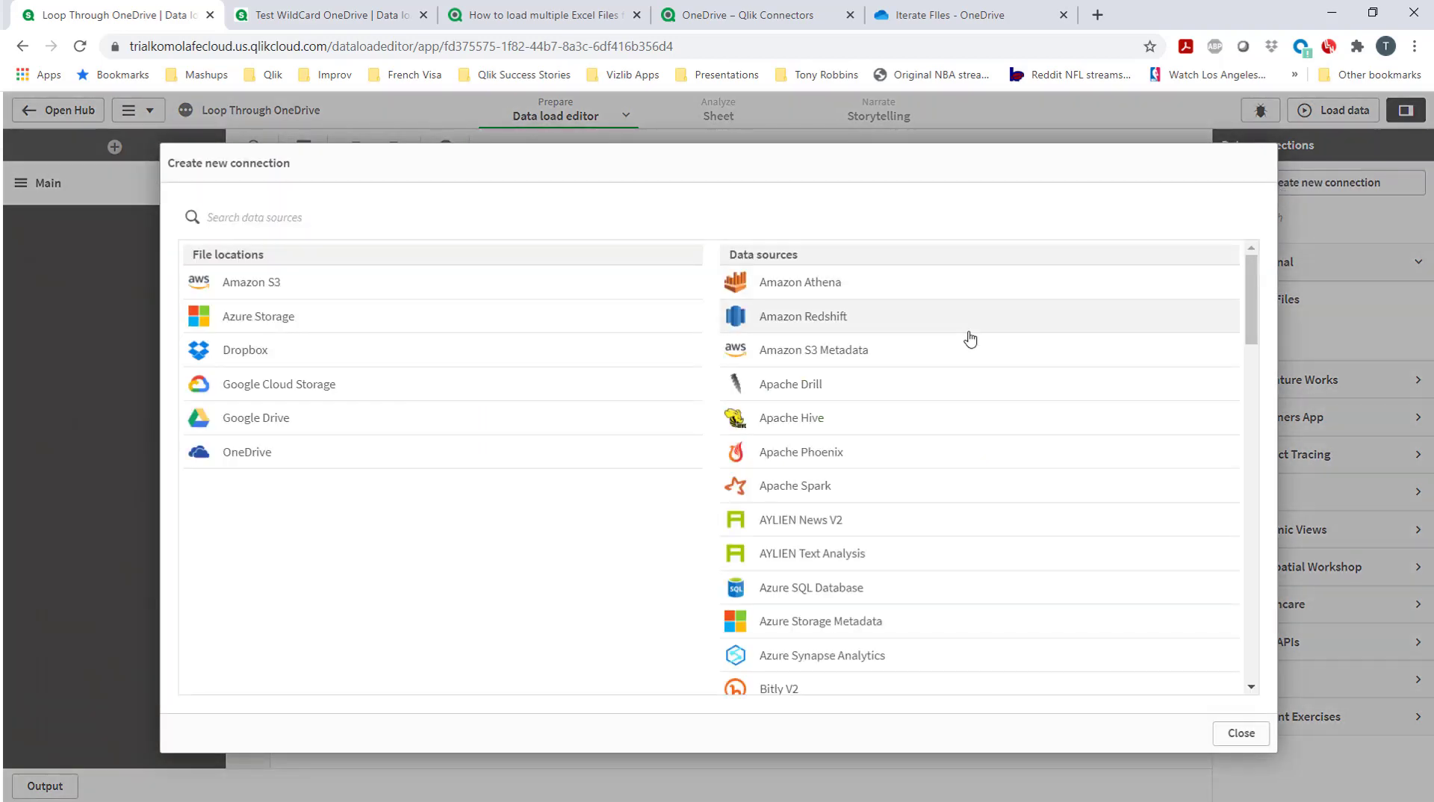
{"action": "scroll", "scroll_direction": "down", "scroll_amount": 3}
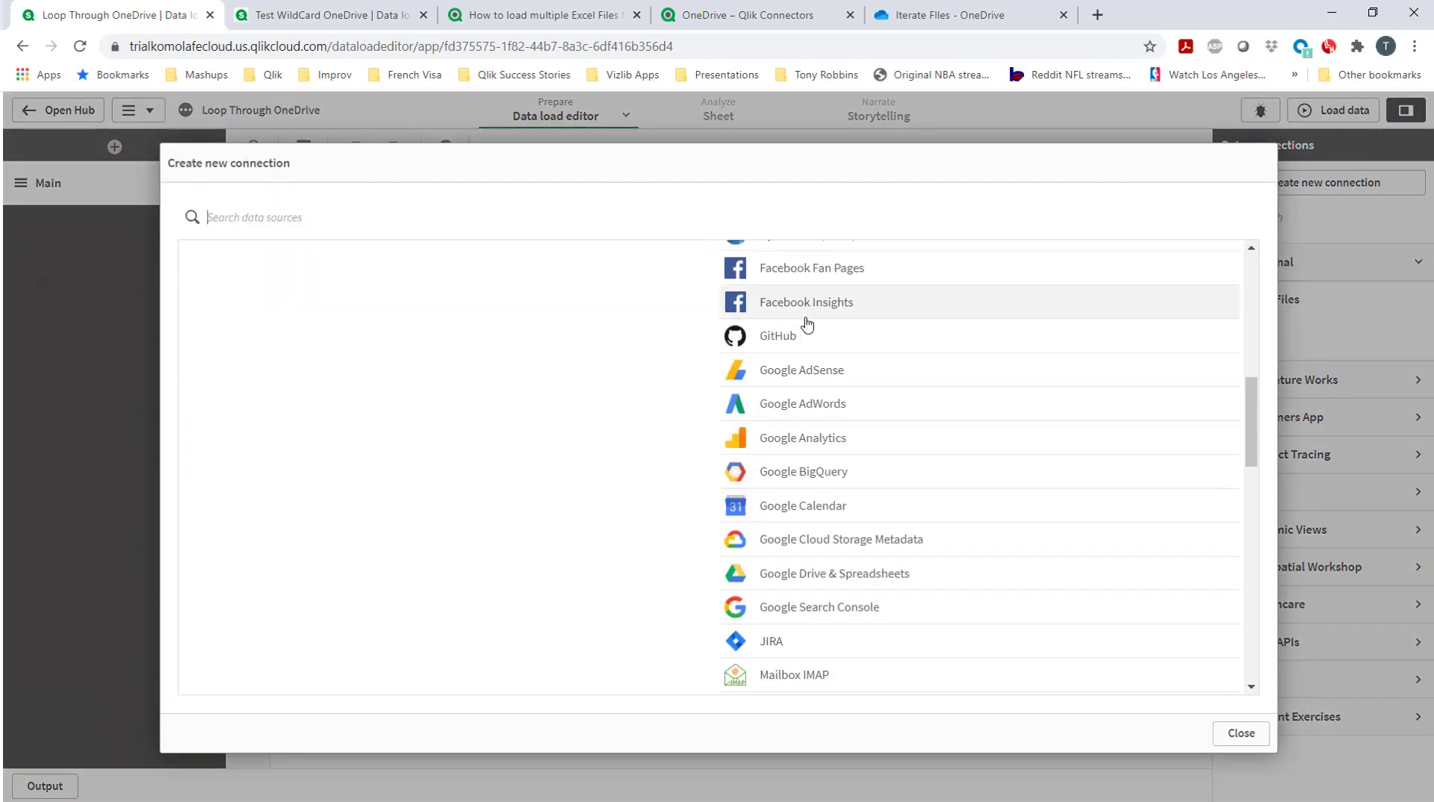
{"action": "scroll", "scroll_direction": "down", "scroll_amount": 3}
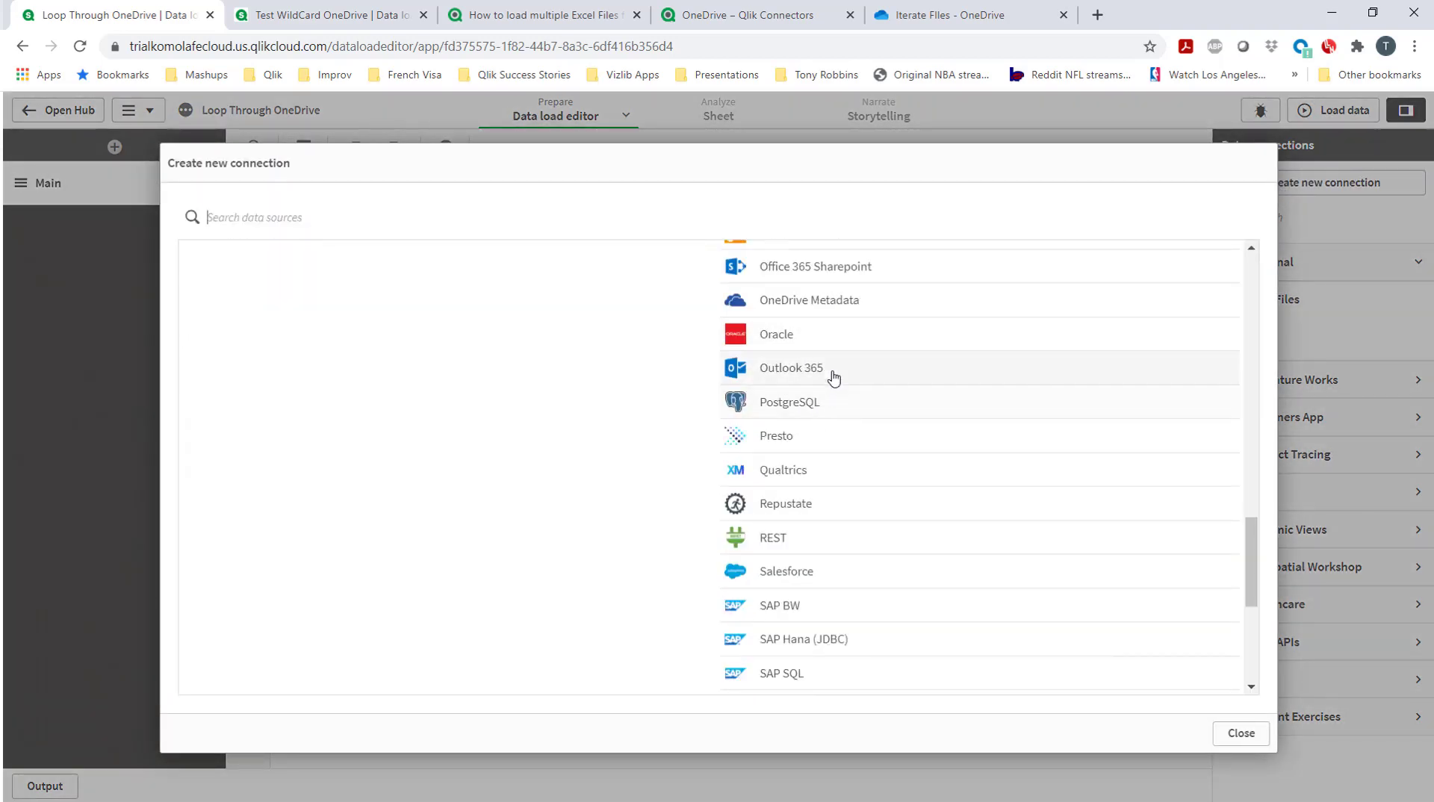
{"action": "mouse_move", "coordinate": [815, 306]}
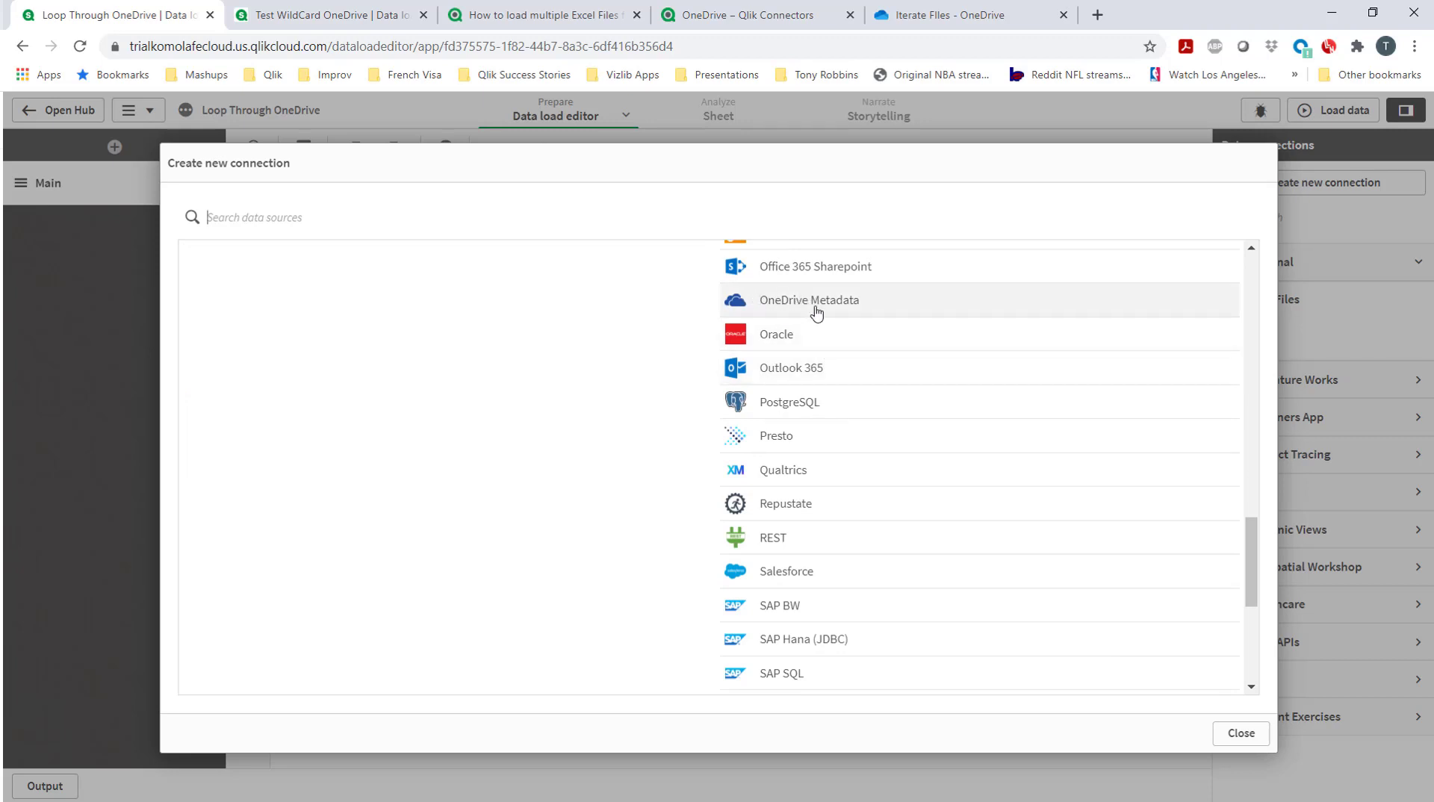
{"action": "left_click", "coordinate": [808, 301]}
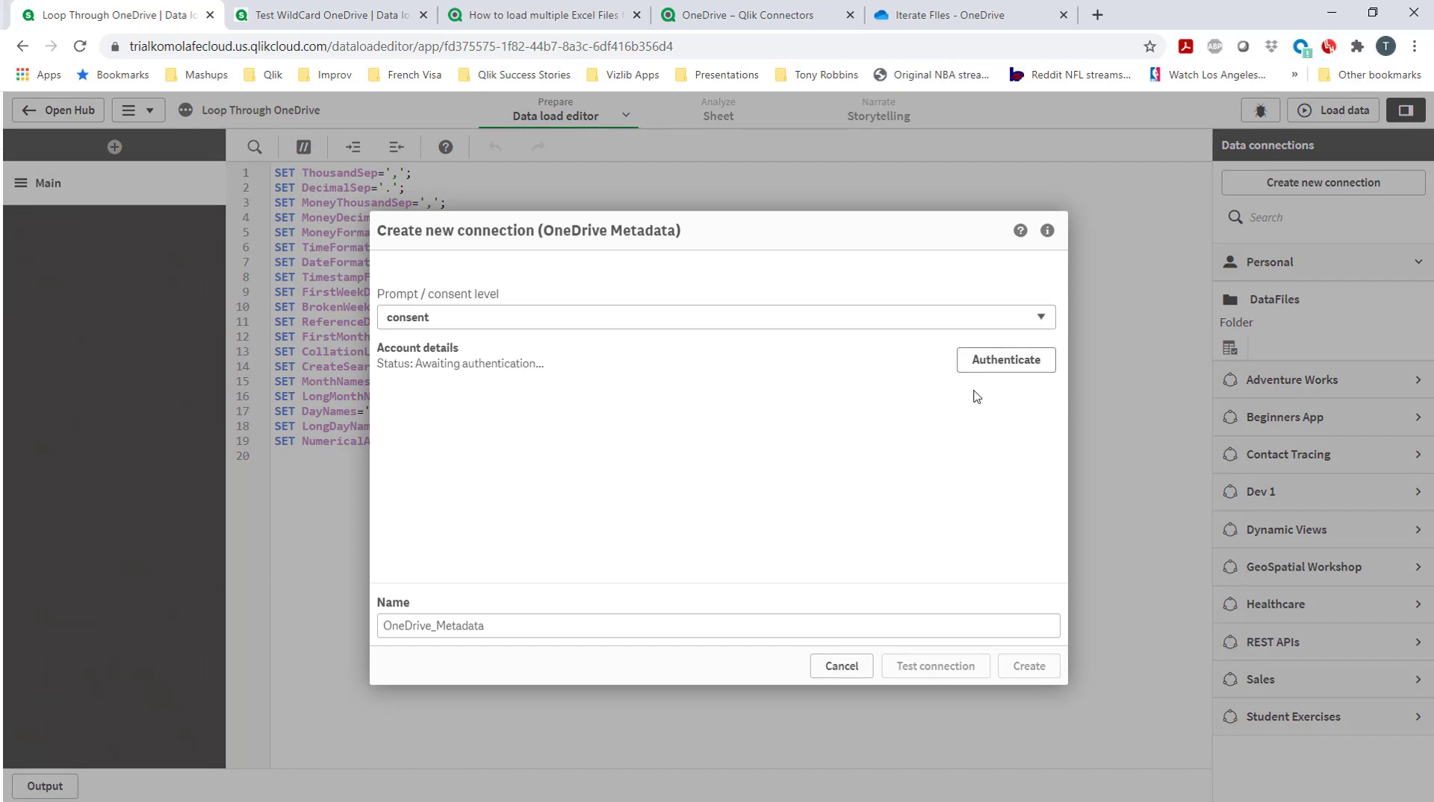
{"action": "left_click", "coordinate": [839, 665]}
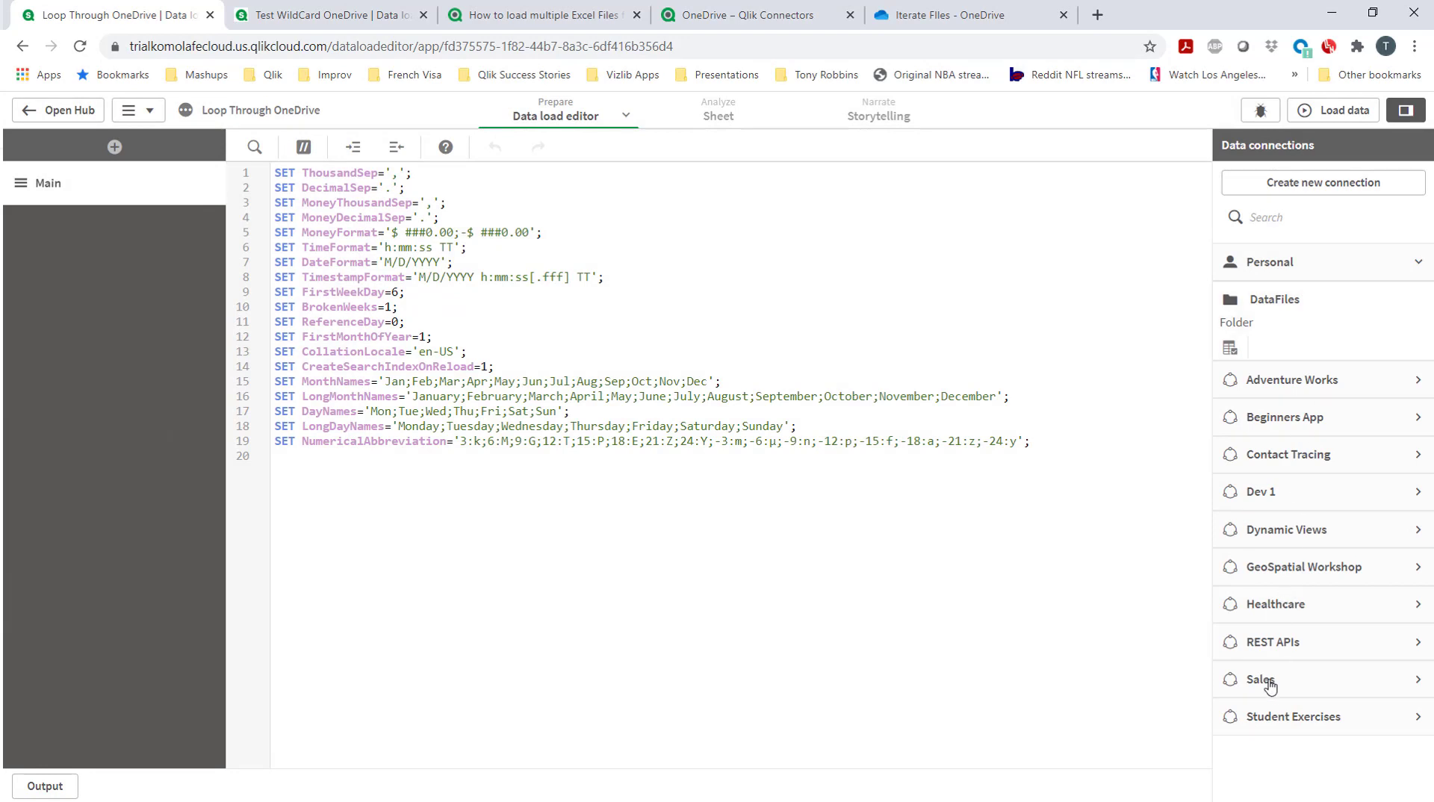
Expand the Beginners App connections and add an empty 'Loop Through' script section.
{"action": "left_click", "coordinate": [1261, 678]}
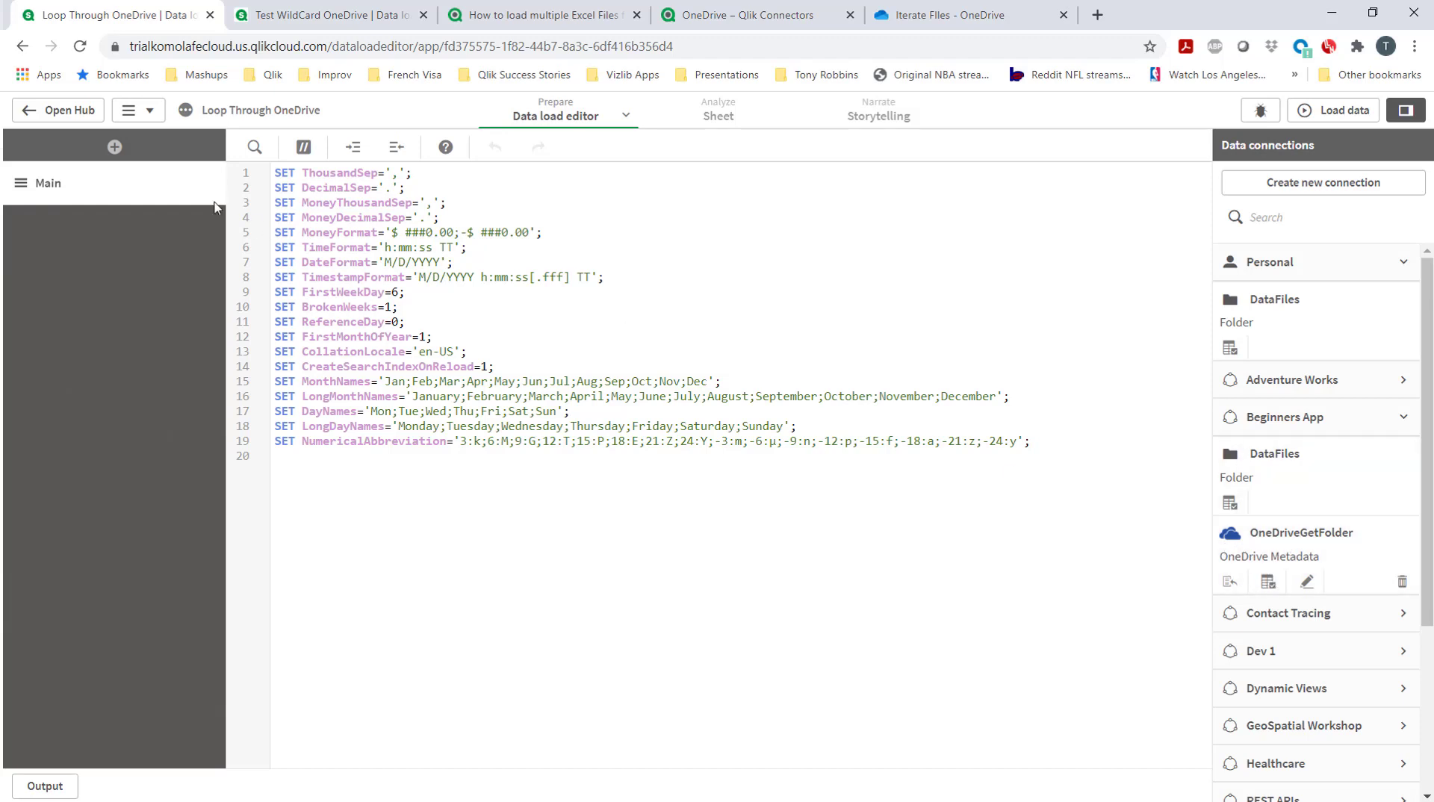
{"action": "left_click", "coordinate": [115, 146]}
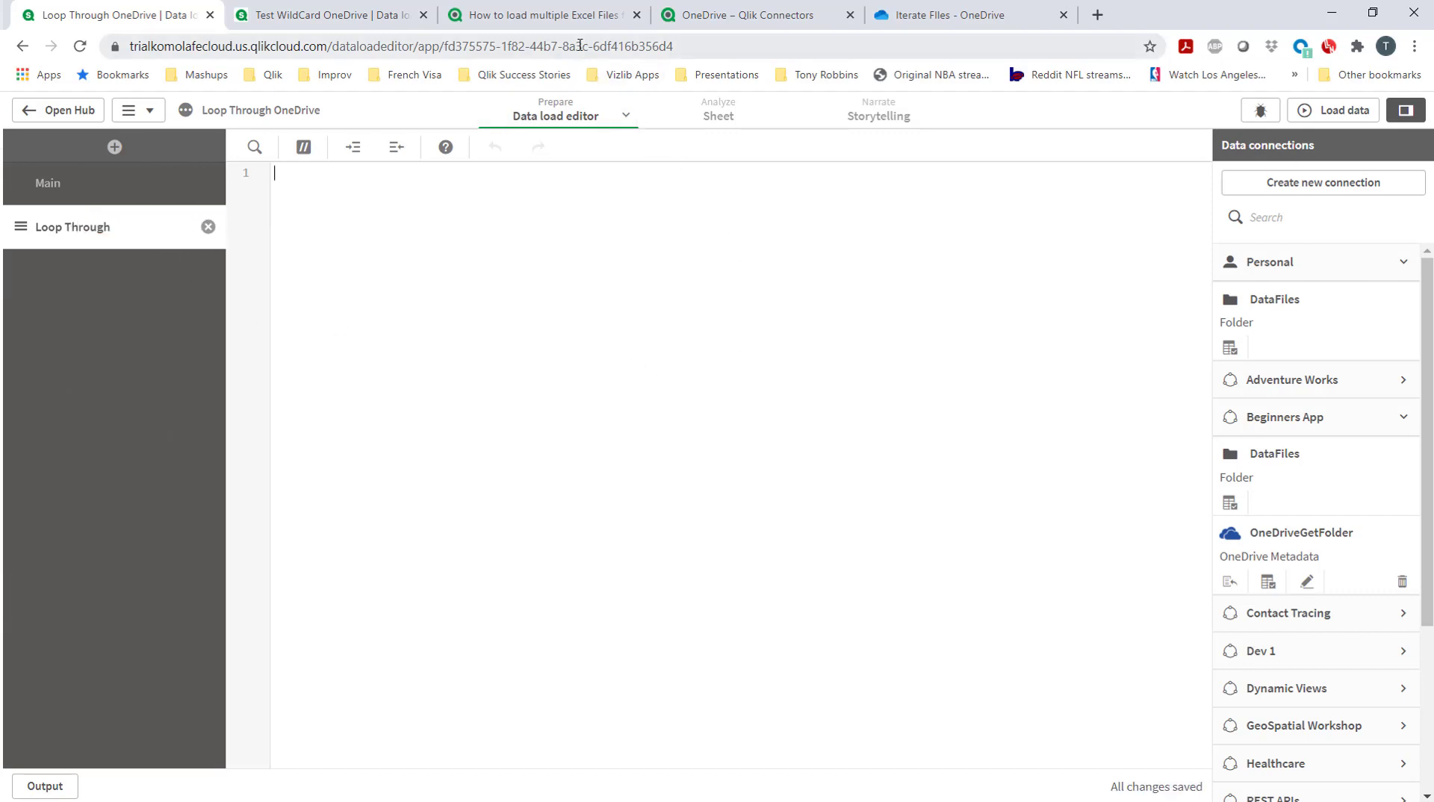
{"action": "left_click", "coordinate": [539, 15]}
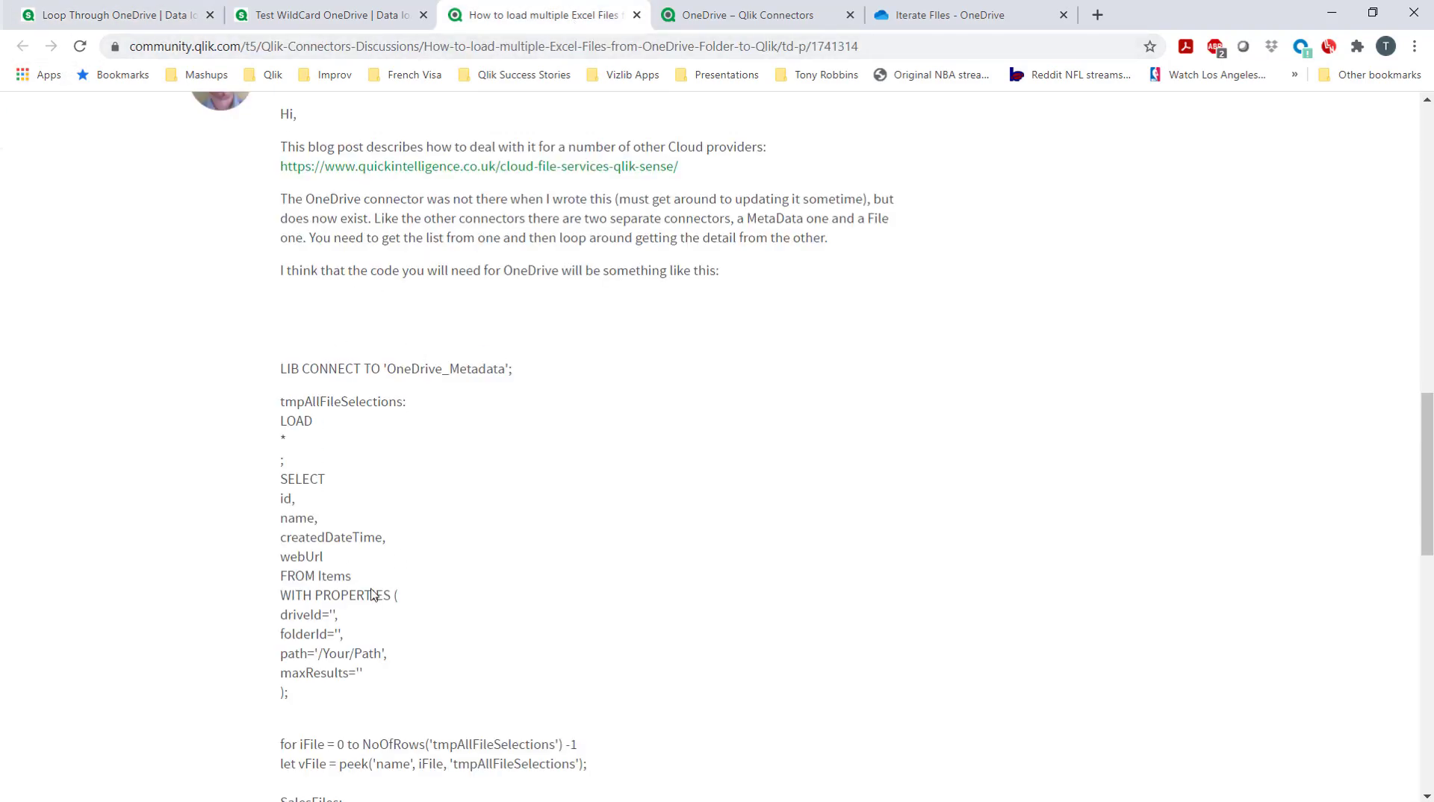
{"action": "mouse_move", "coordinate": [473, 491]}
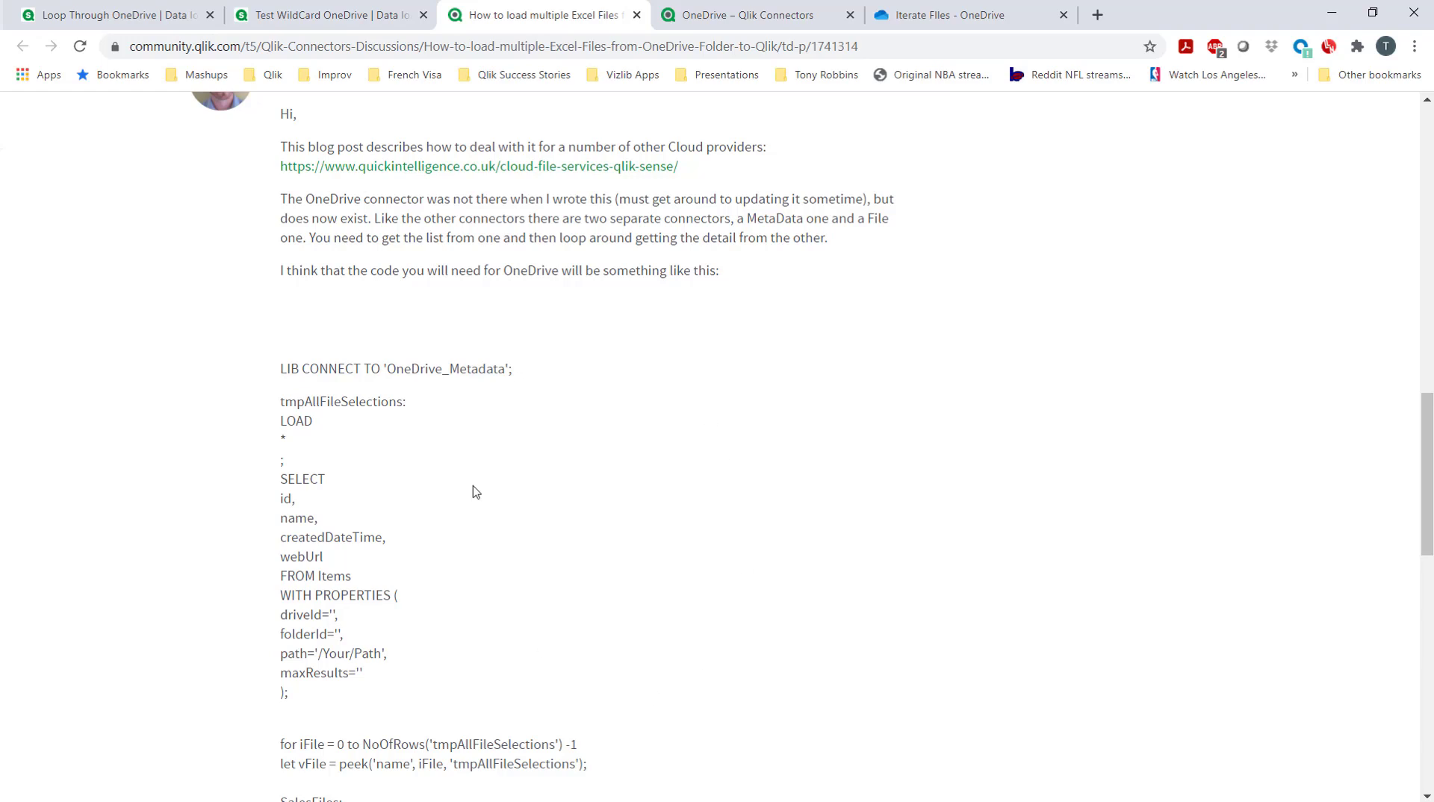
Select the forum's whole OneDrive loop script, from LIB CONNECT through DROP TABLE, for copying.
{"action": "scroll", "scroll_direction": "down", "scroll_amount": 3}
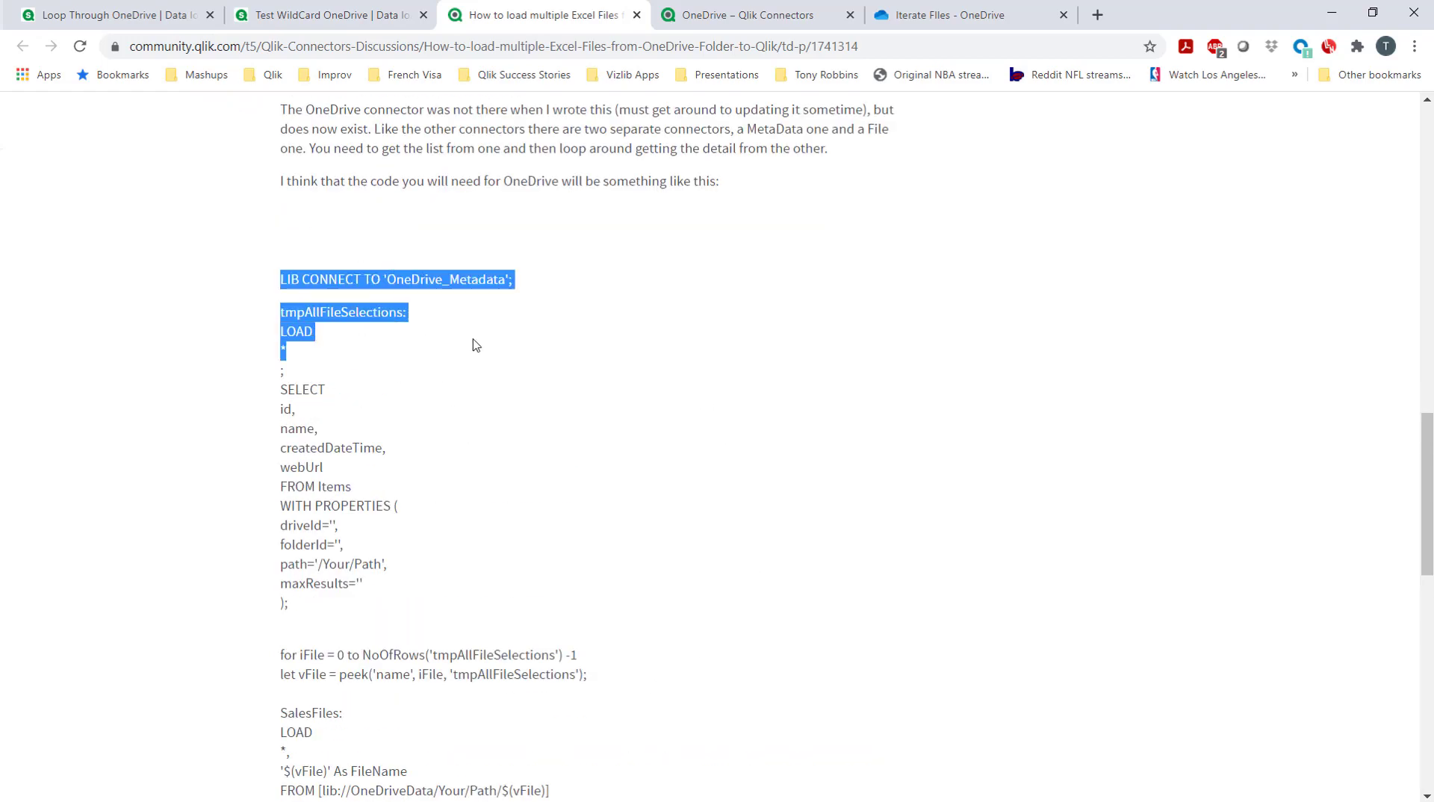
{"action": "scroll", "scroll_direction": "down", "scroll_amount": 3}
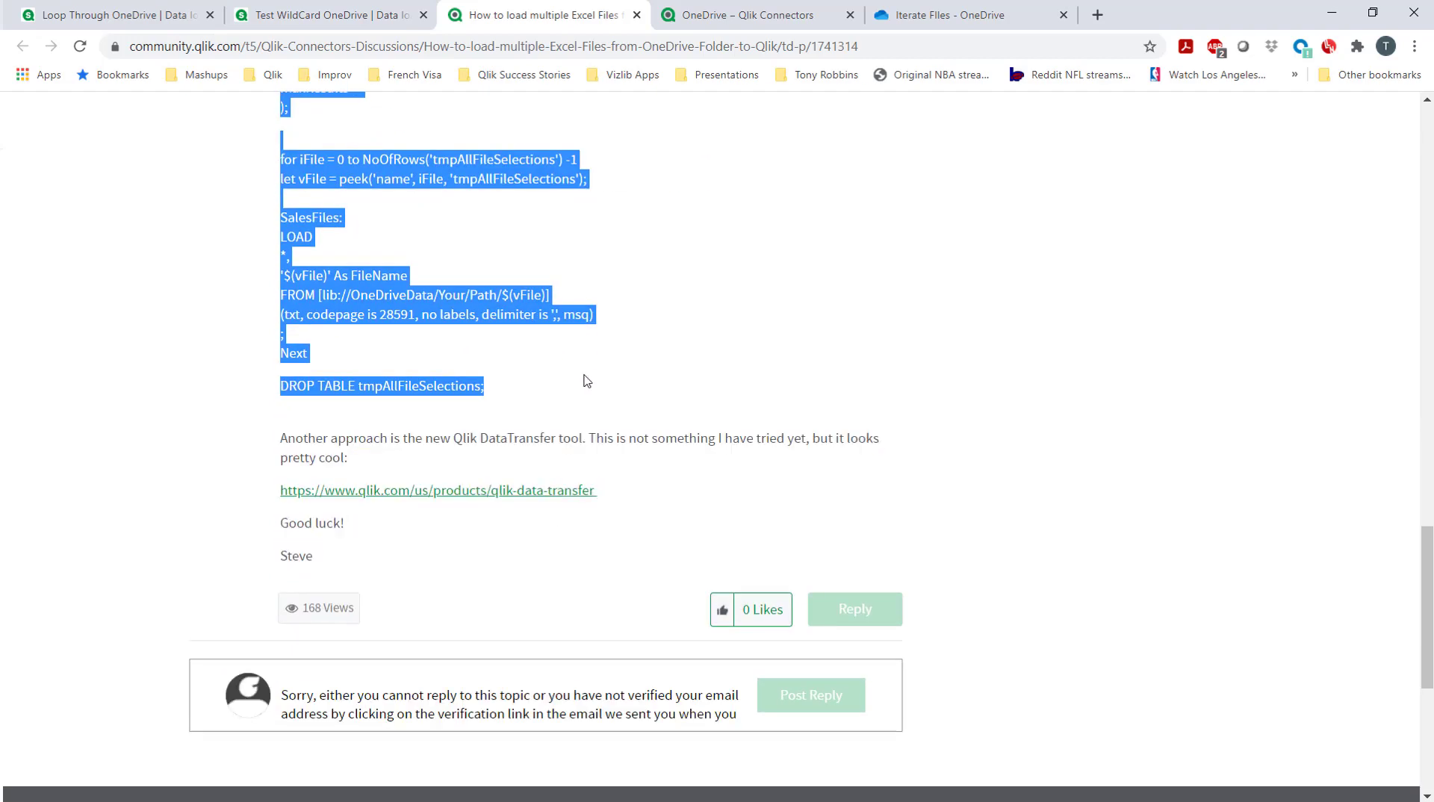
{"action": "mouse_move", "coordinate": [597, 406]}
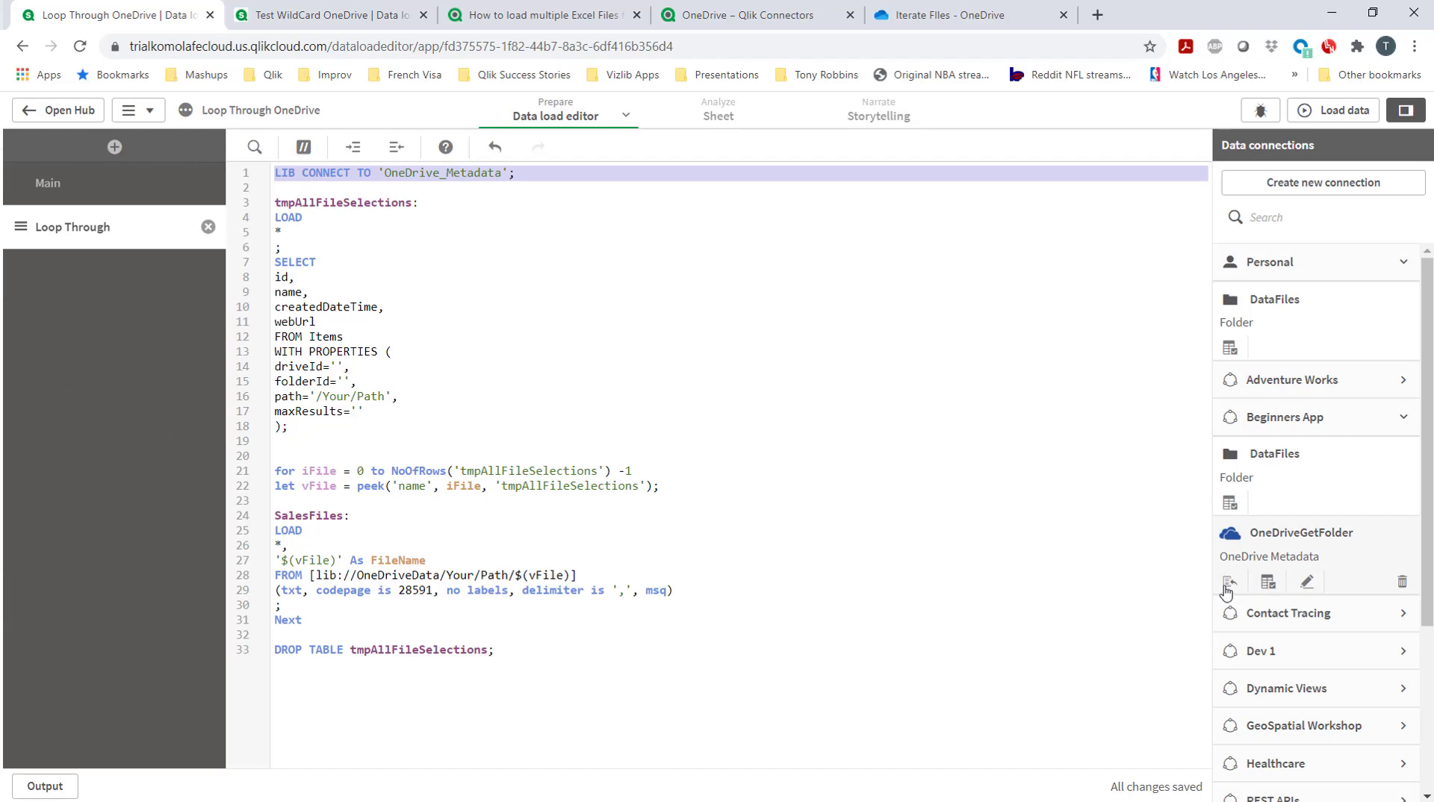
Replace the pasted script's LIB CONNECT with Beginners App:OneDriveGetFolder and start selecting its data.
{"action": "left_click", "coordinate": [1227, 581]}
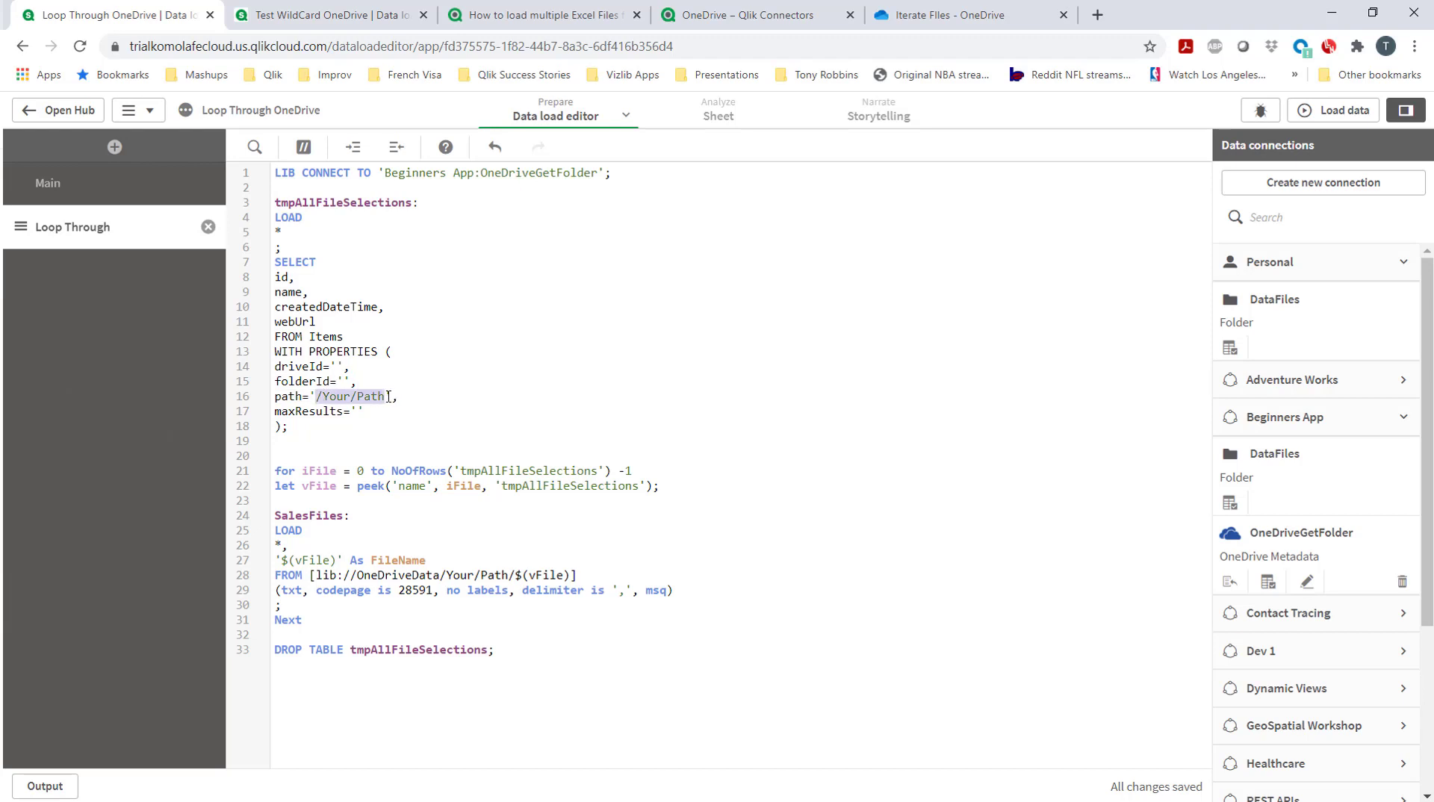
{"action": "mouse_move", "coordinate": [375, 388]}
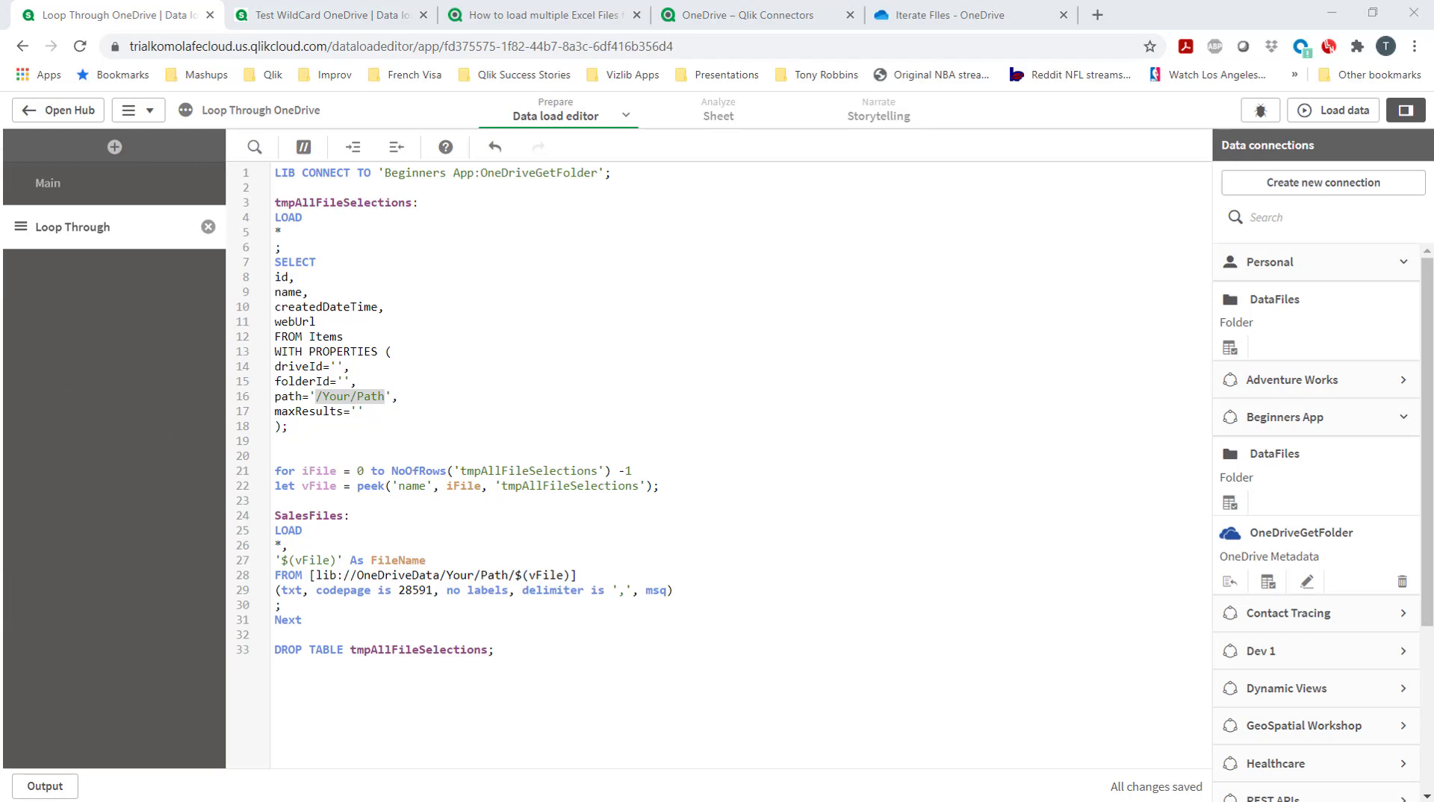
{"action": "left_click", "coordinate": [339, 367]}
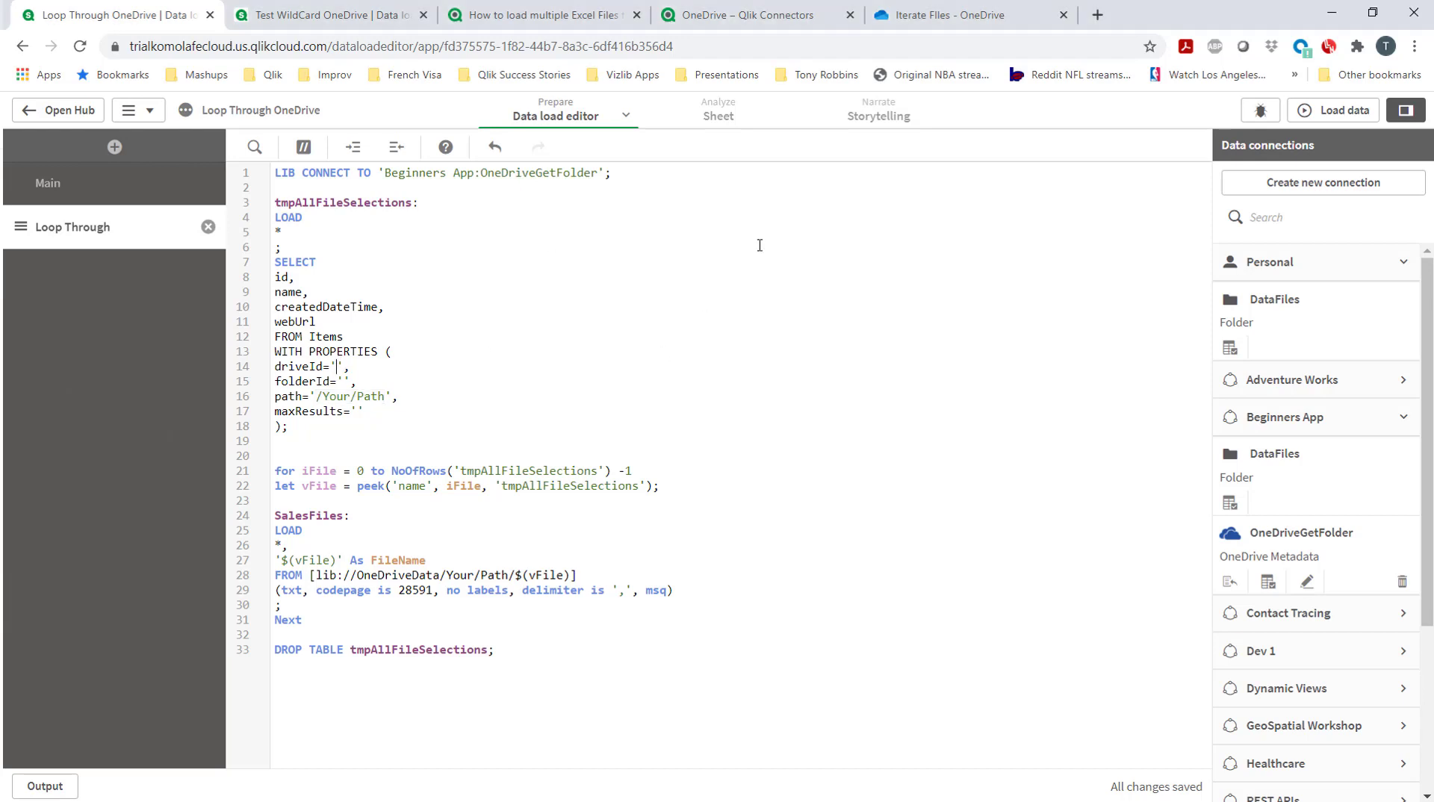
{"action": "mouse_move", "coordinate": [1251, 593]}
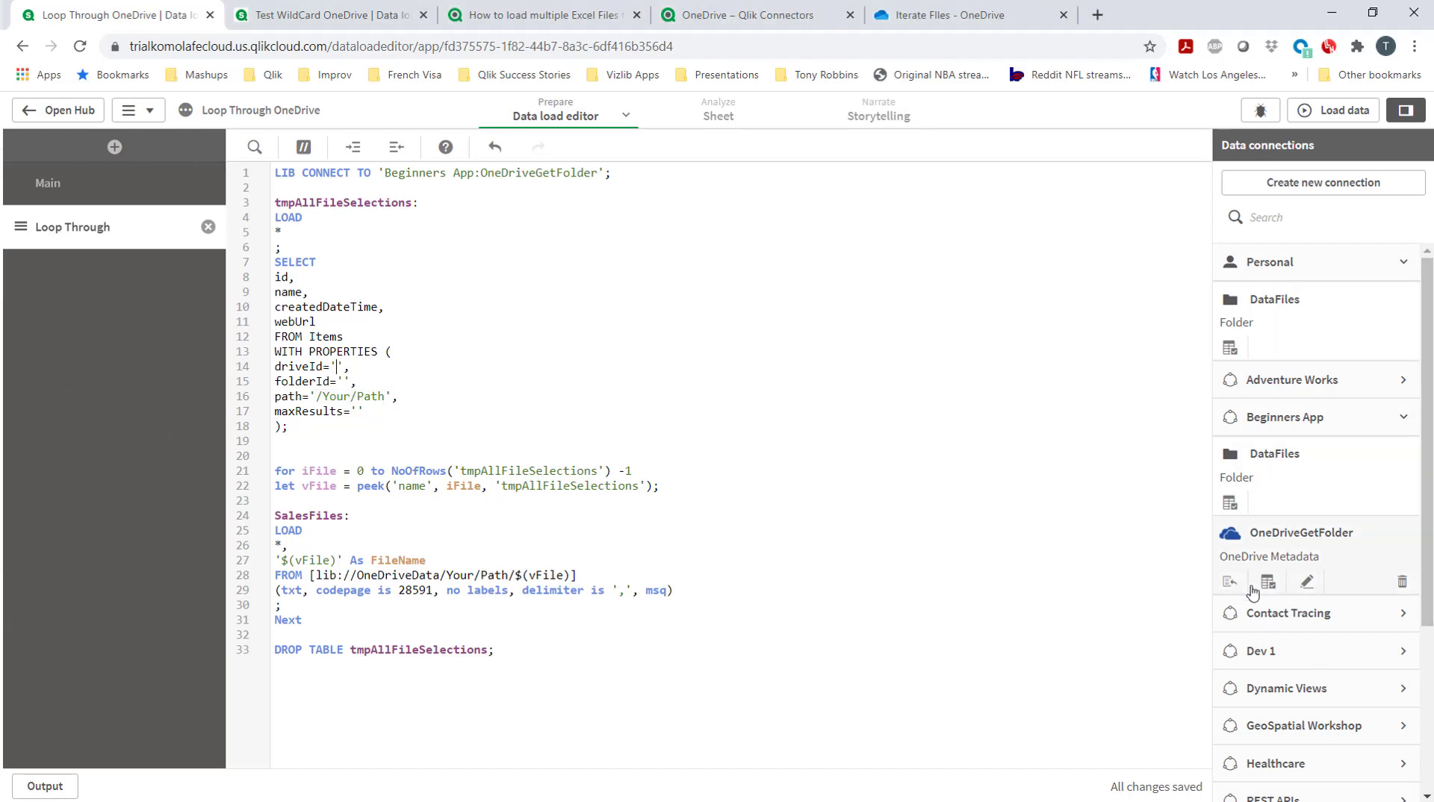
{"action": "left_click", "coordinate": [1230, 581]}
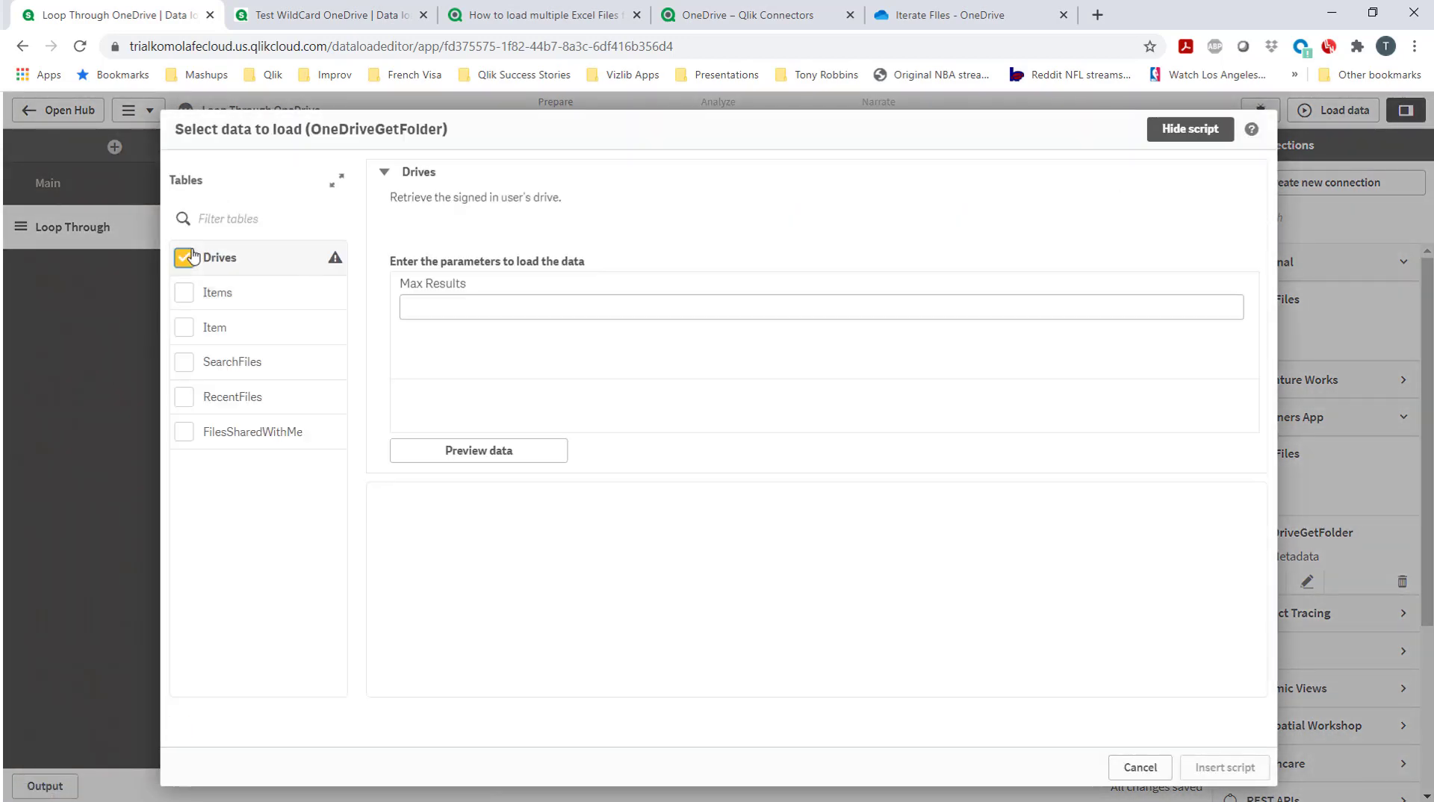
Preview the Drives table from OneDriveGetFolder to reveal the signed-in user's drive id.
{"action": "left_click", "coordinate": [182, 257]}
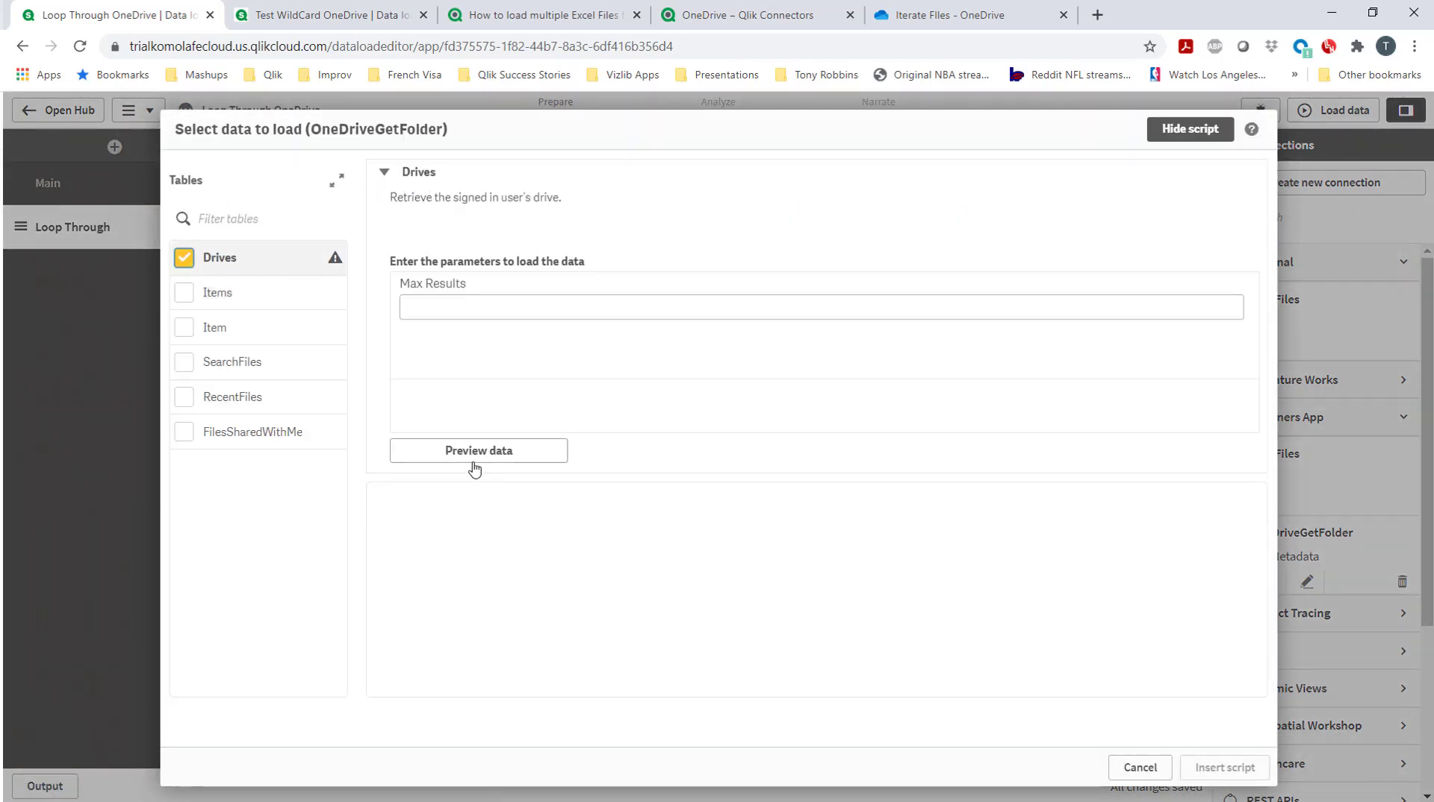
{"action": "left_click", "coordinate": [478, 449]}
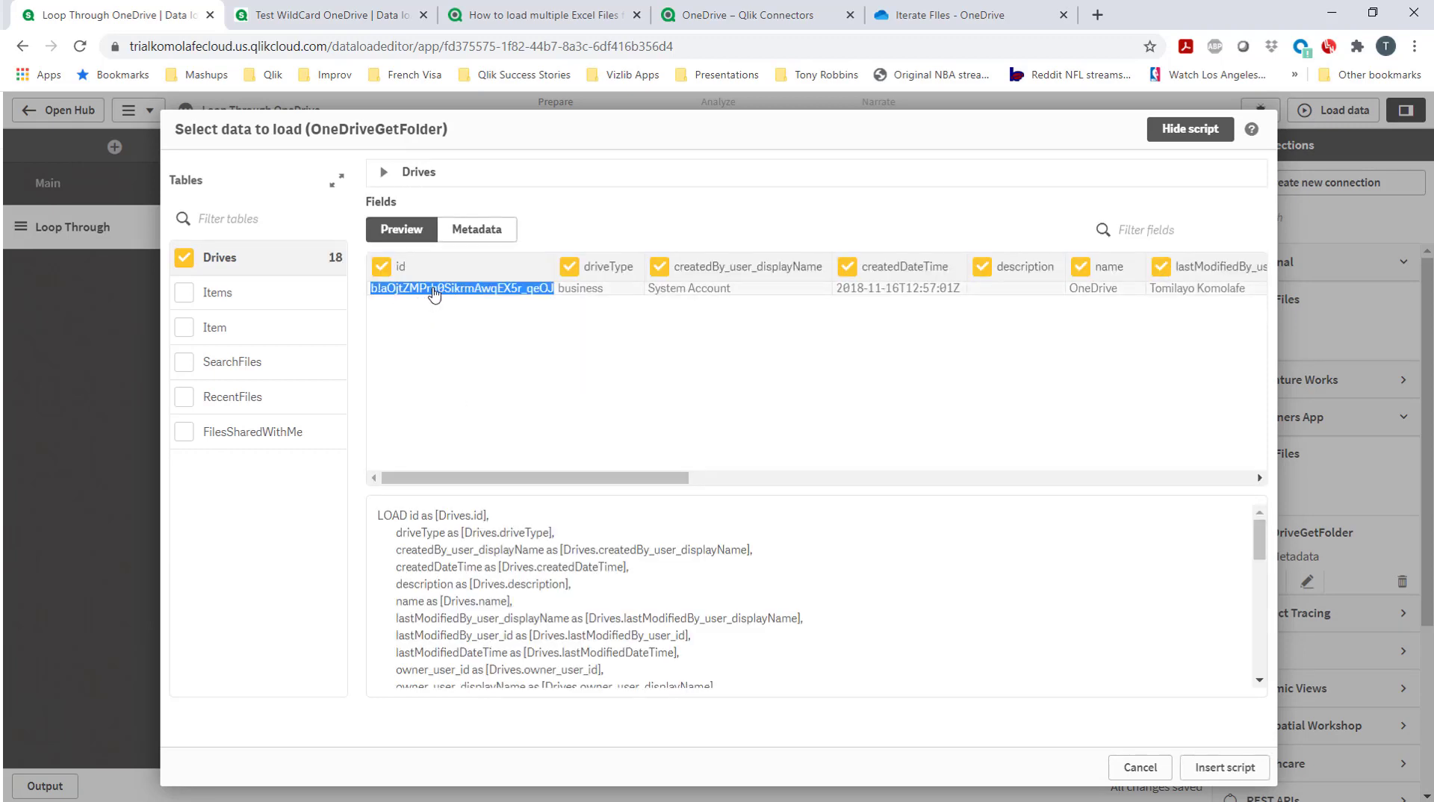
{"action": "mouse_move", "coordinate": [902, 300]}
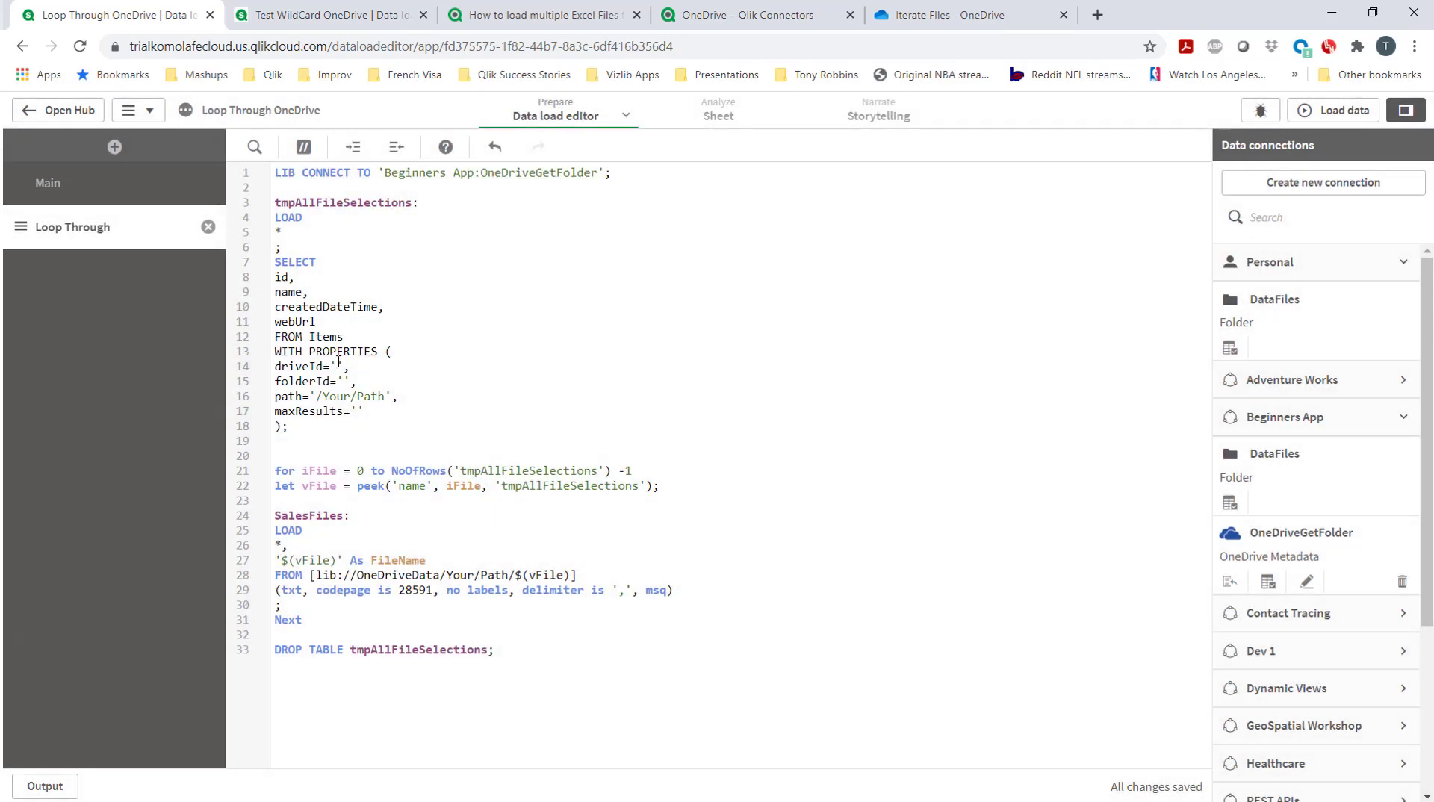
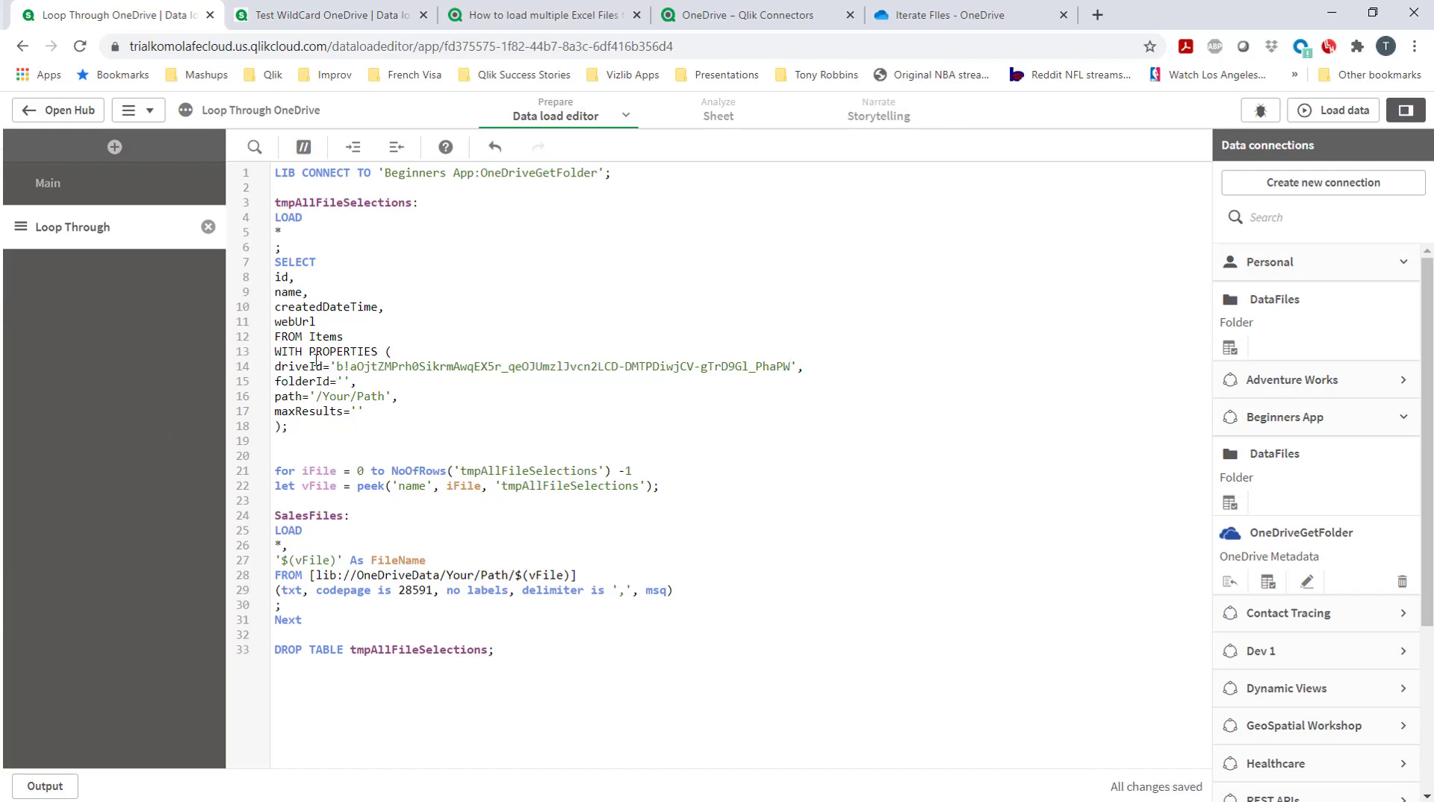
Fill driveId on line 14 with the copied drive id 'b!aOjtZM...PhaPW' and return to OneDrive.
{"action": "left_click", "coordinate": [952, 15]}
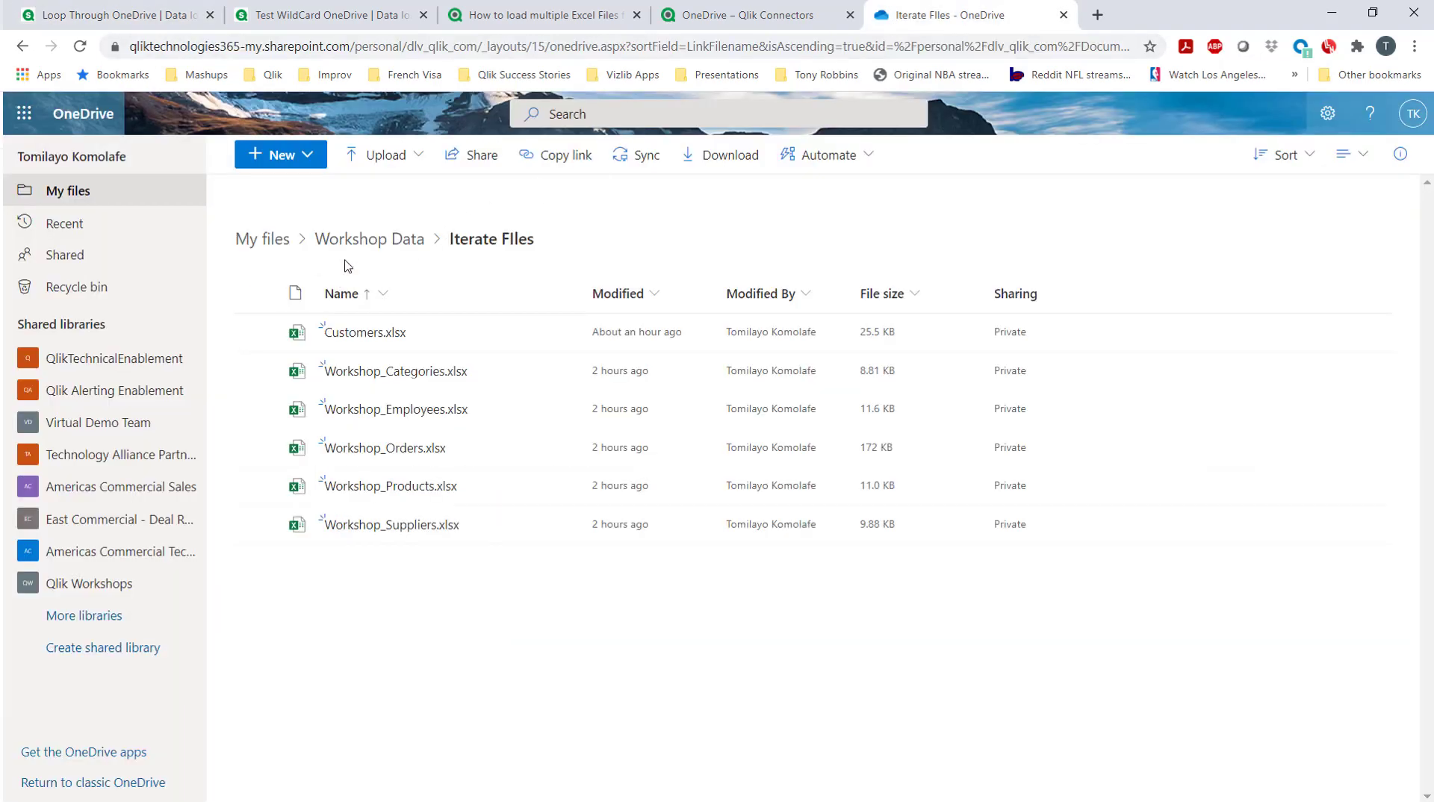
Go up to the Workshop Data folder to confirm Iterate Files sits inside it.
{"action": "left_click", "coordinate": [369, 239]}
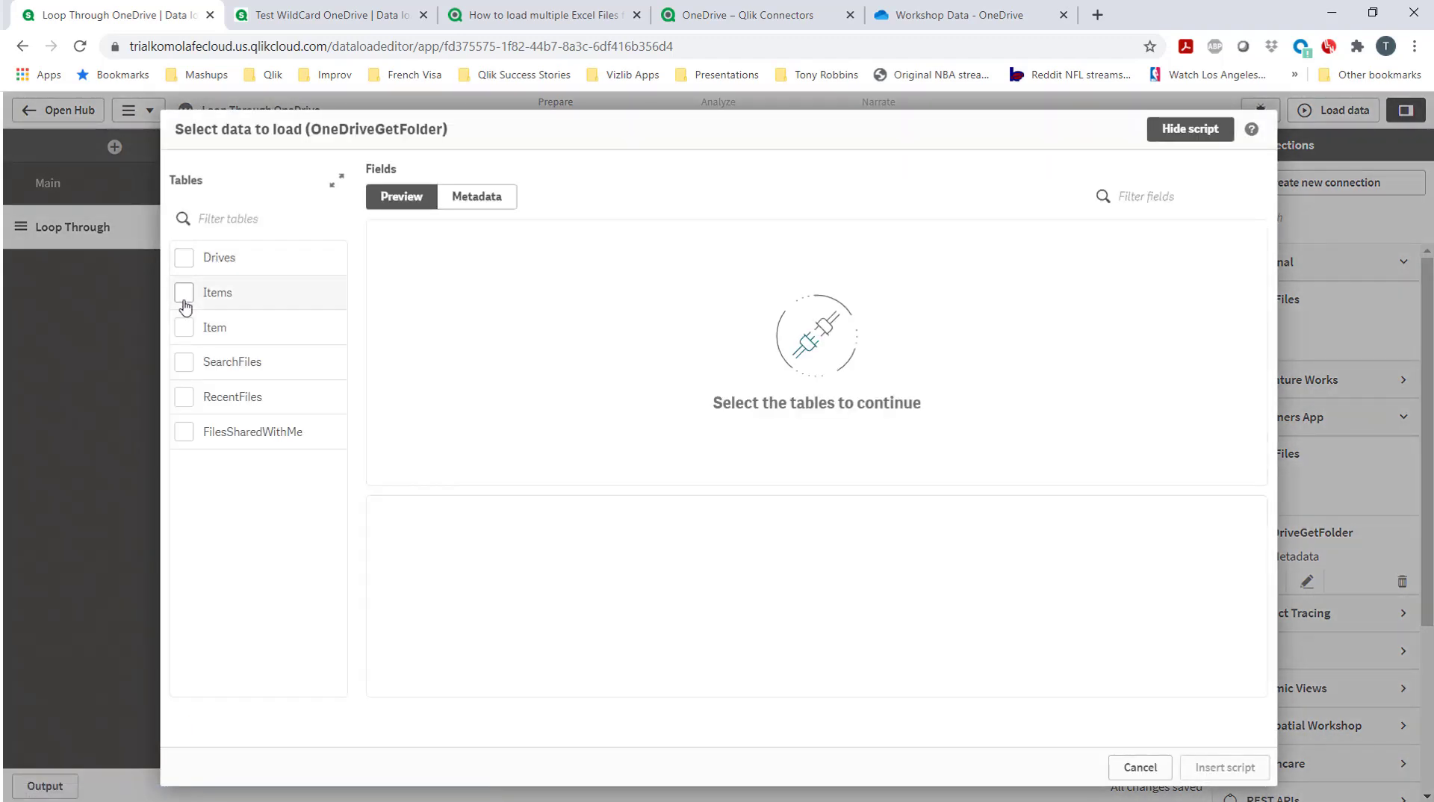
Preview the Items table with the drive id, listing 23 top-level items, then reopen its parameters for a folder path.
{"action": "left_click", "coordinate": [183, 291]}
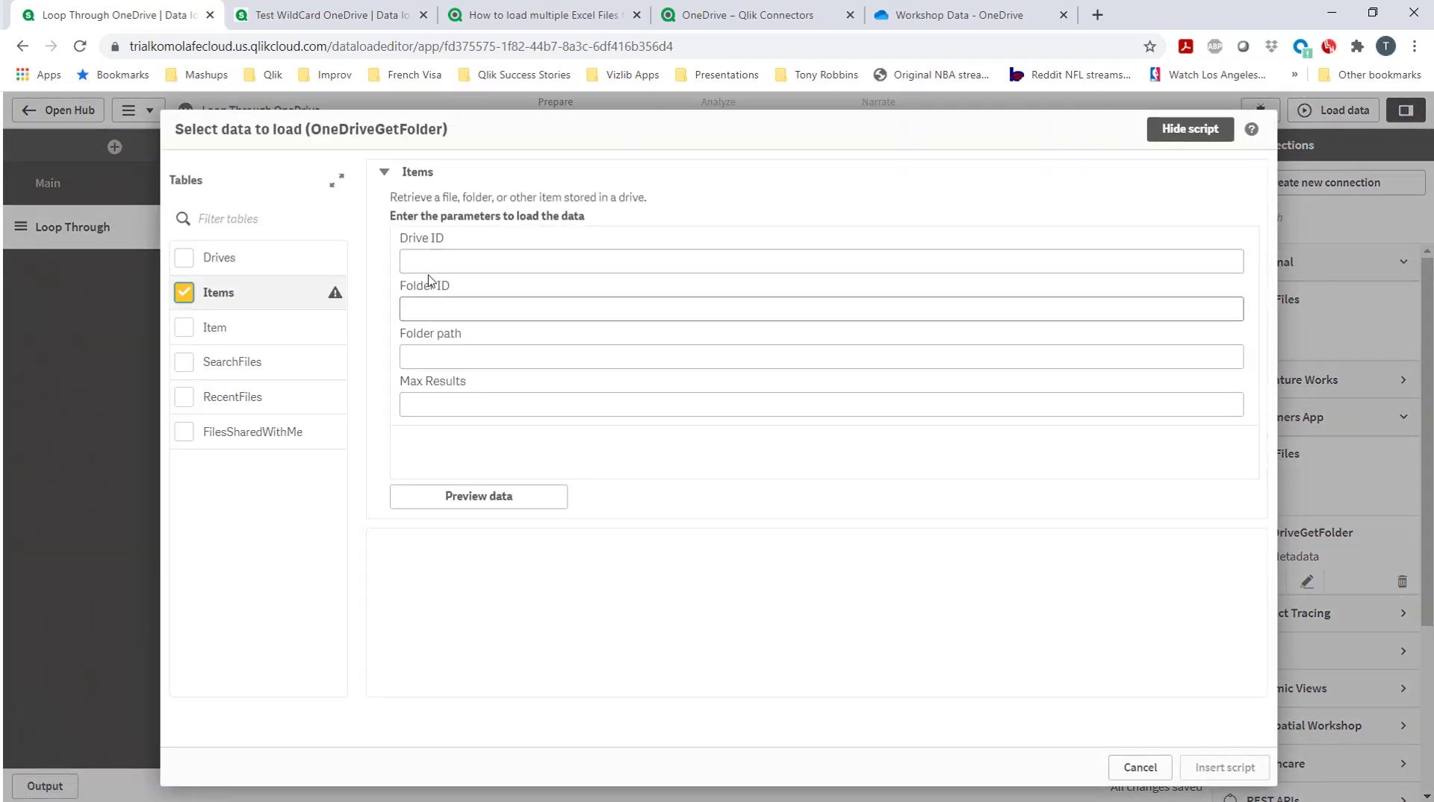
{"action": "type", "text": "blaOjtZMPrh0SikrmAwqEX5r_qeOJUmzlJvcn2LCD-DMTPDiwjCV-gTrD9Gl_PhaPW"}
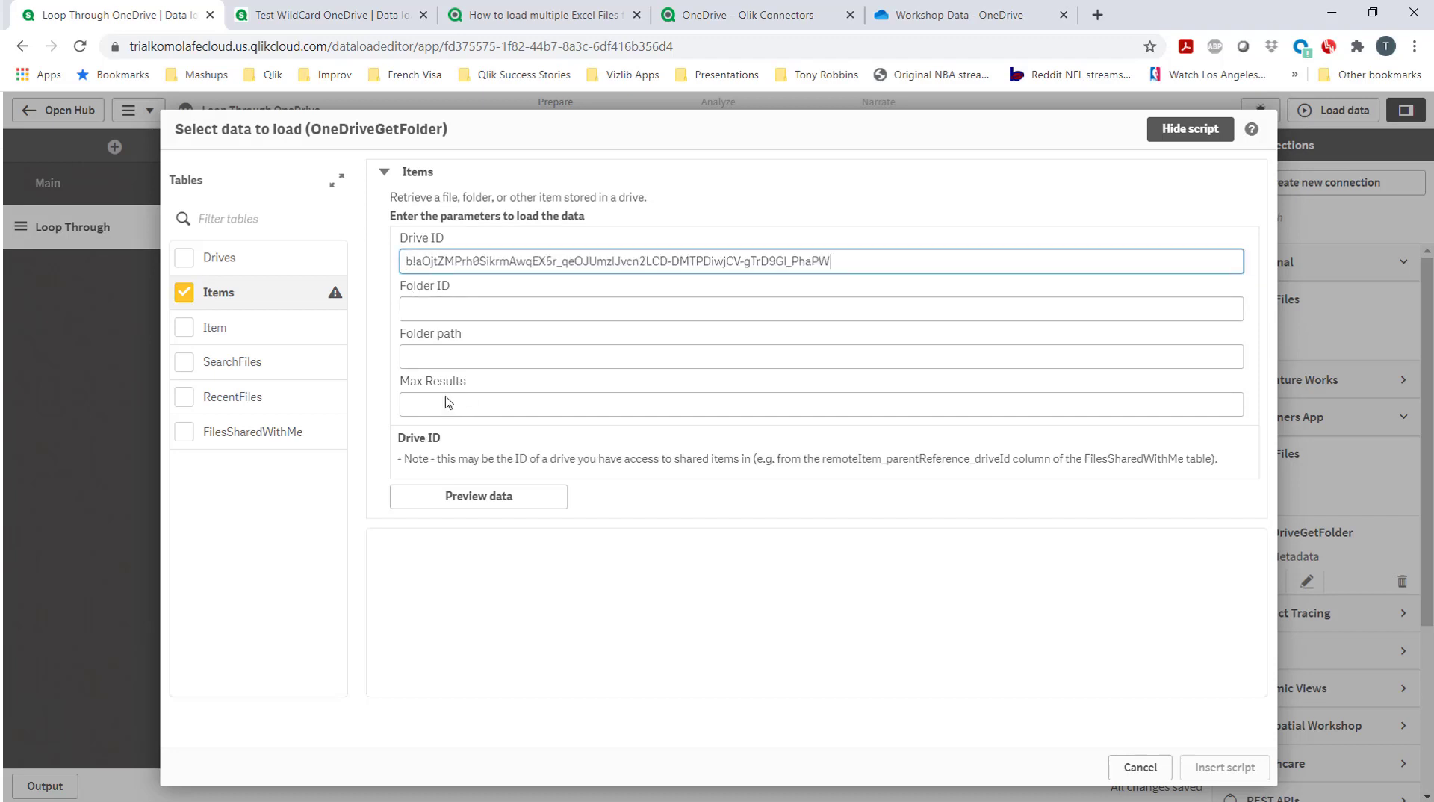
{"action": "left_click", "coordinate": [478, 495]}
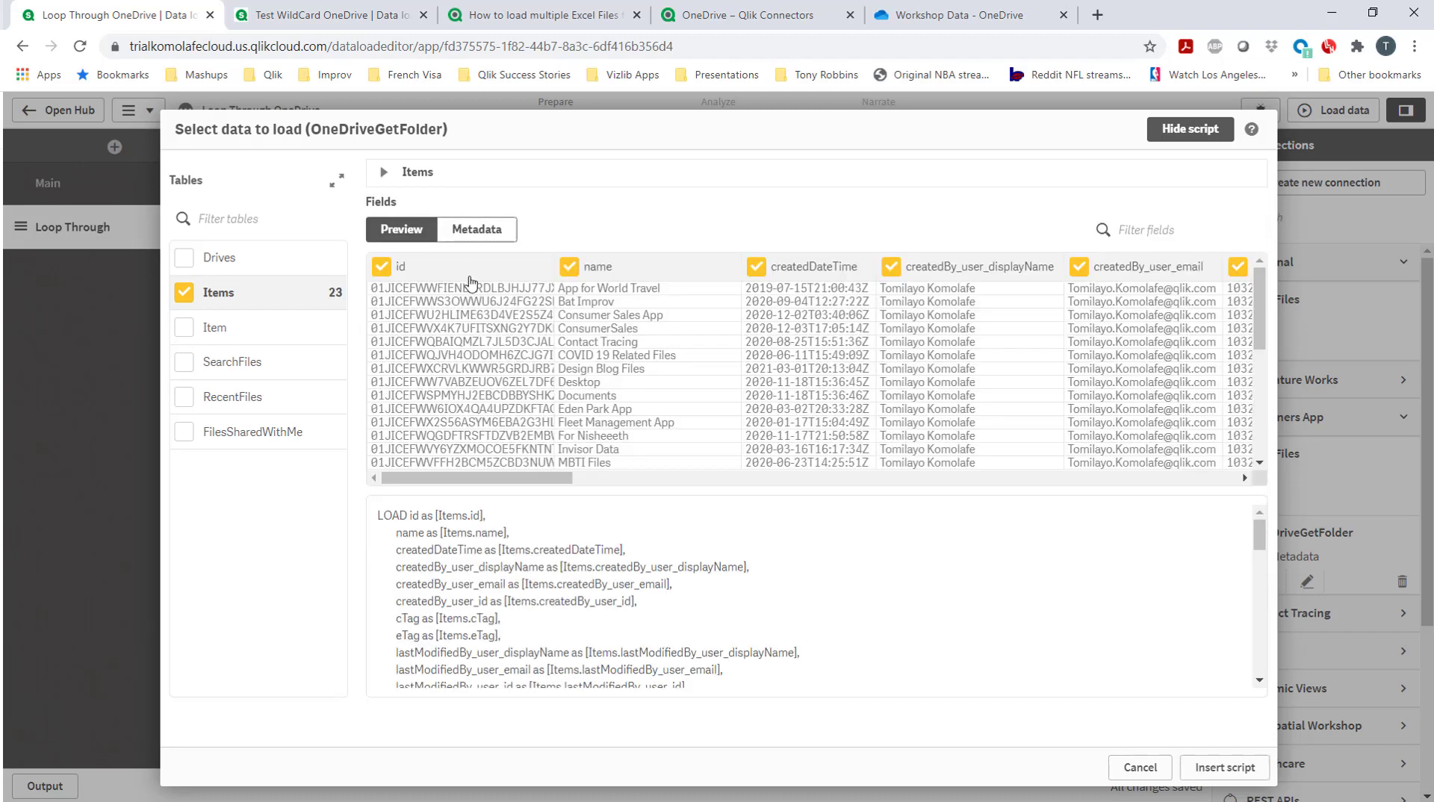
{"action": "scroll", "scroll_direction": "down", "scroll_amount": 3}
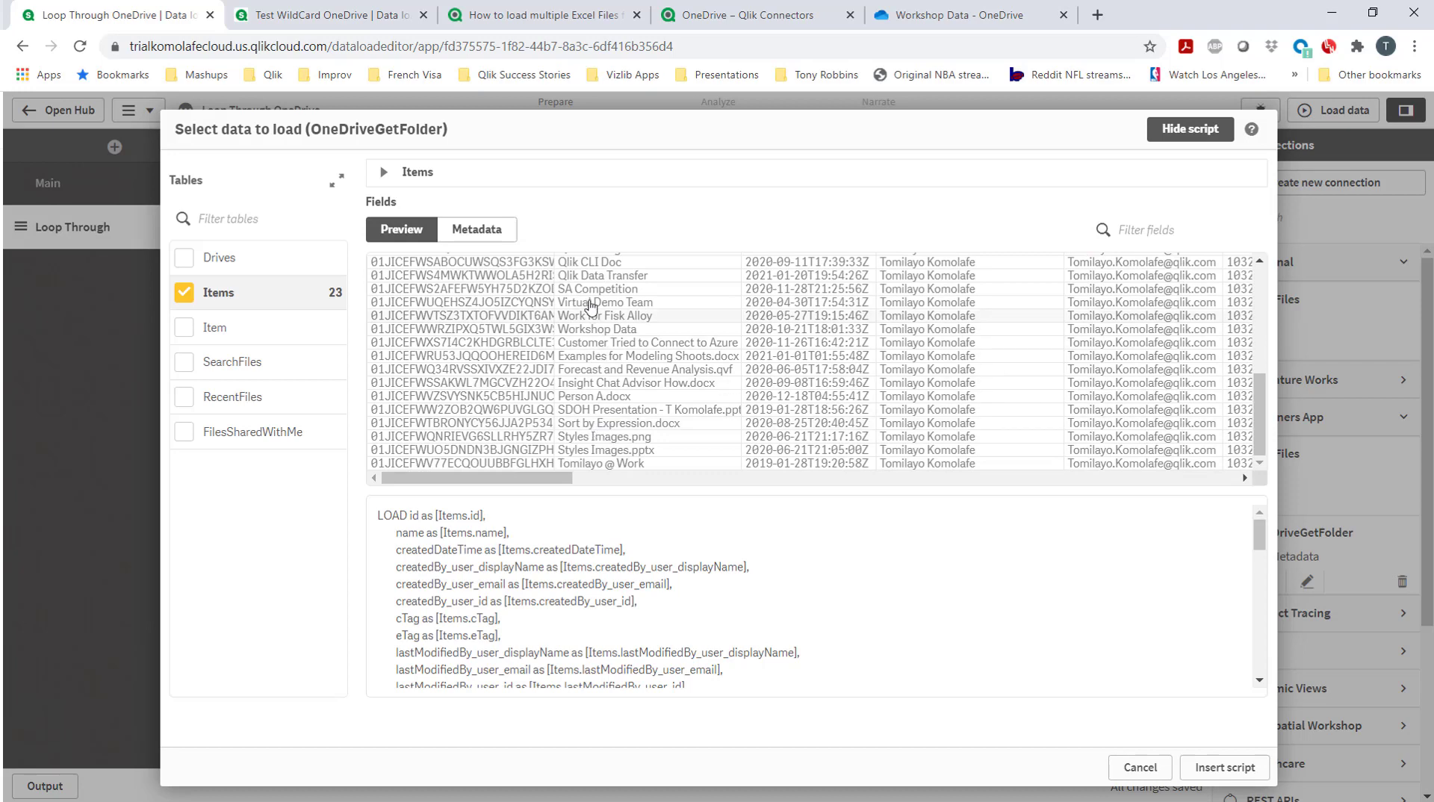
{"action": "right_click", "coordinate": [411, 329]}
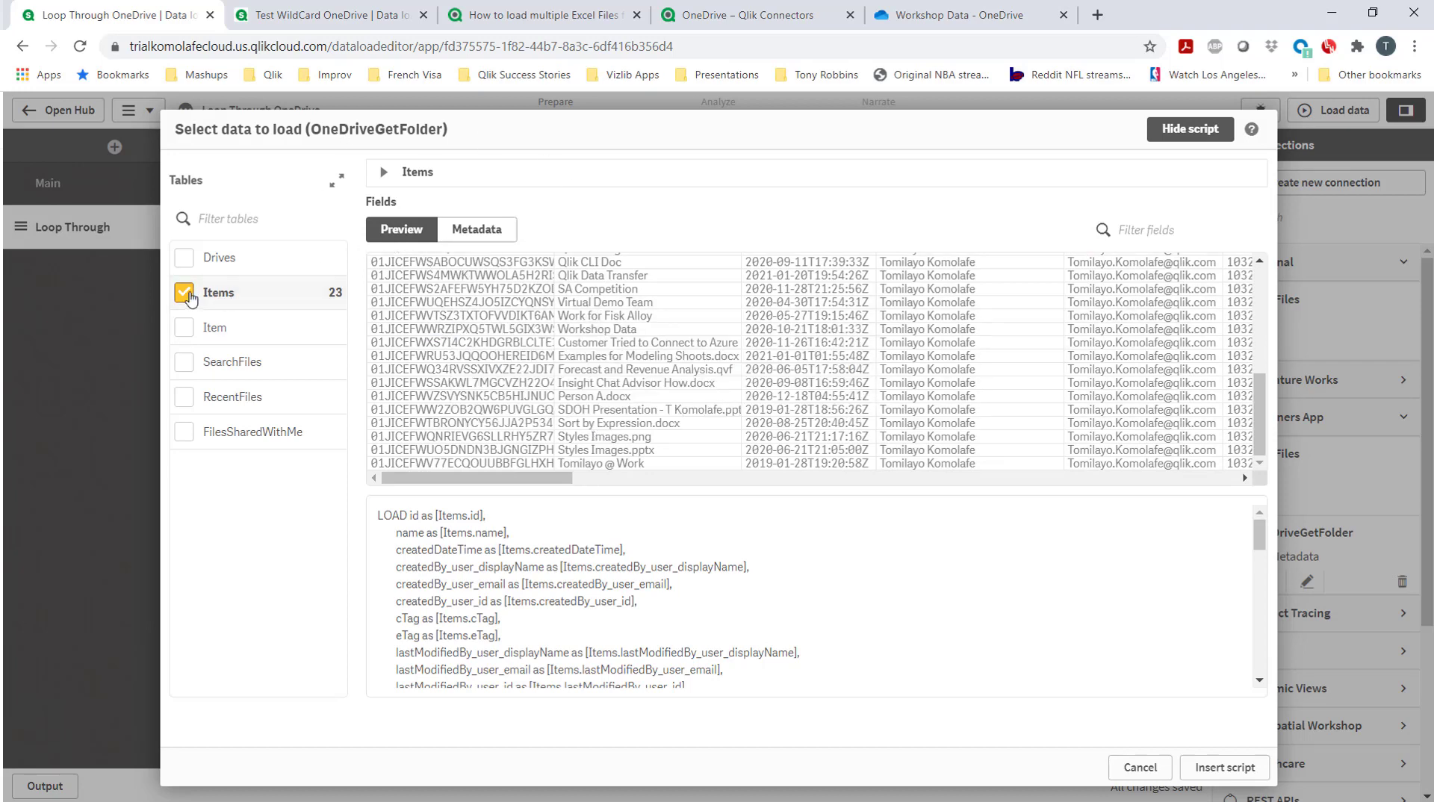
{"action": "left_click", "coordinate": [384, 172]}
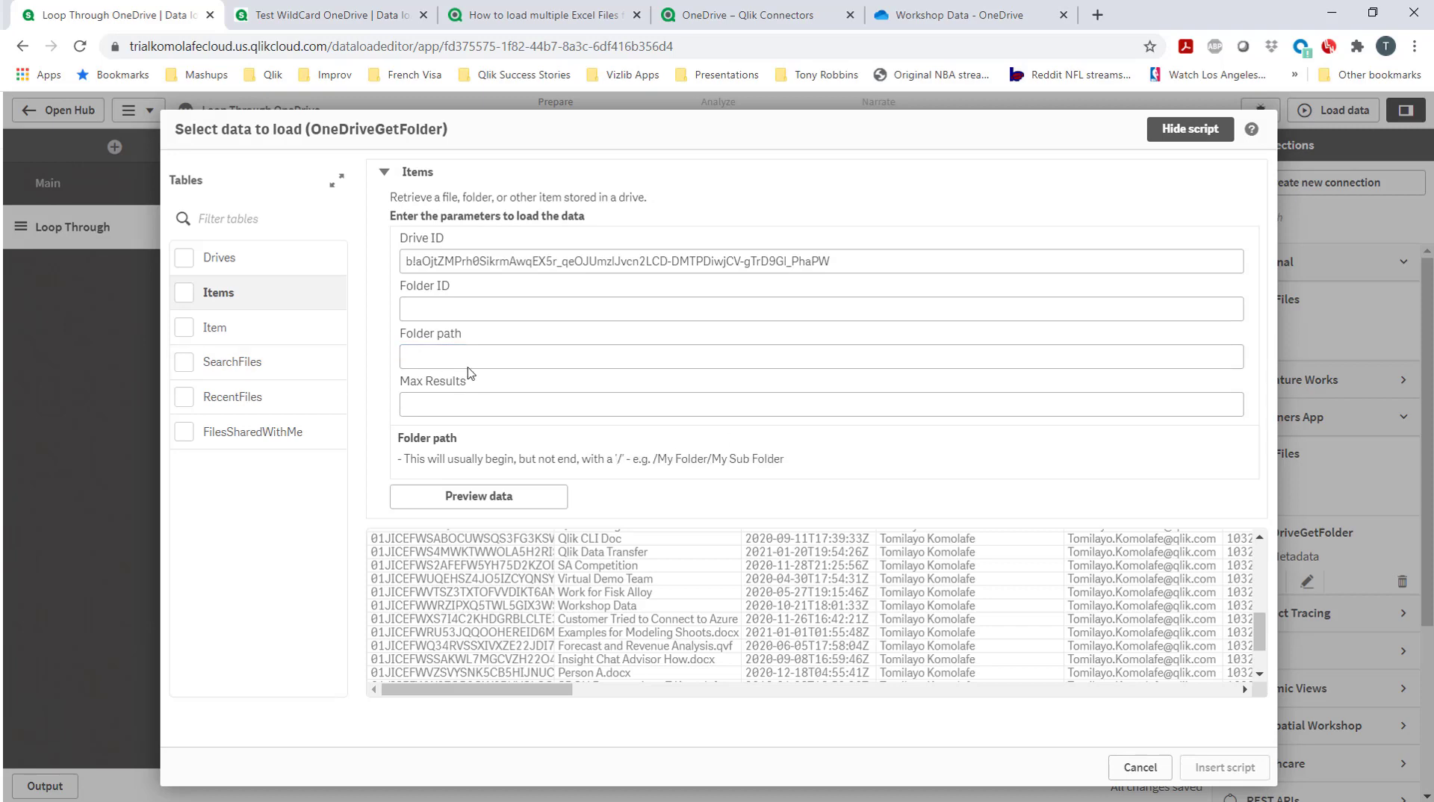
{"action": "left_click", "coordinate": [951, 15]}
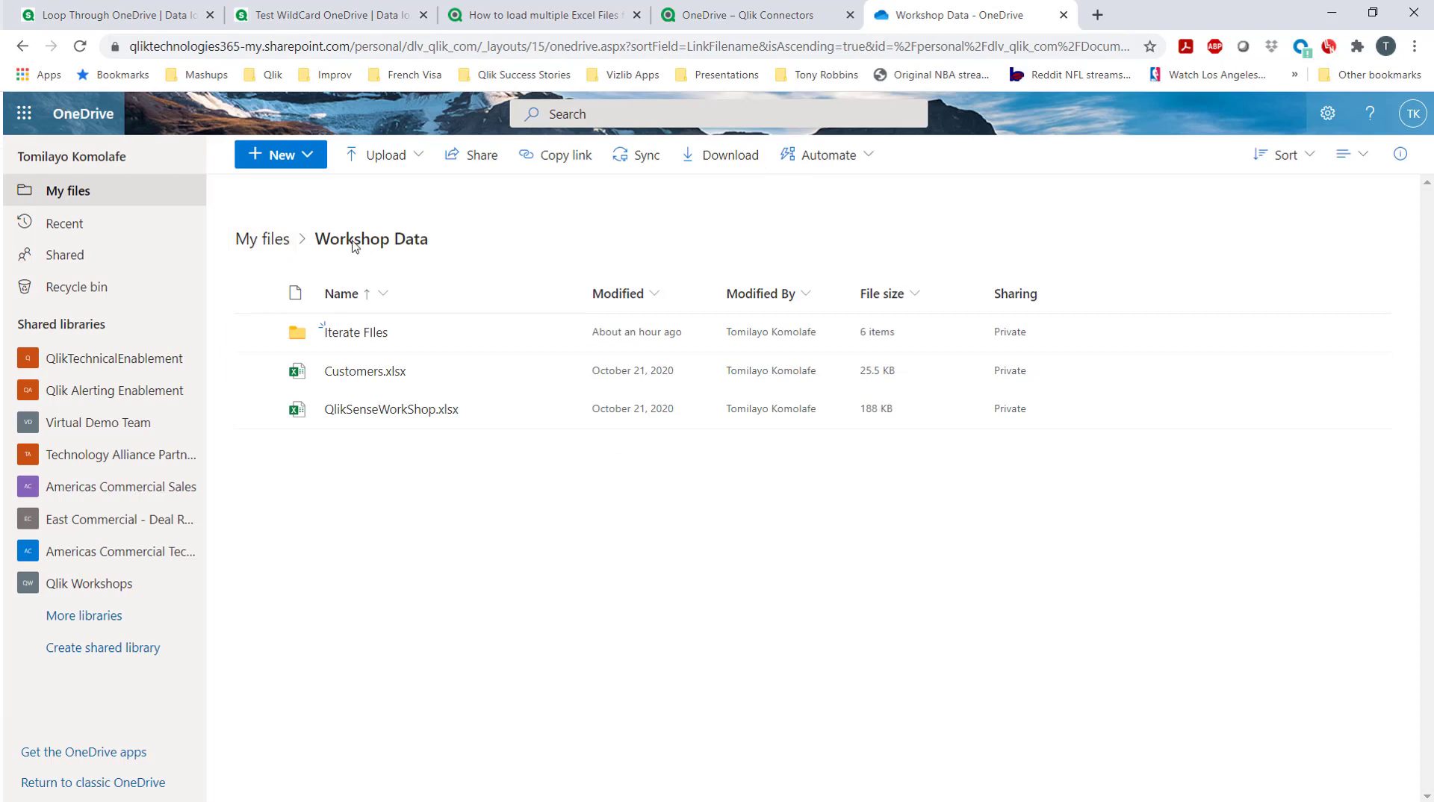
{"action": "mouse_move", "coordinate": [355, 341]}
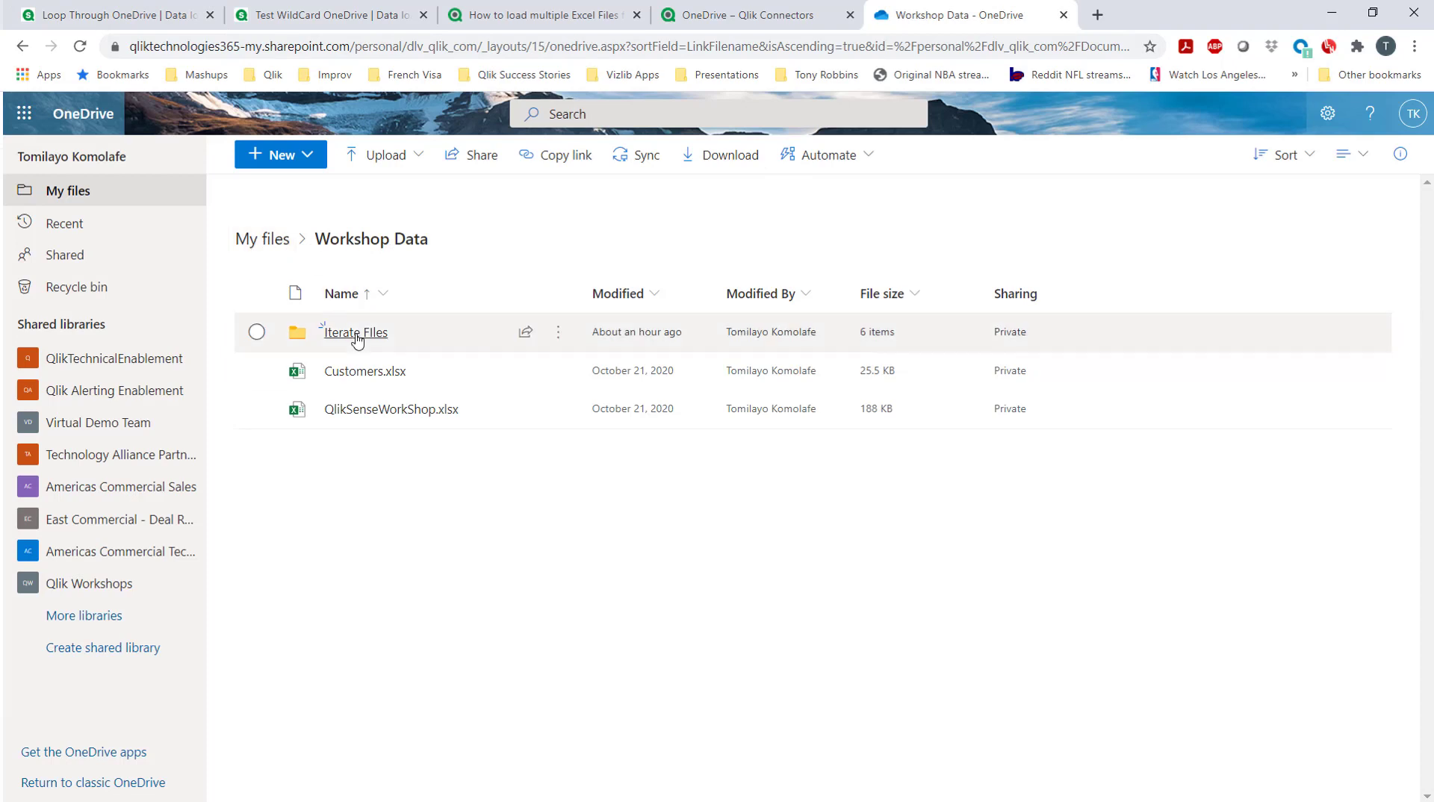
Open the Iterate FIles subfolder inside Workshop Data in OneDrive to confirm its path.
{"action": "left_click", "coordinate": [356, 332]}
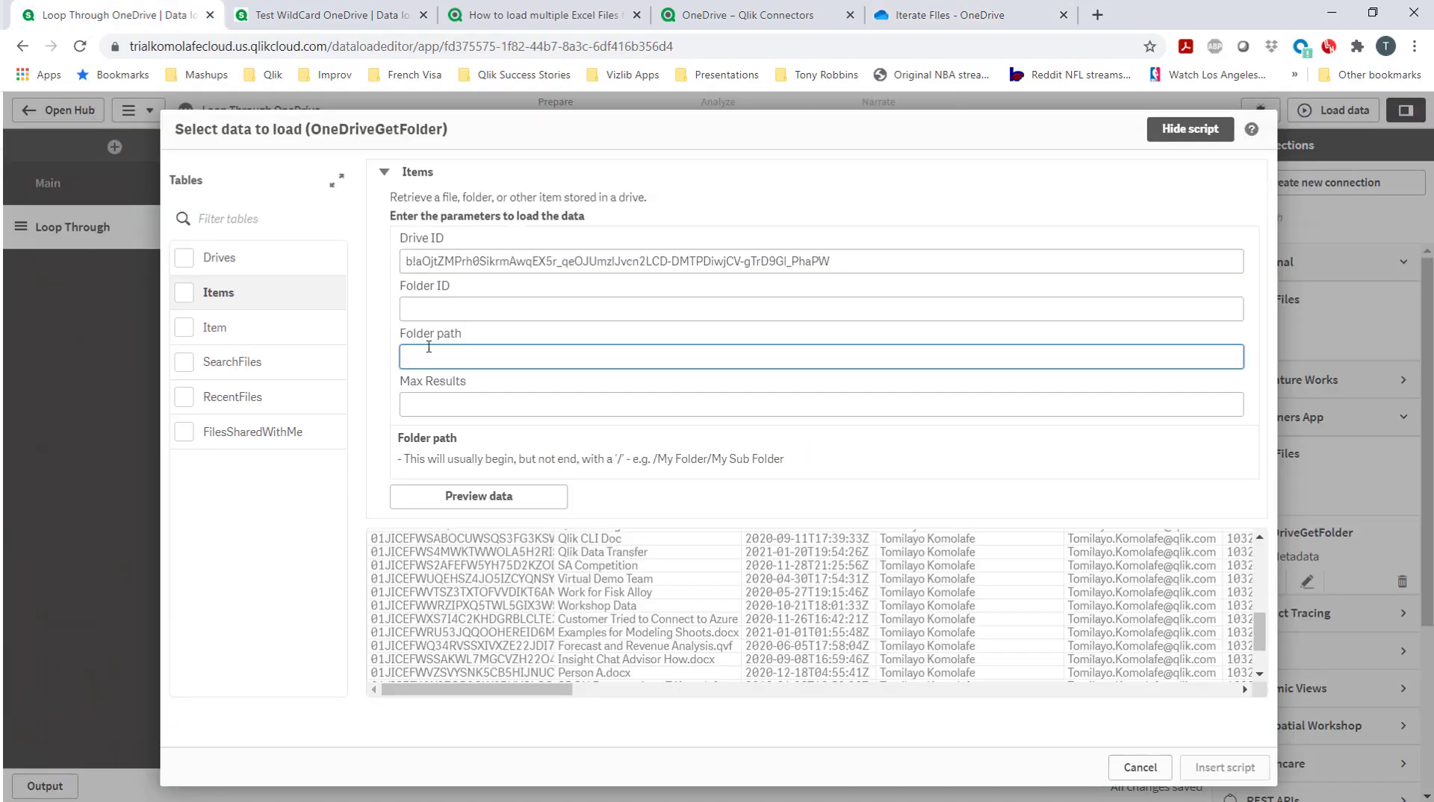
Enter folder path /Workshop Data/Iterate Files and preview the folder's files.
{"action": "type", "text": "/"}
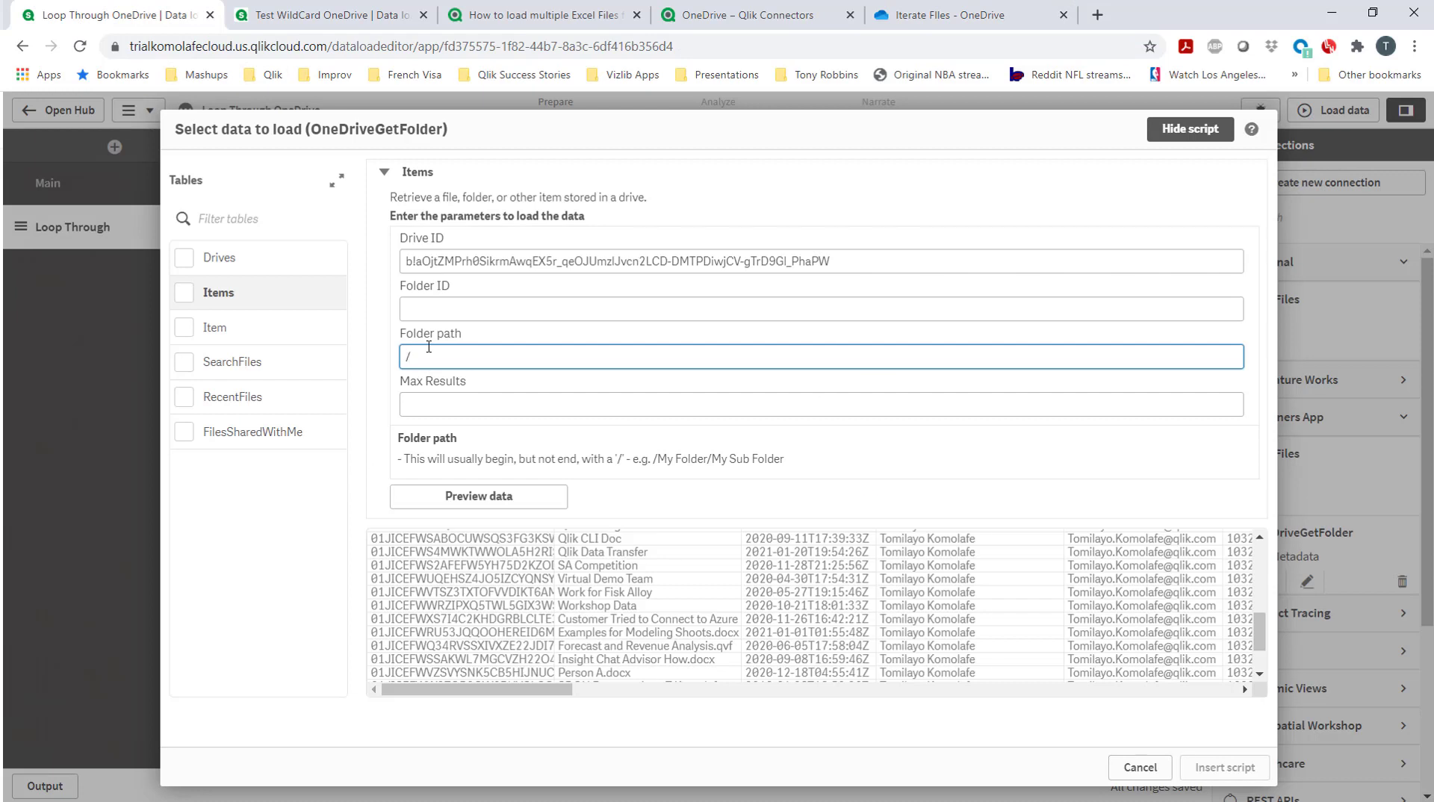
{"action": "type", "text": "Worksho"}
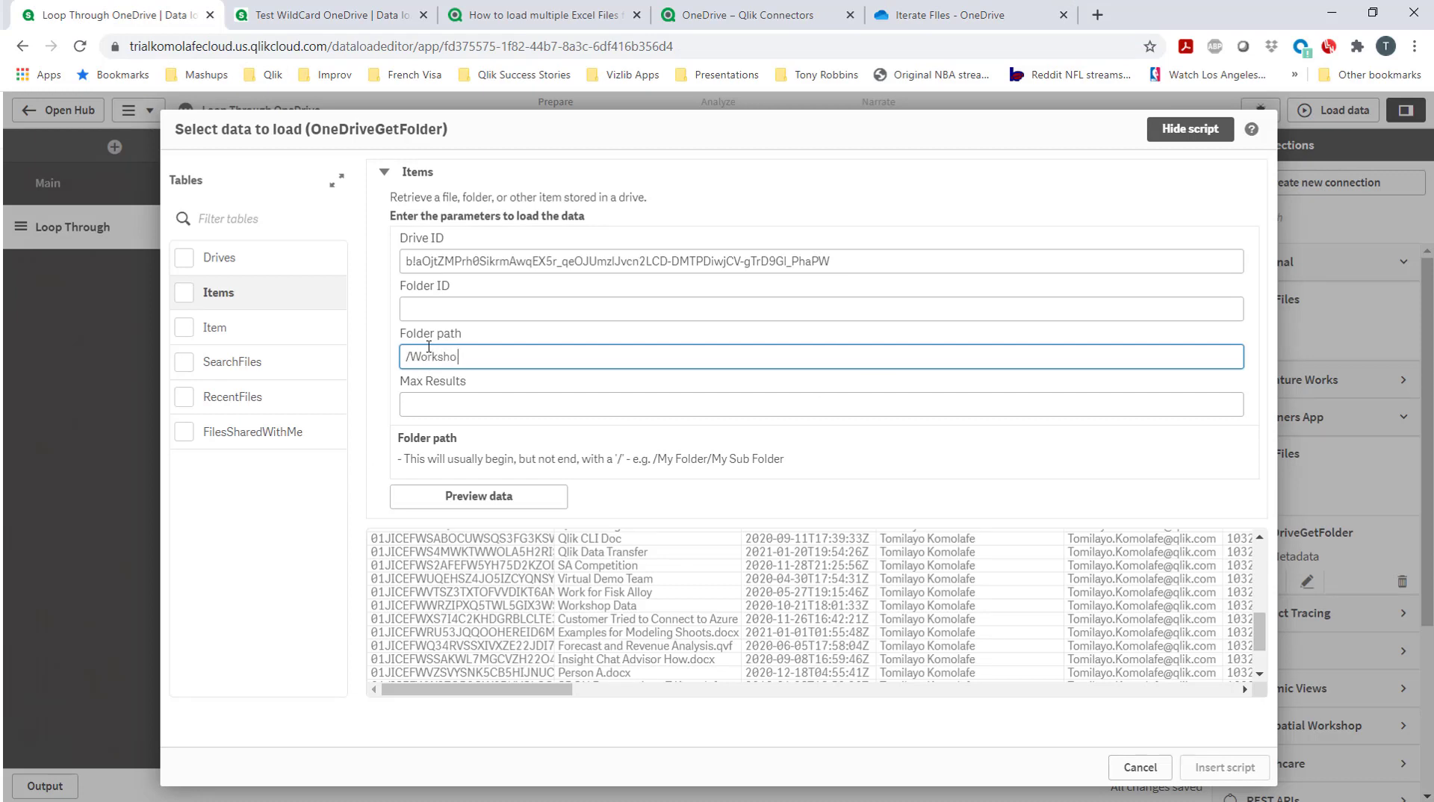
{"action": "type", "text": "Data/"}
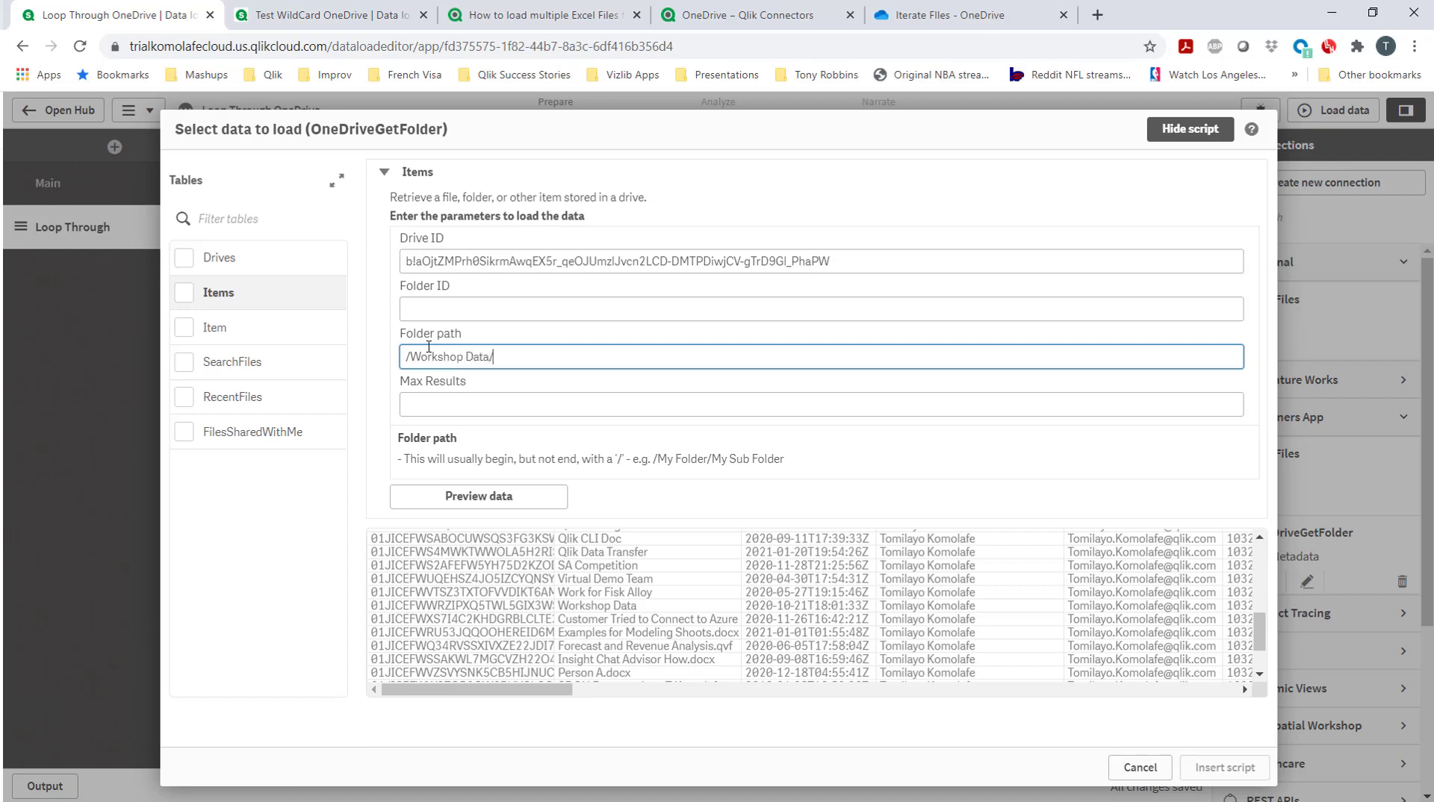
{"action": "type", "text": "Iterate Fi"}
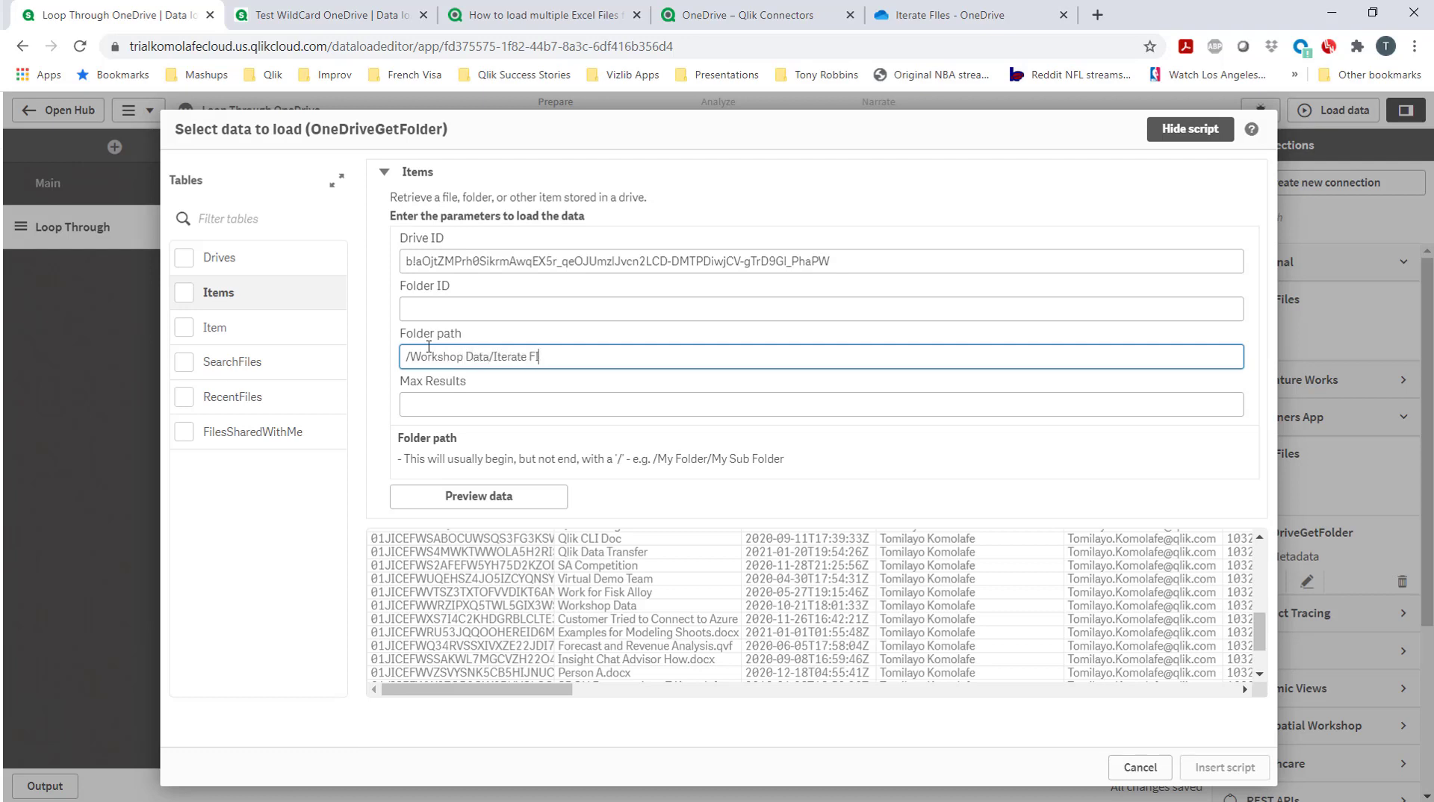
{"action": "type", "text": "les"}
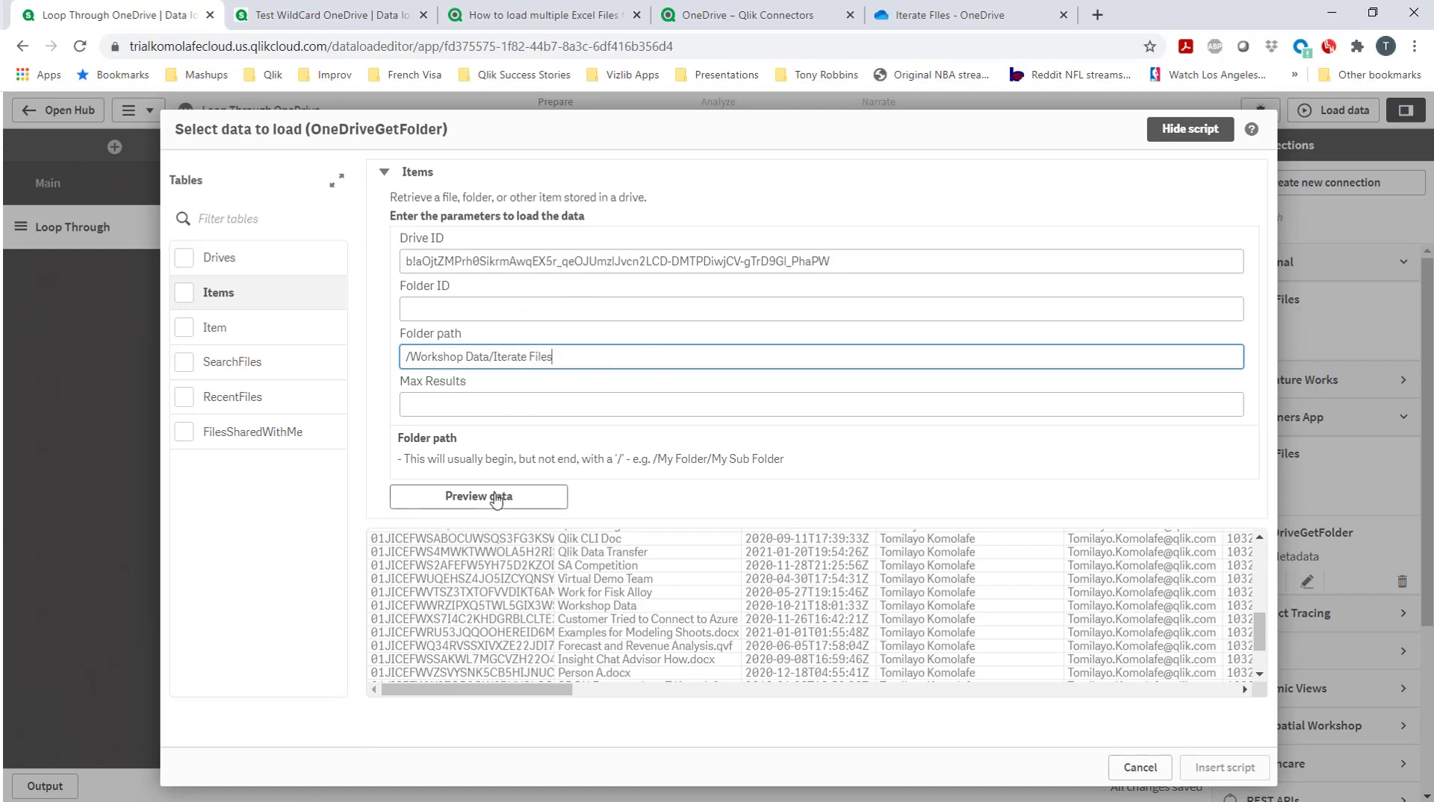
{"action": "left_click", "coordinate": [478, 496]}
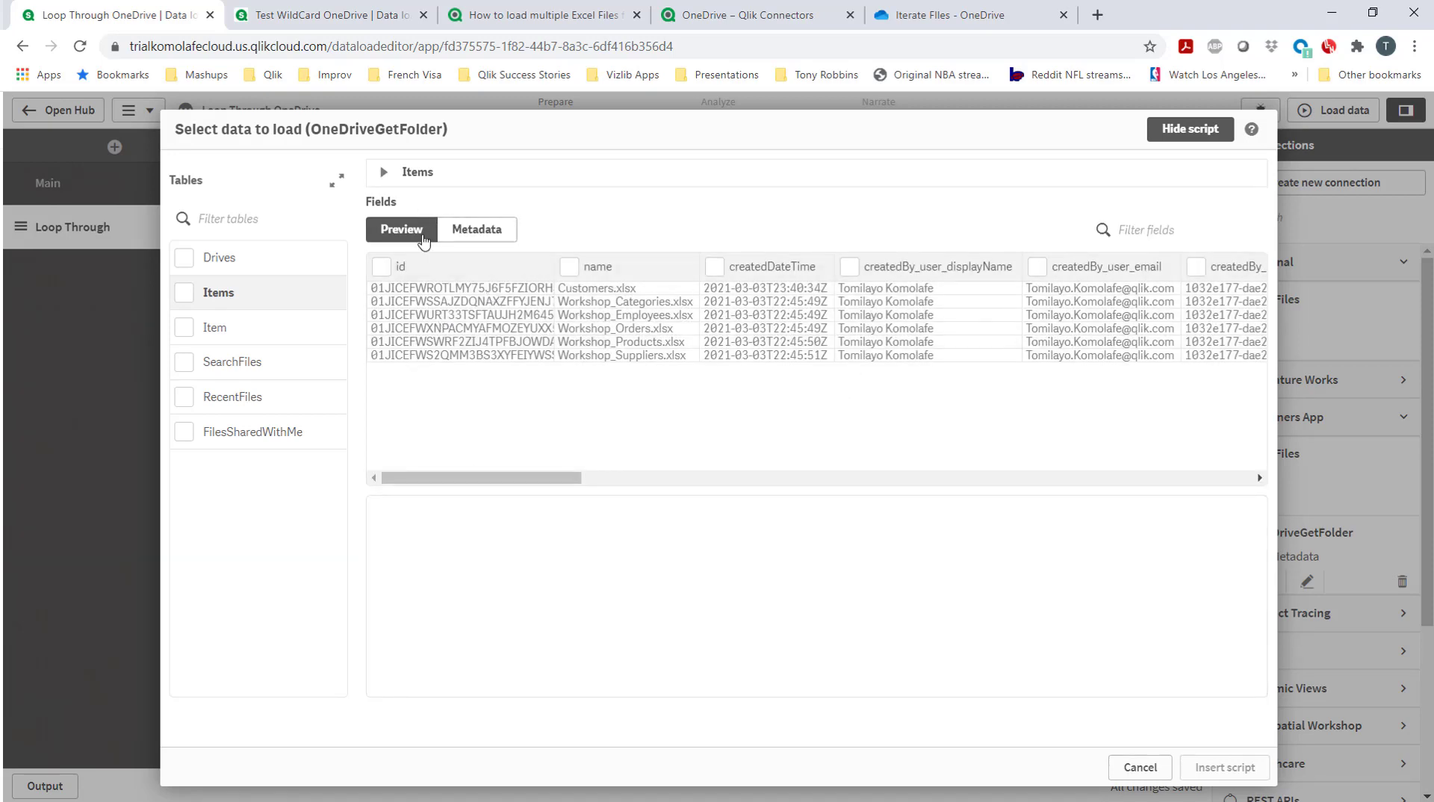
{"action": "mouse_move", "coordinate": [412, 190]}
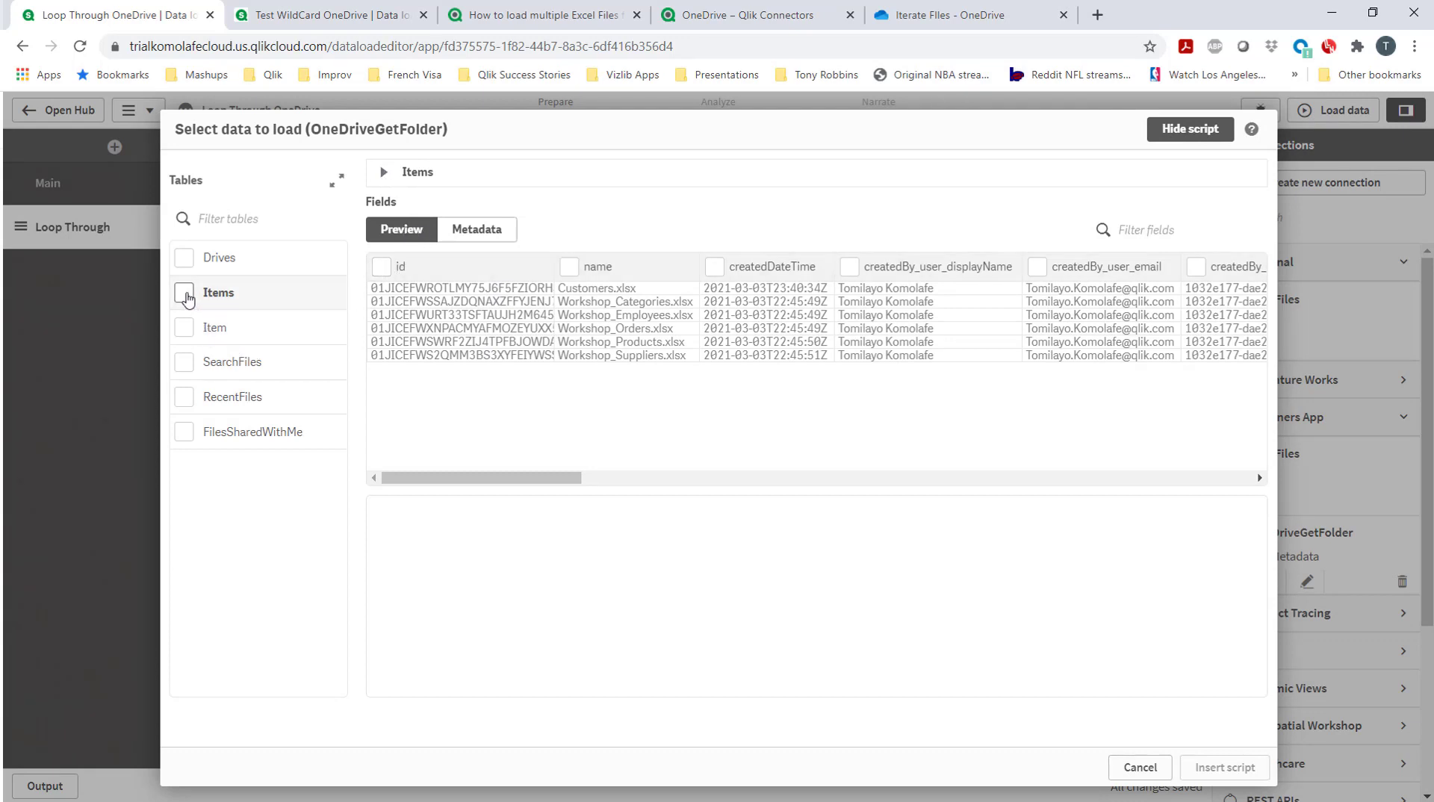
Include the Items table and insert its generated load script into the editor.
{"action": "left_click", "coordinate": [184, 293]}
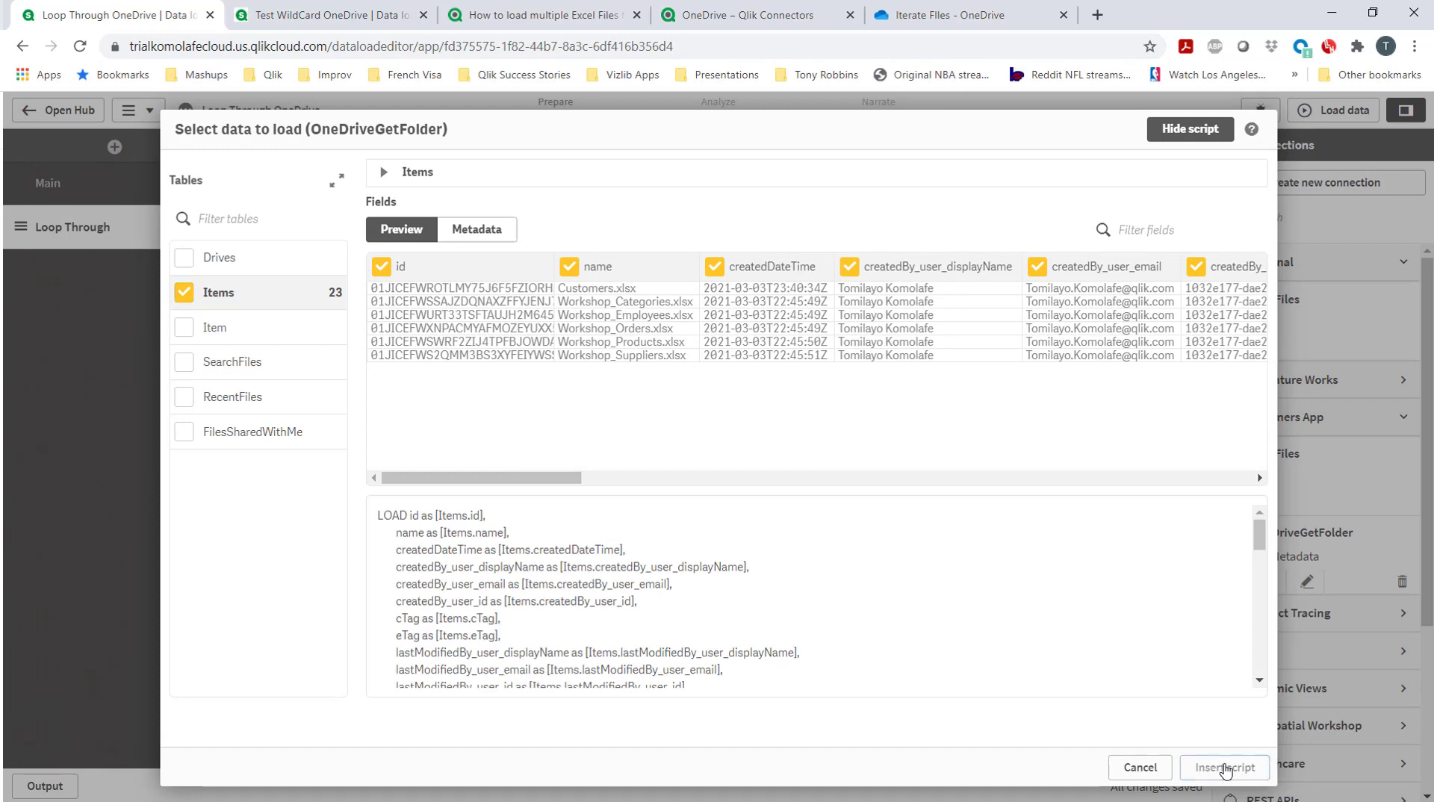
{"action": "left_click", "coordinate": [1224, 768]}
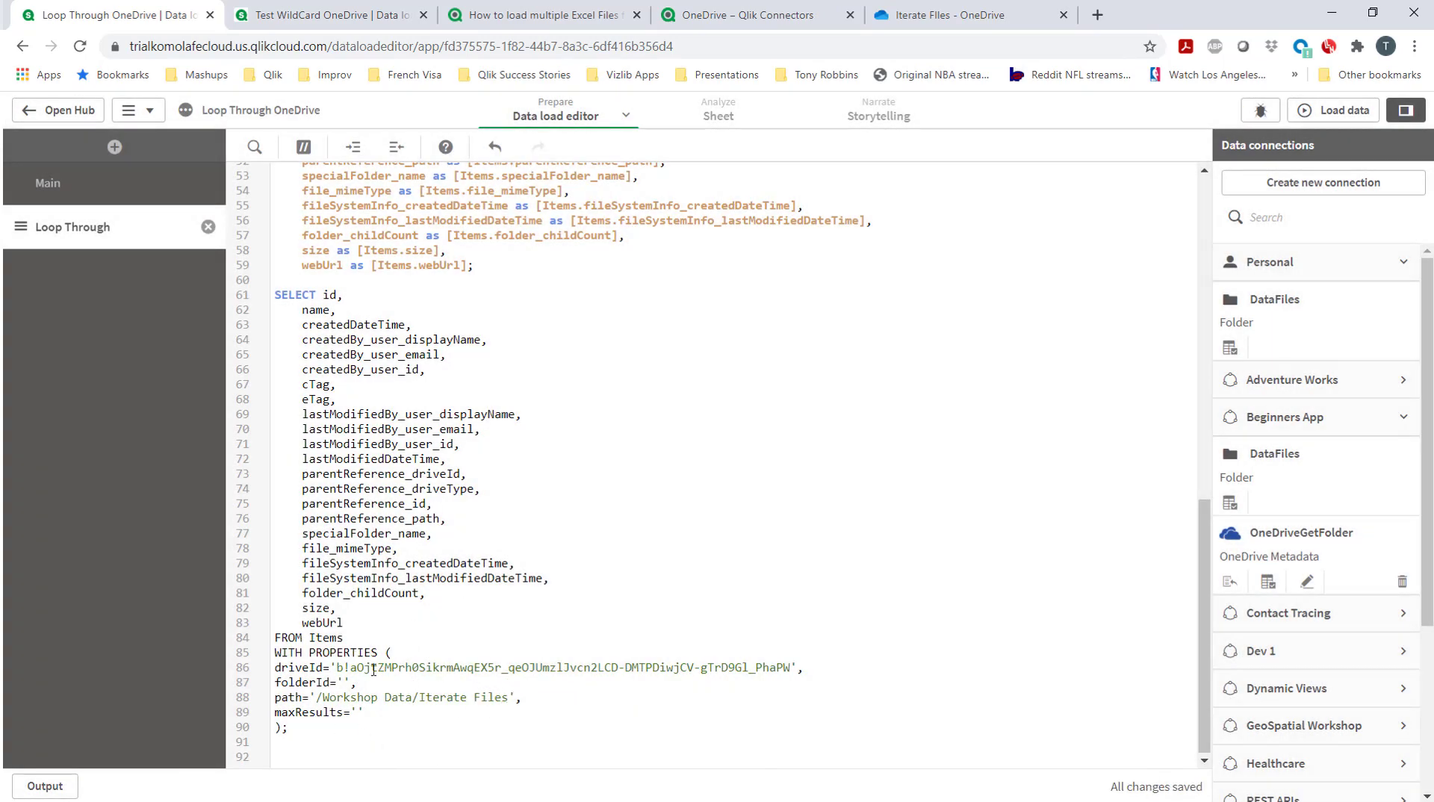
Scroll through the script to replace the '/Your/Path' placeholder with '/Workshop Data/Iterate Files'.
{"action": "scroll", "scroll_direction": "up", "scroll_amount": 3}
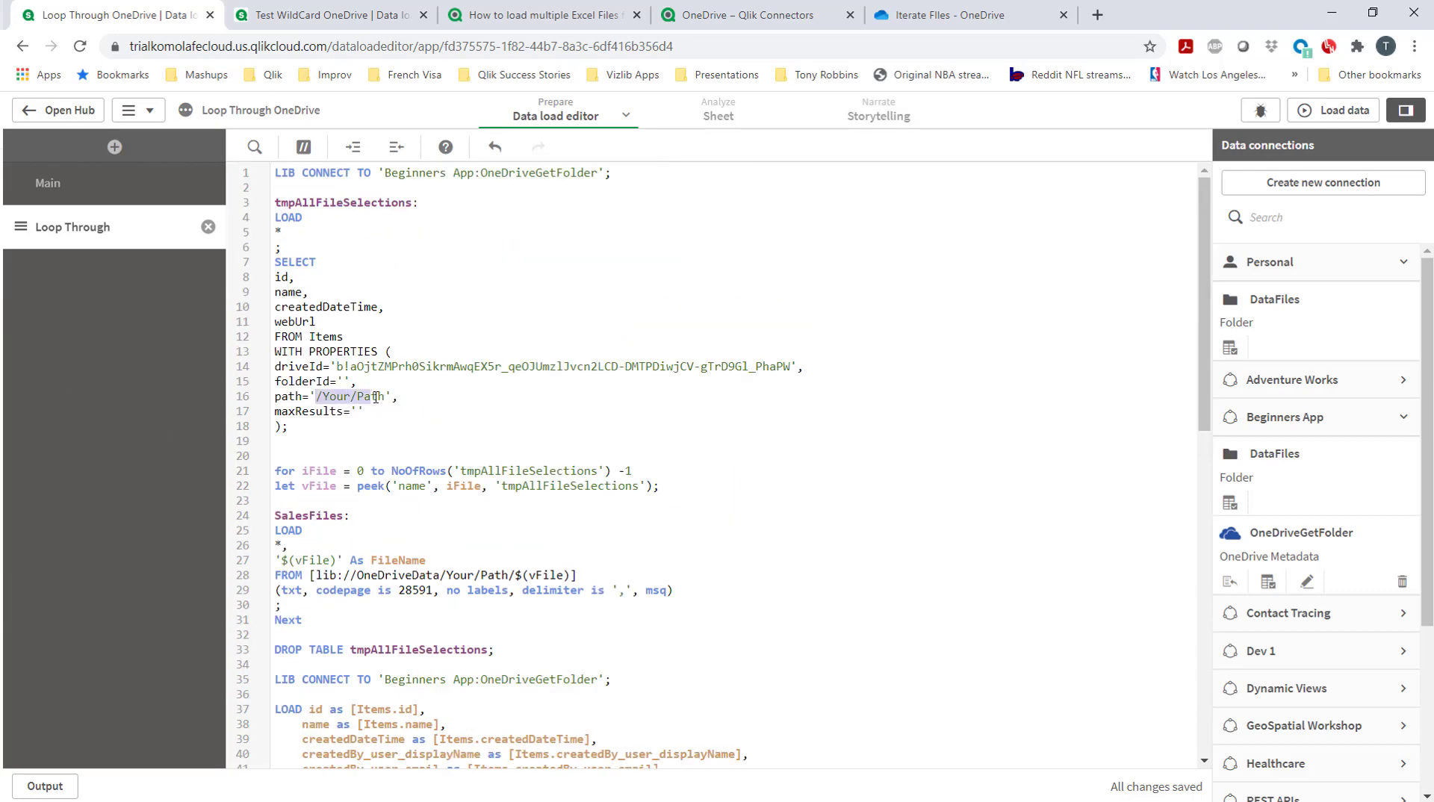
{"action": "scroll", "scroll_direction": "down", "scroll_amount": 3}
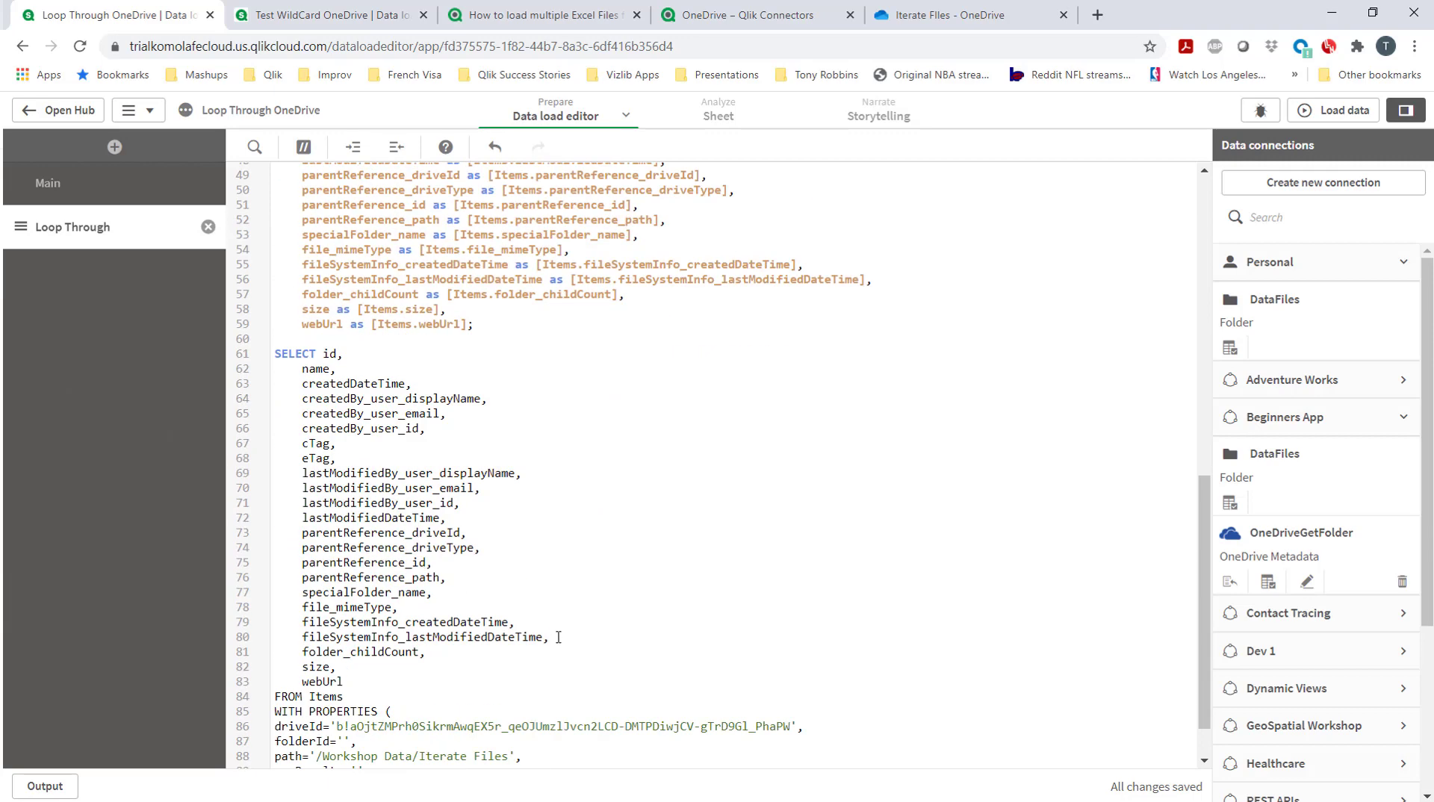
{"action": "scroll", "scroll_direction": "down", "scroll_amount": 3}
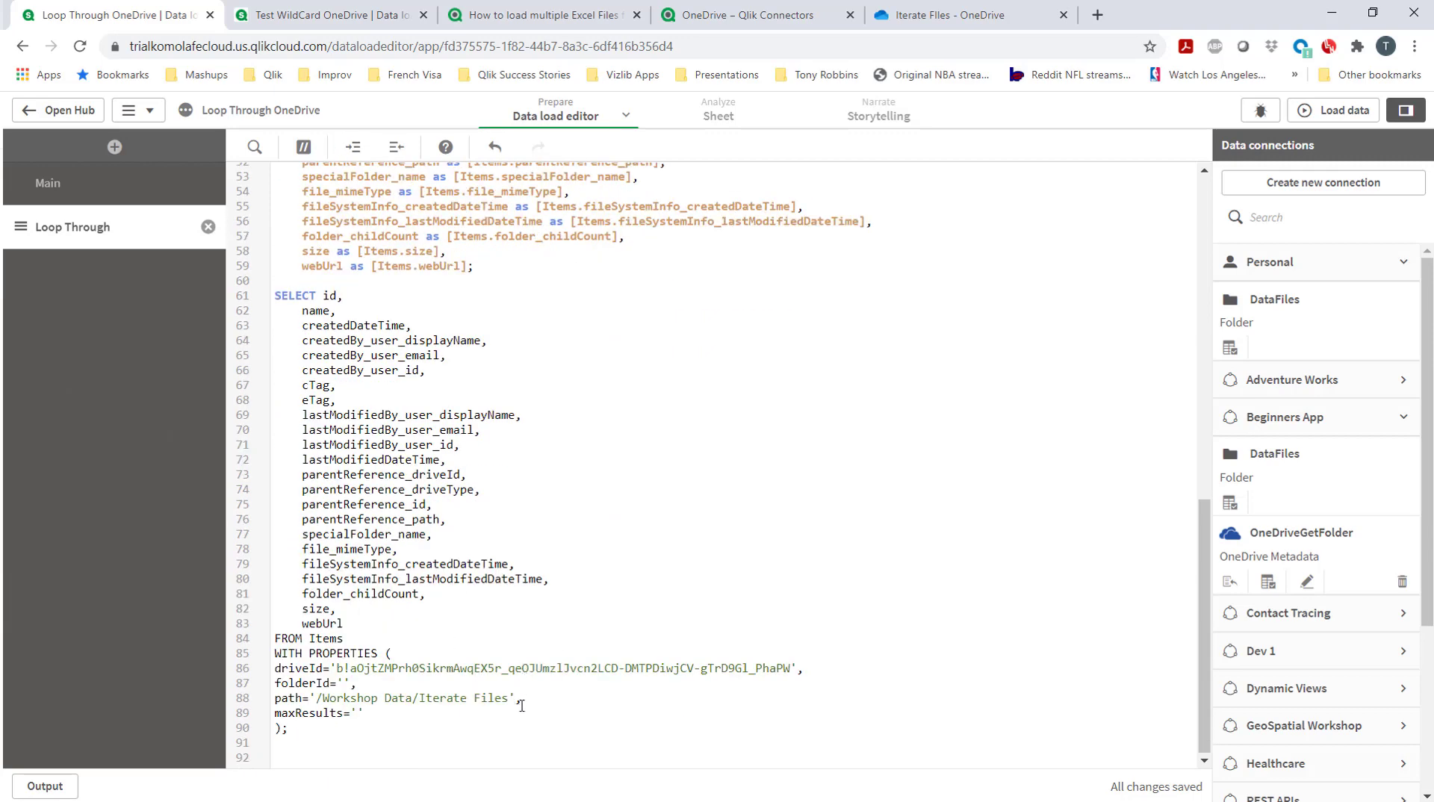
{"action": "scroll", "scroll_direction": "up", "scroll_amount": 3}
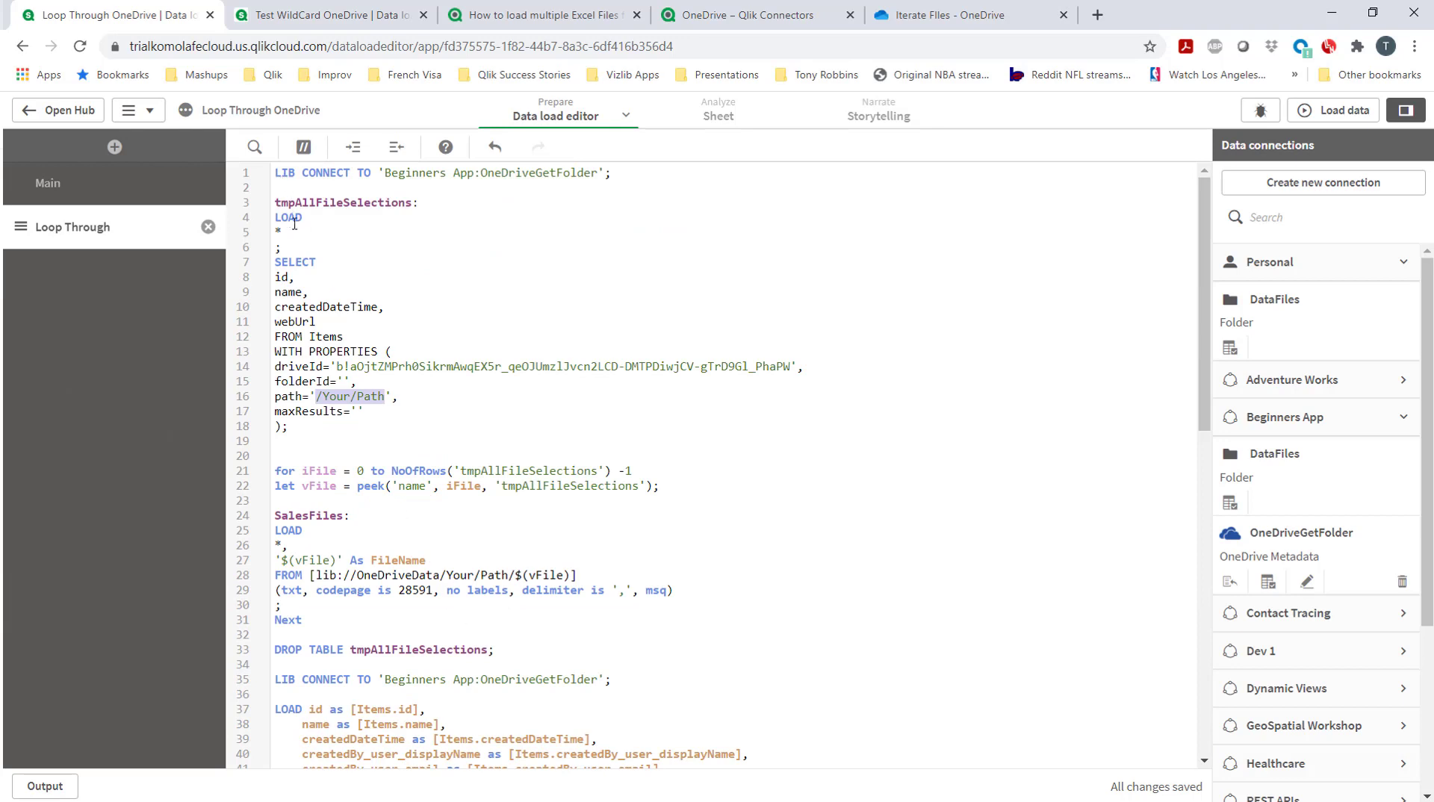
{"action": "mouse_move", "coordinate": [511, 486]}
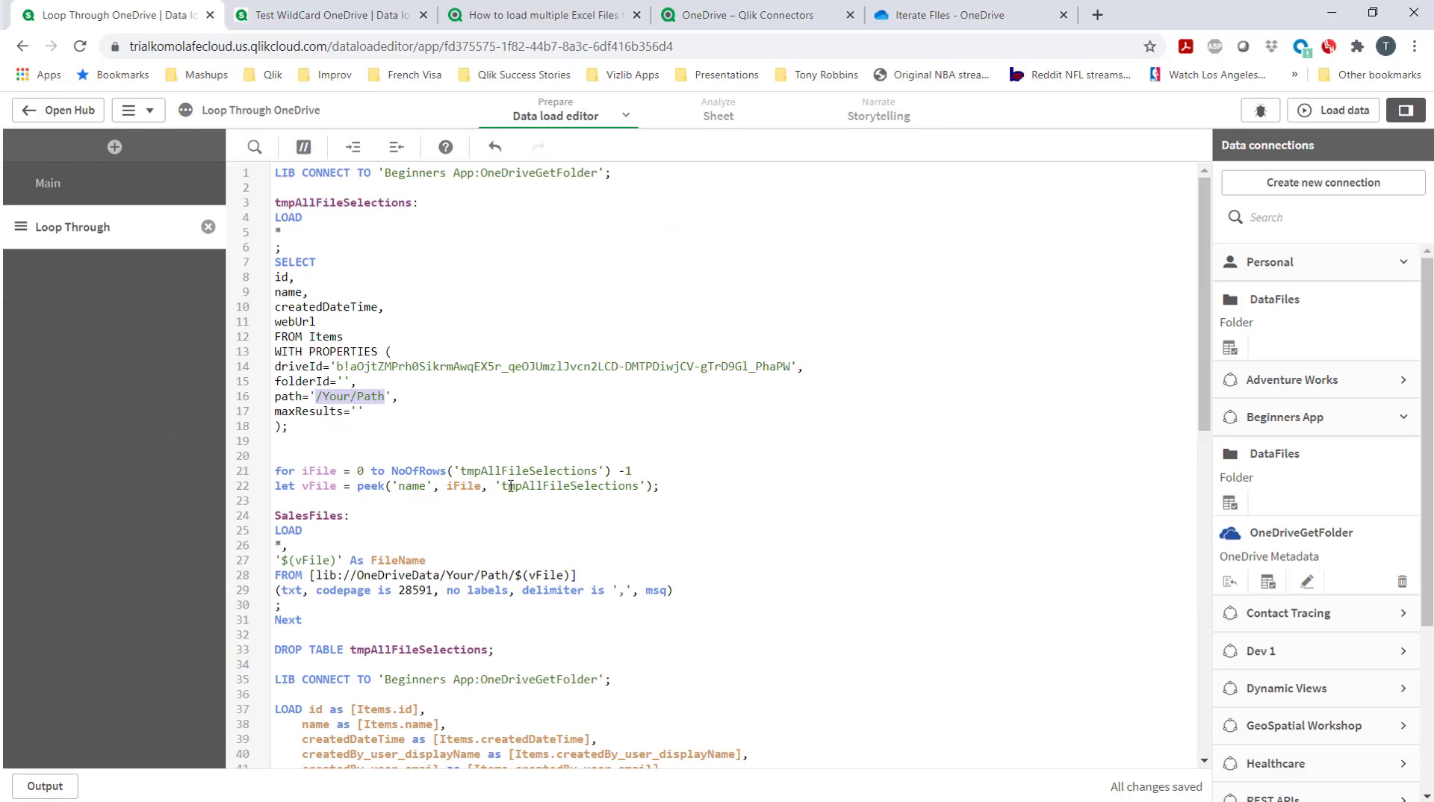
{"action": "mouse_move", "coordinate": [451, 446]}
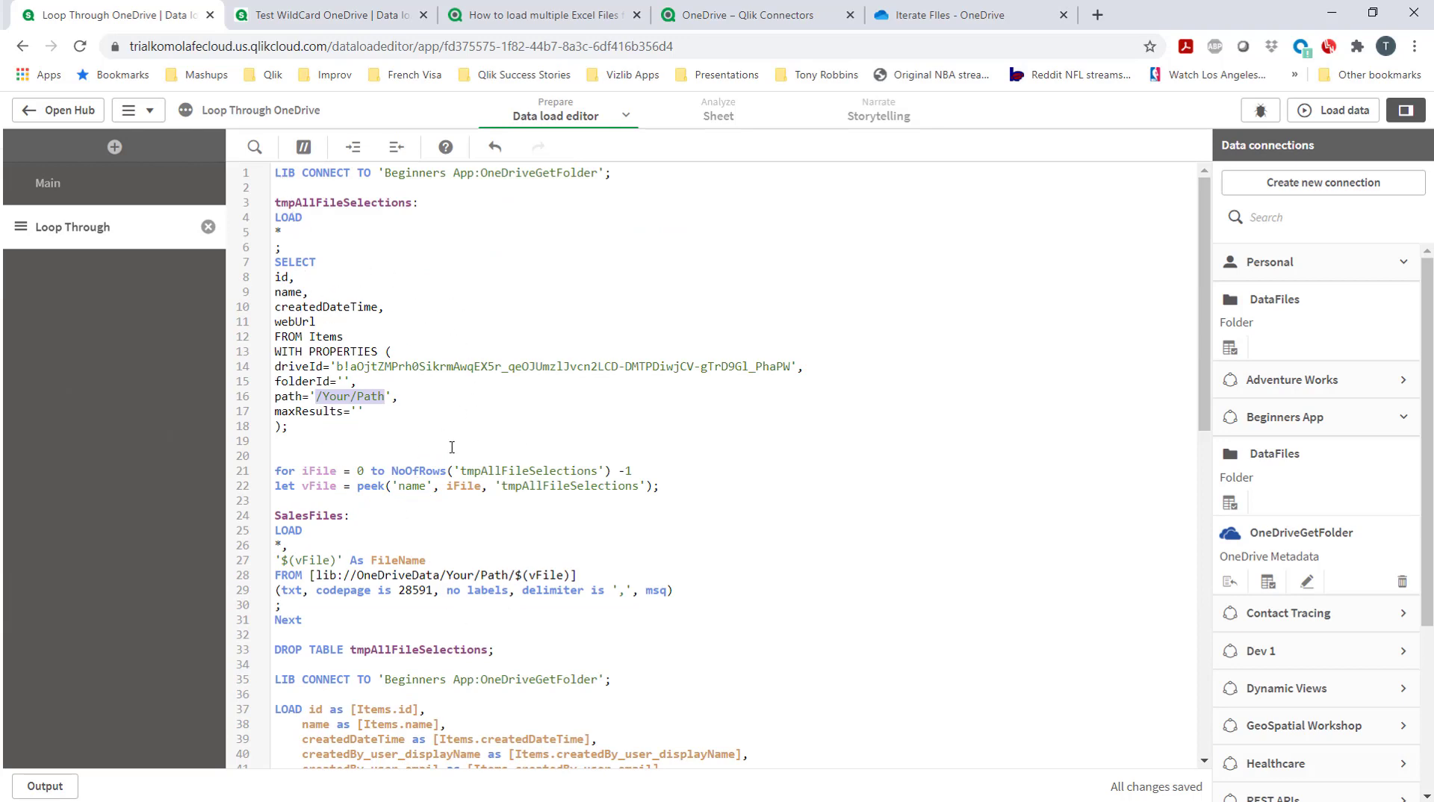
{"action": "scroll", "scroll_direction": "down", "scroll_amount": 3}
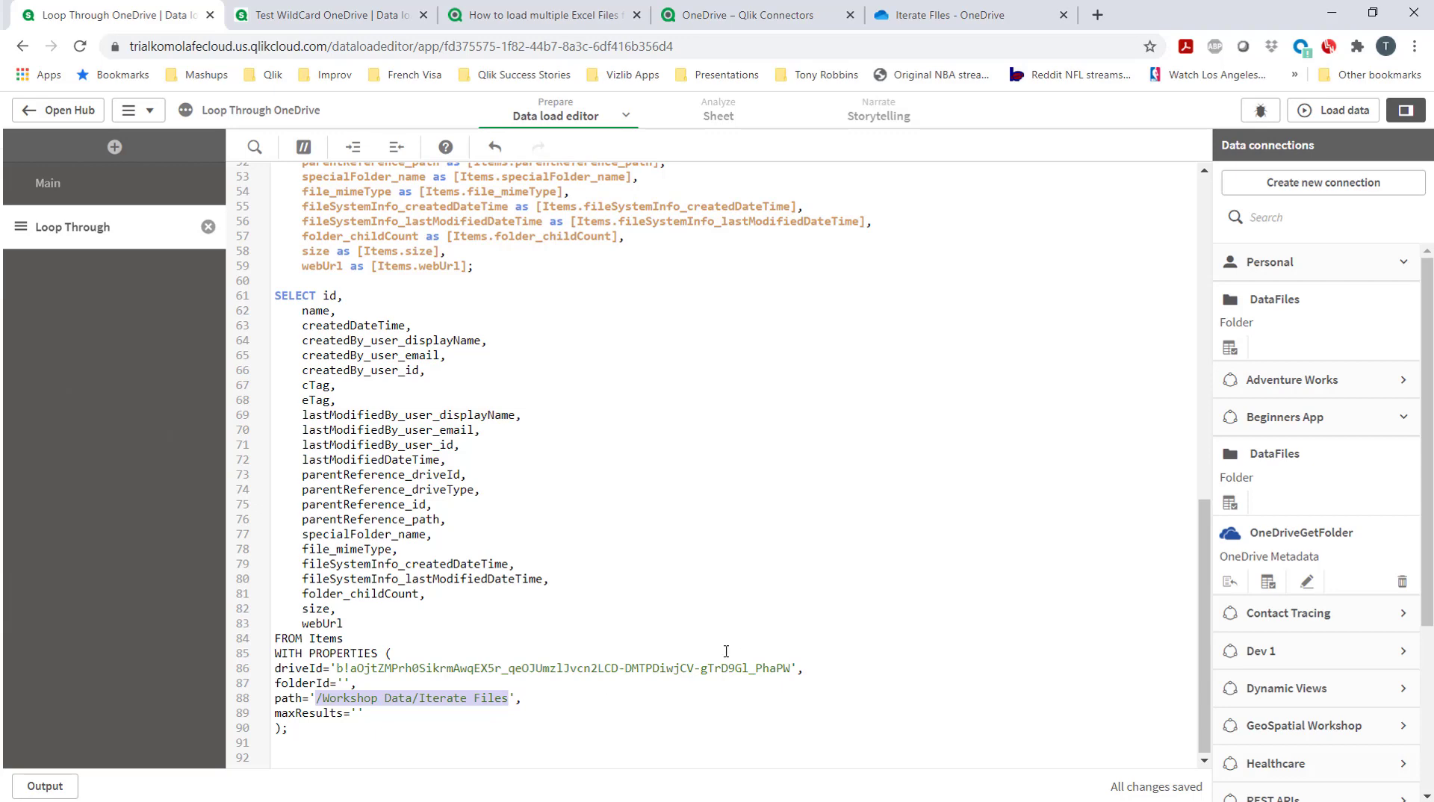
{"action": "scroll", "scroll_direction": "up", "scroll_amount": 3}
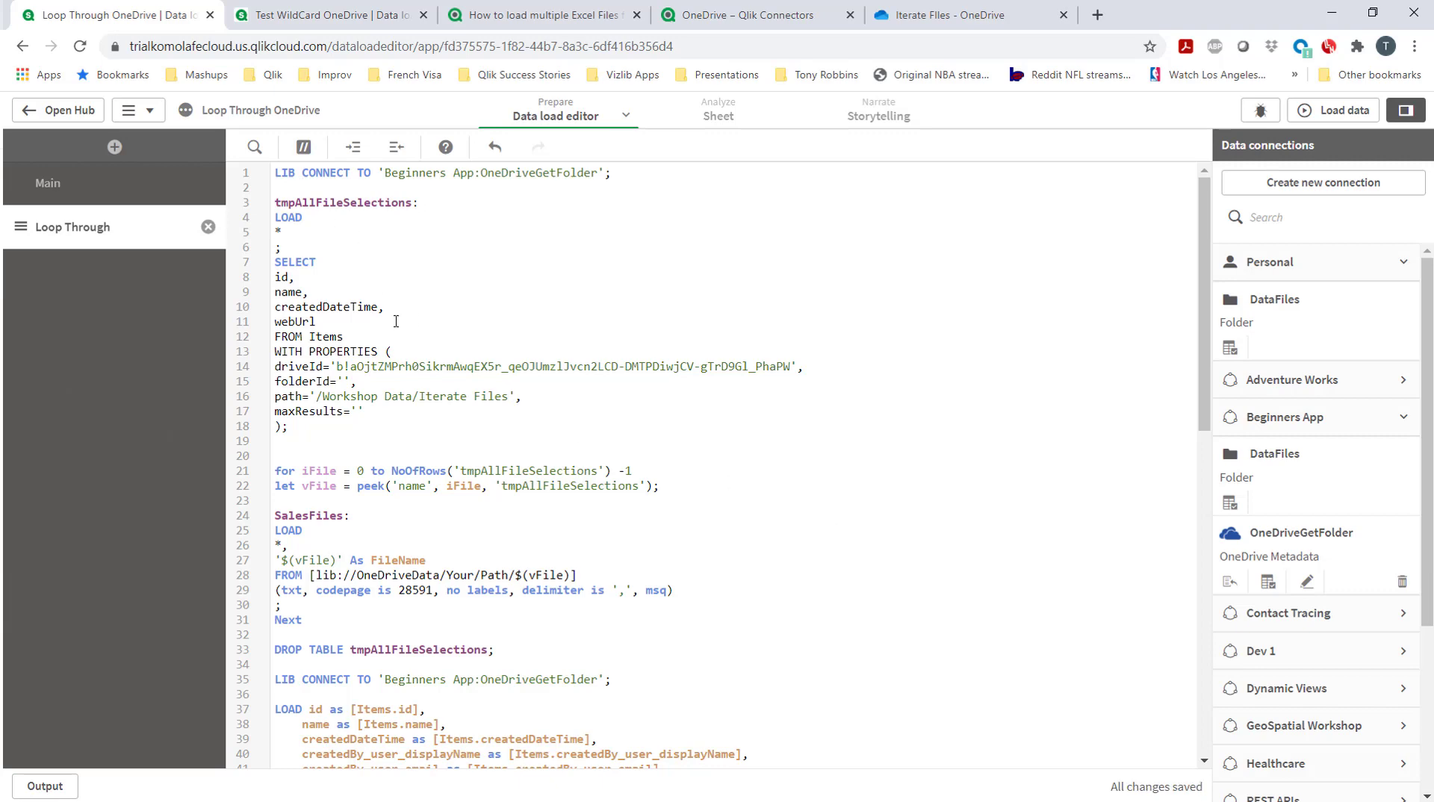
{"action": "scroll", "scroll_direction": "down", "scroll_amount": 3}
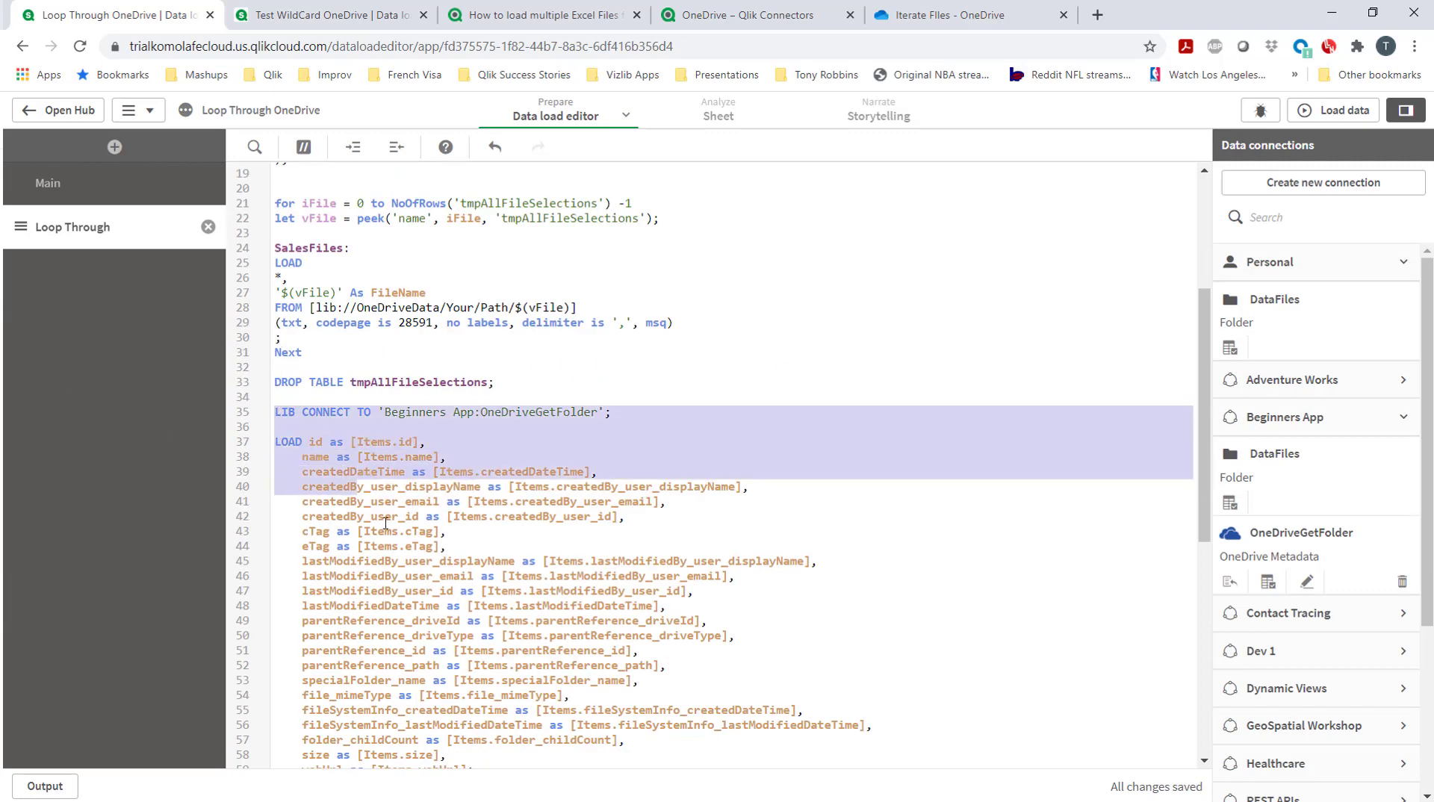
{"action": "scroll", "scroll_direction": "down", "scroll_amount": 3}
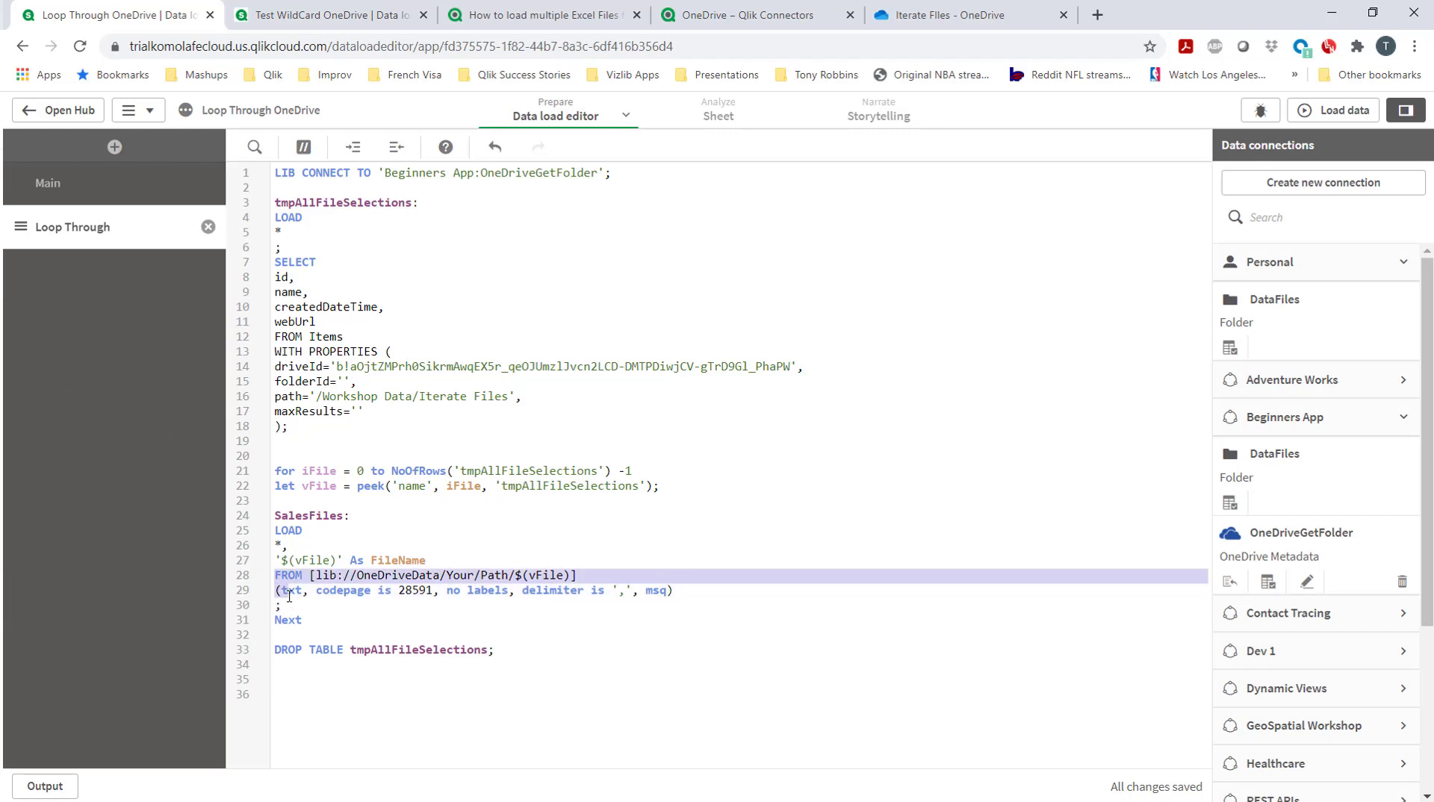
Mark the loop's FROM and format lines for replacement, then browse files via the OneDrive connection.
{"action": "left_click", "coordinate": [289, 604]}
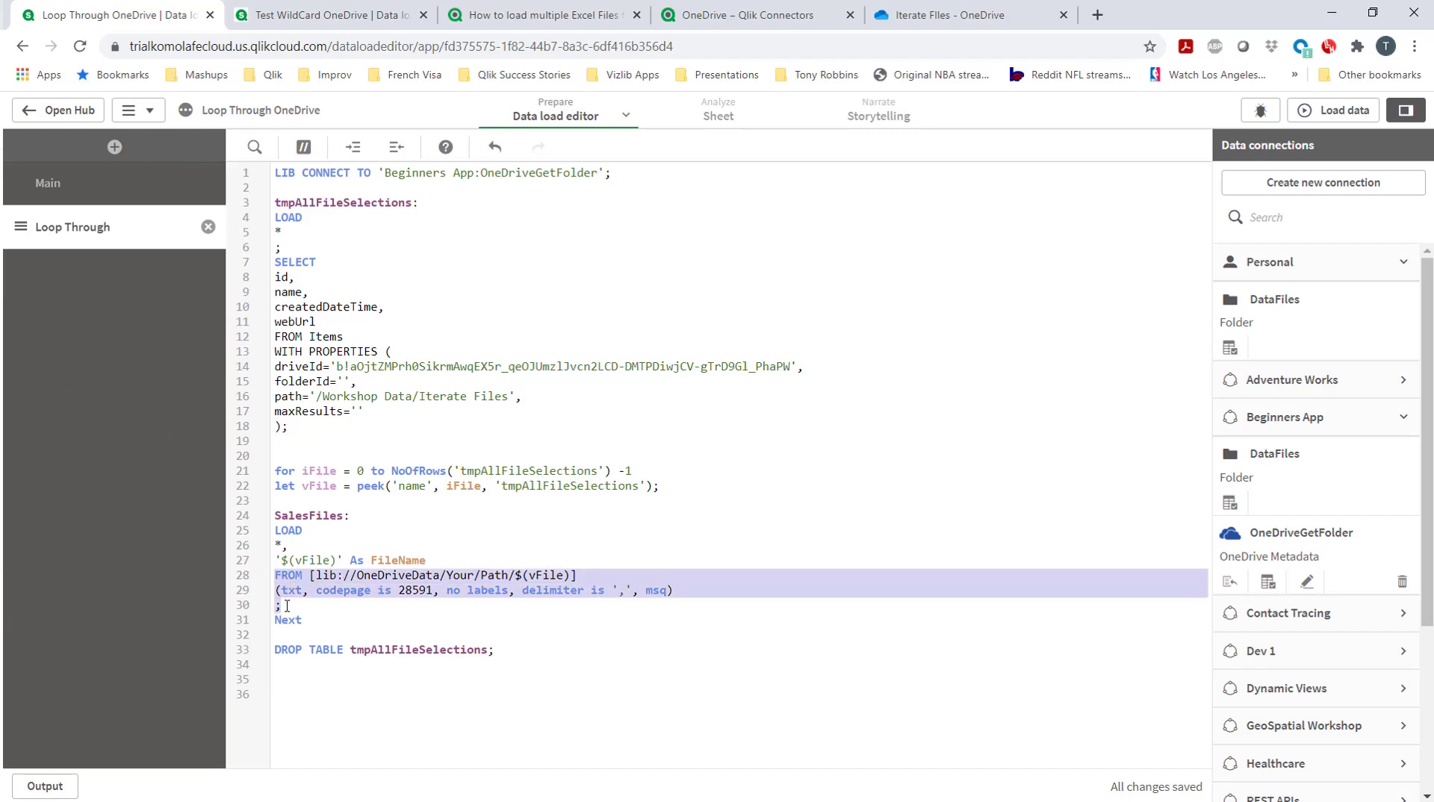
{"action": "left_click", "coordinate": [278, 635]}
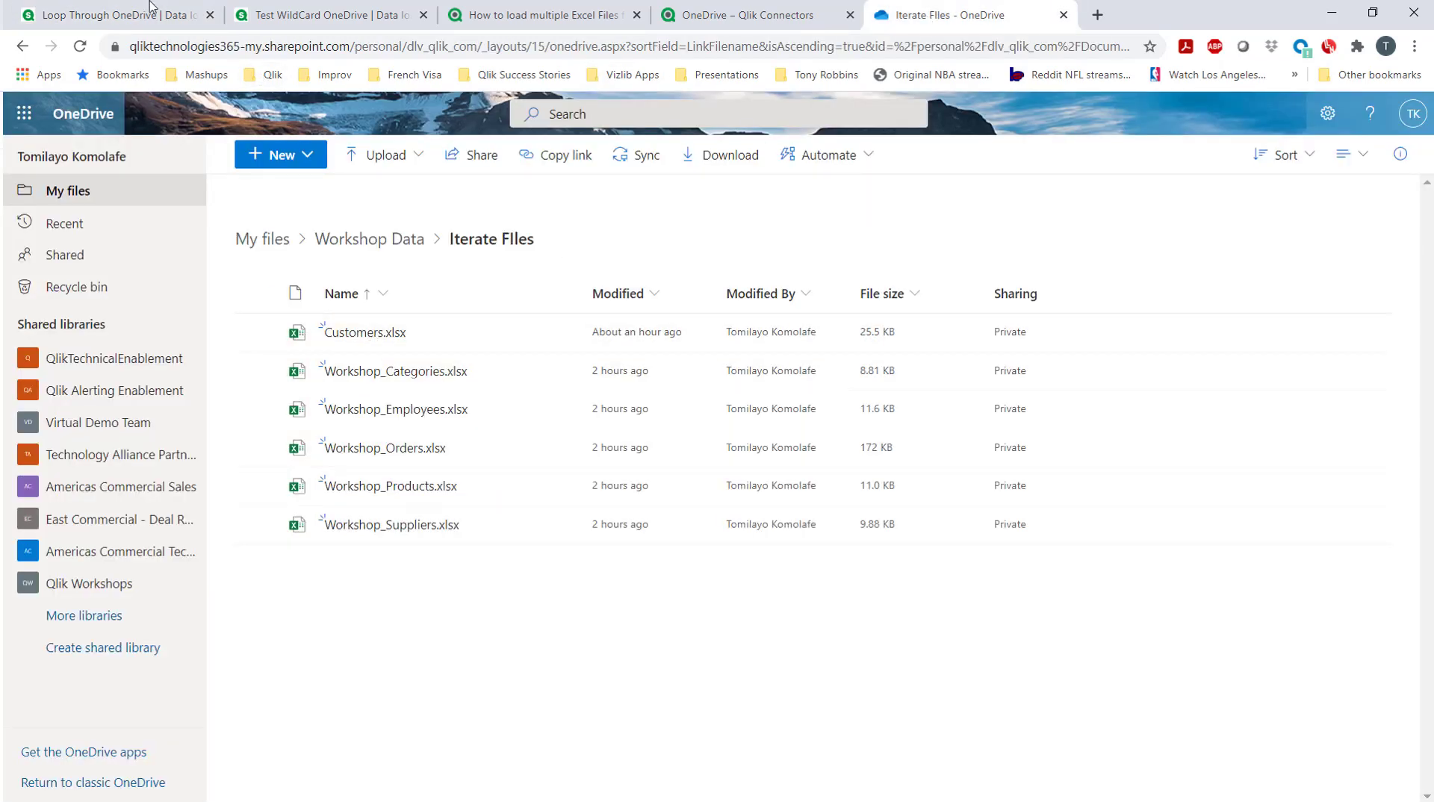
{"action": "left_click", "coordinate": [109, 15]}
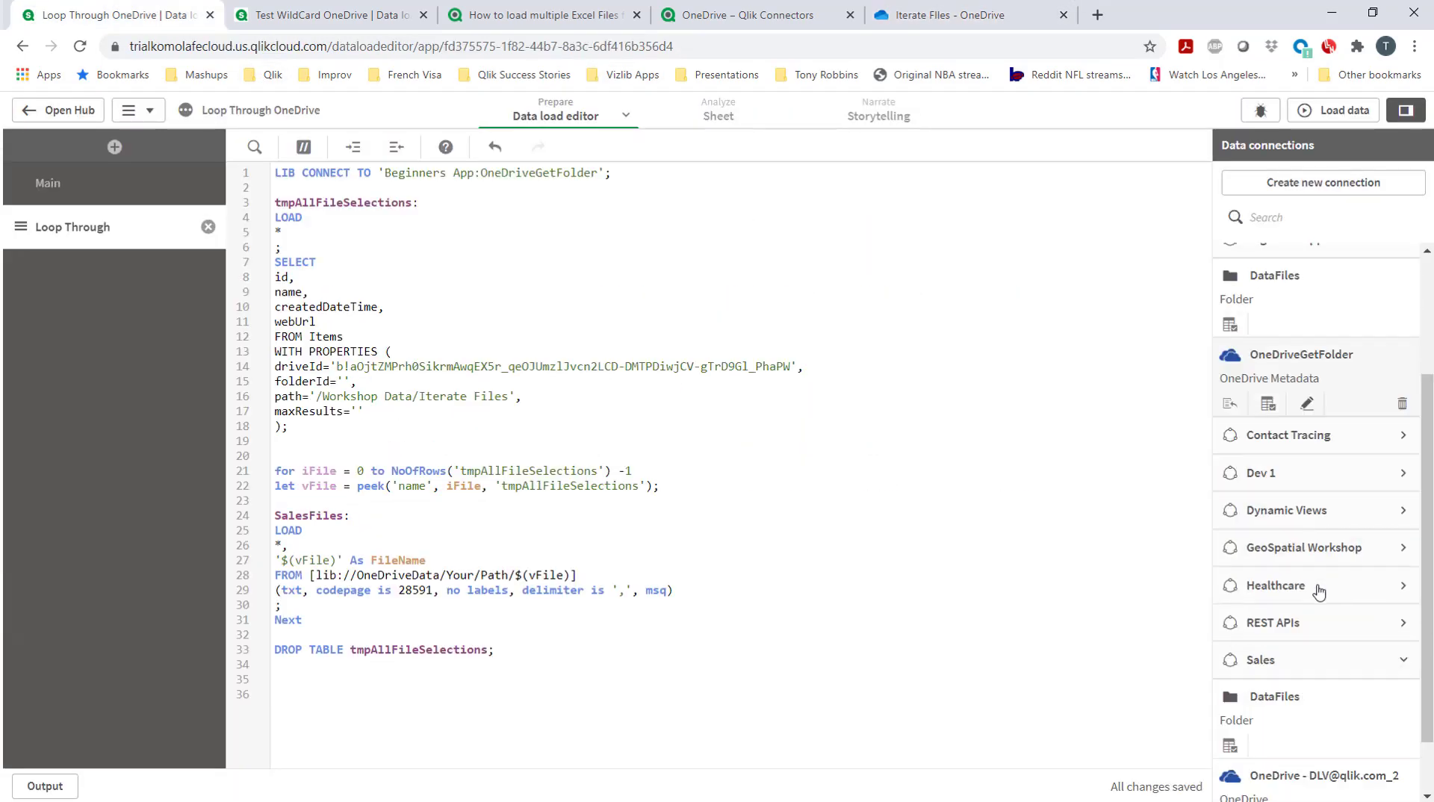
{"action": "left_click", "coordinate": [1229, 753]}
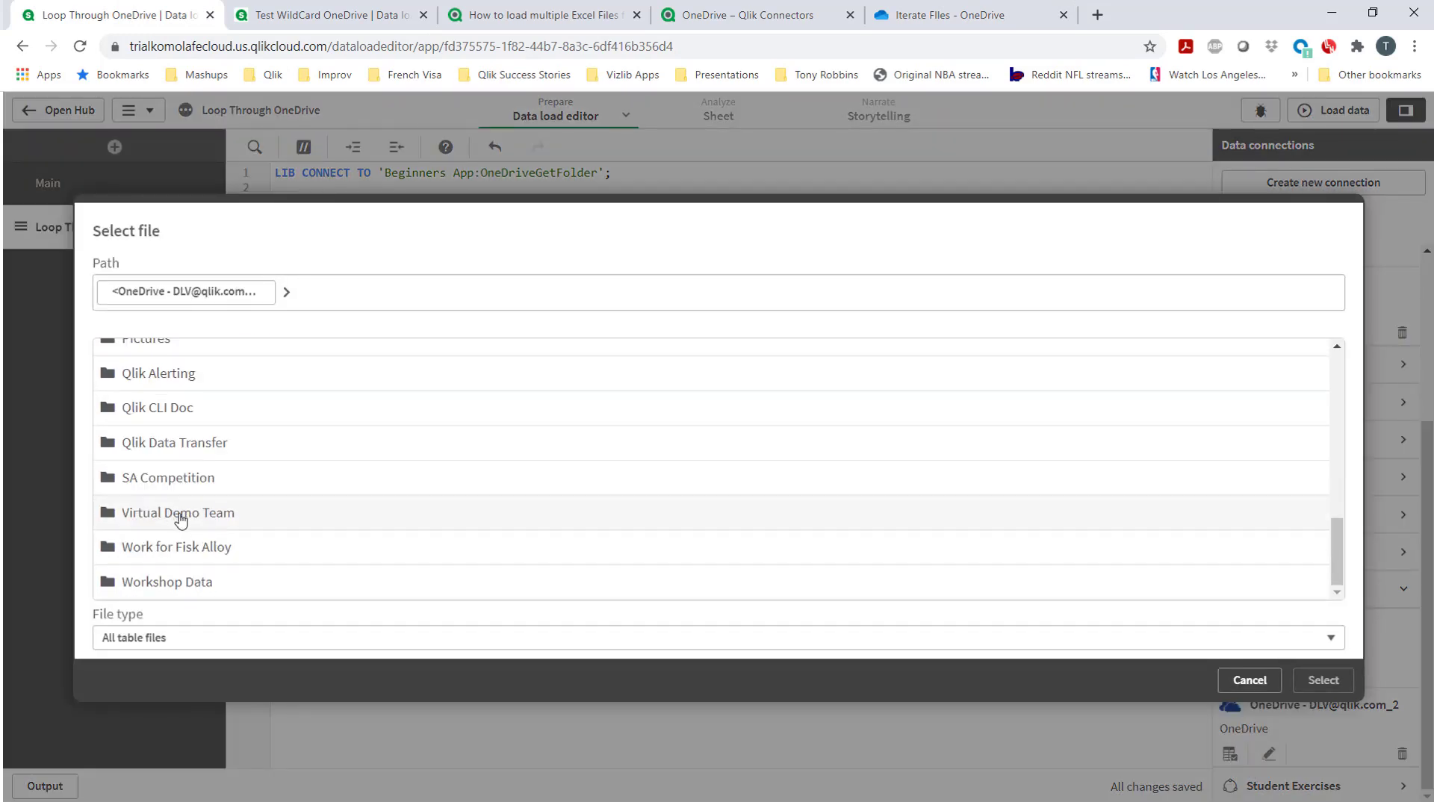
Pick Workshop_Orders.xlsx from Workshop Data/Iterate Files and insert its generated Orders load script.
{"action": "left_click", "coordinate": [166, 581]}
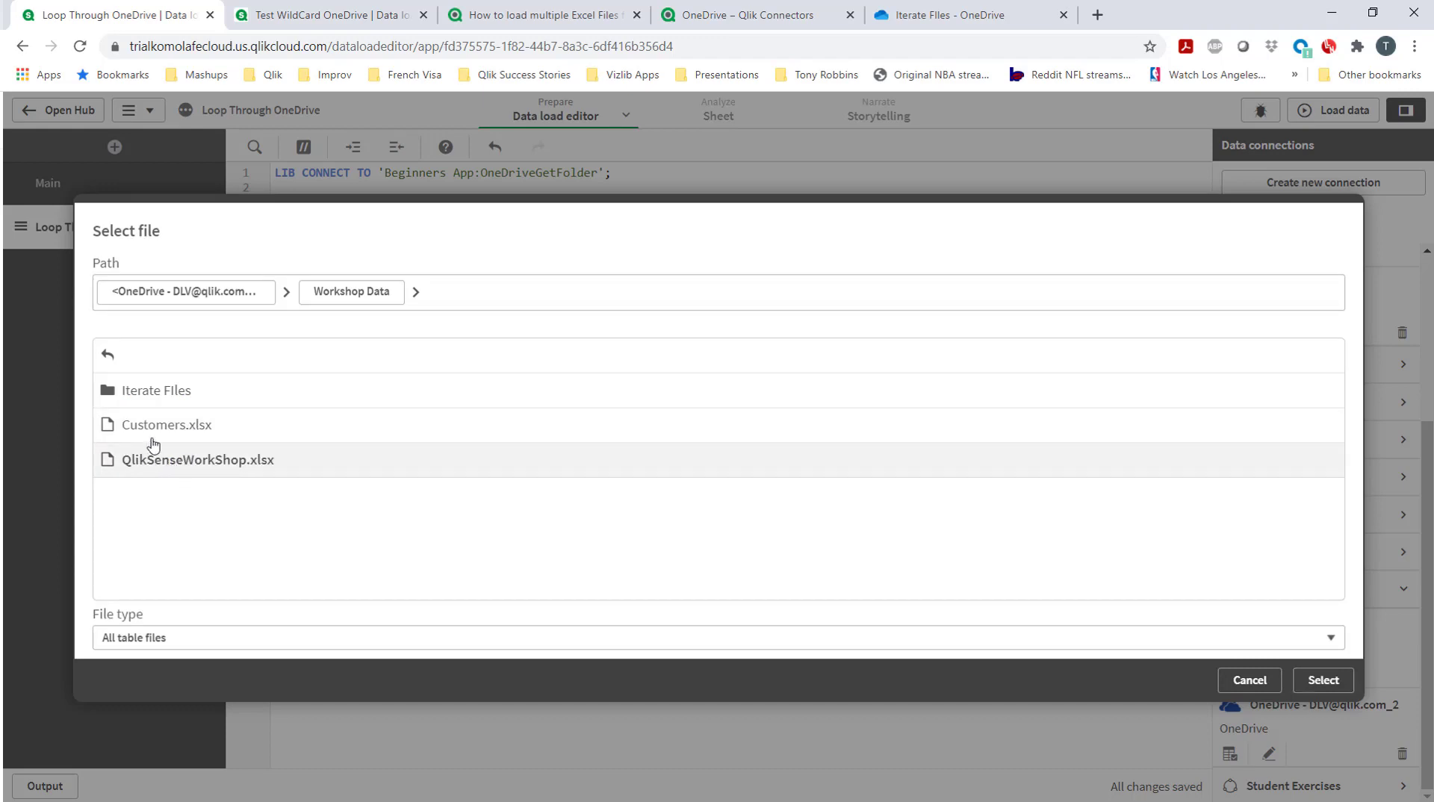
{"action": "left_click", "coordinate": [156, 390]}
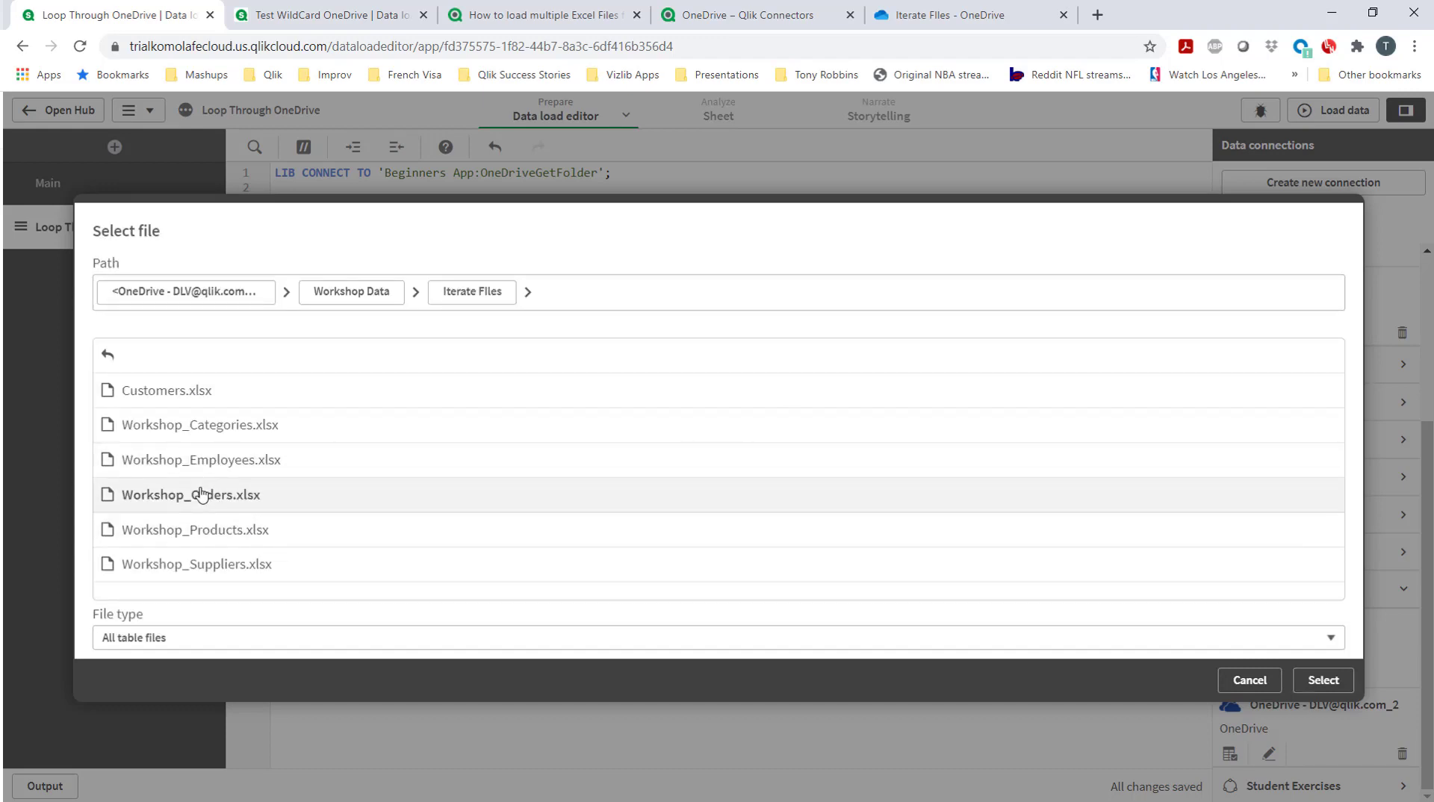
{"action": "left_click", "coordinate": [1322, 680]}
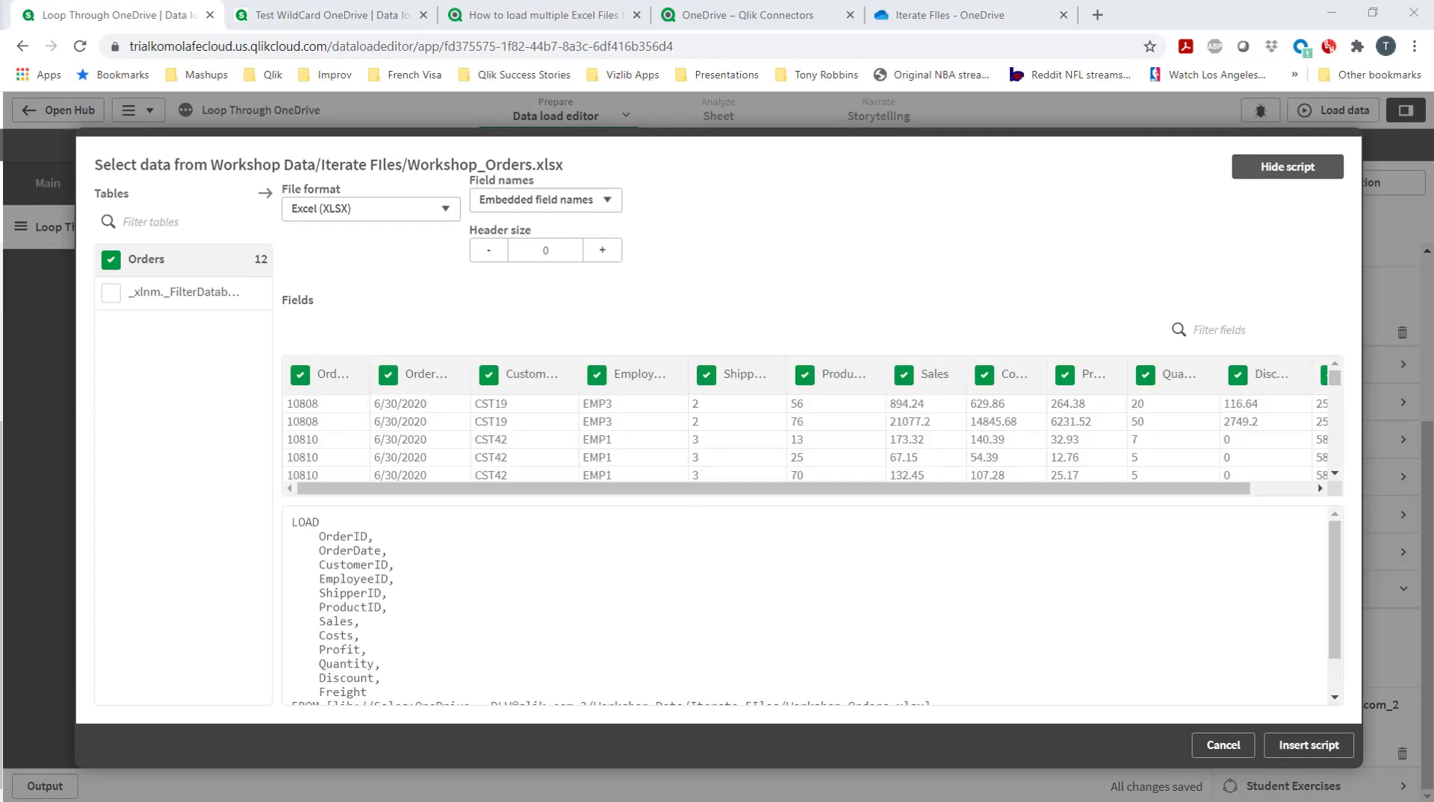
{"action": "scroll", "scroll_direction": "down", "scroll_amount": 3}
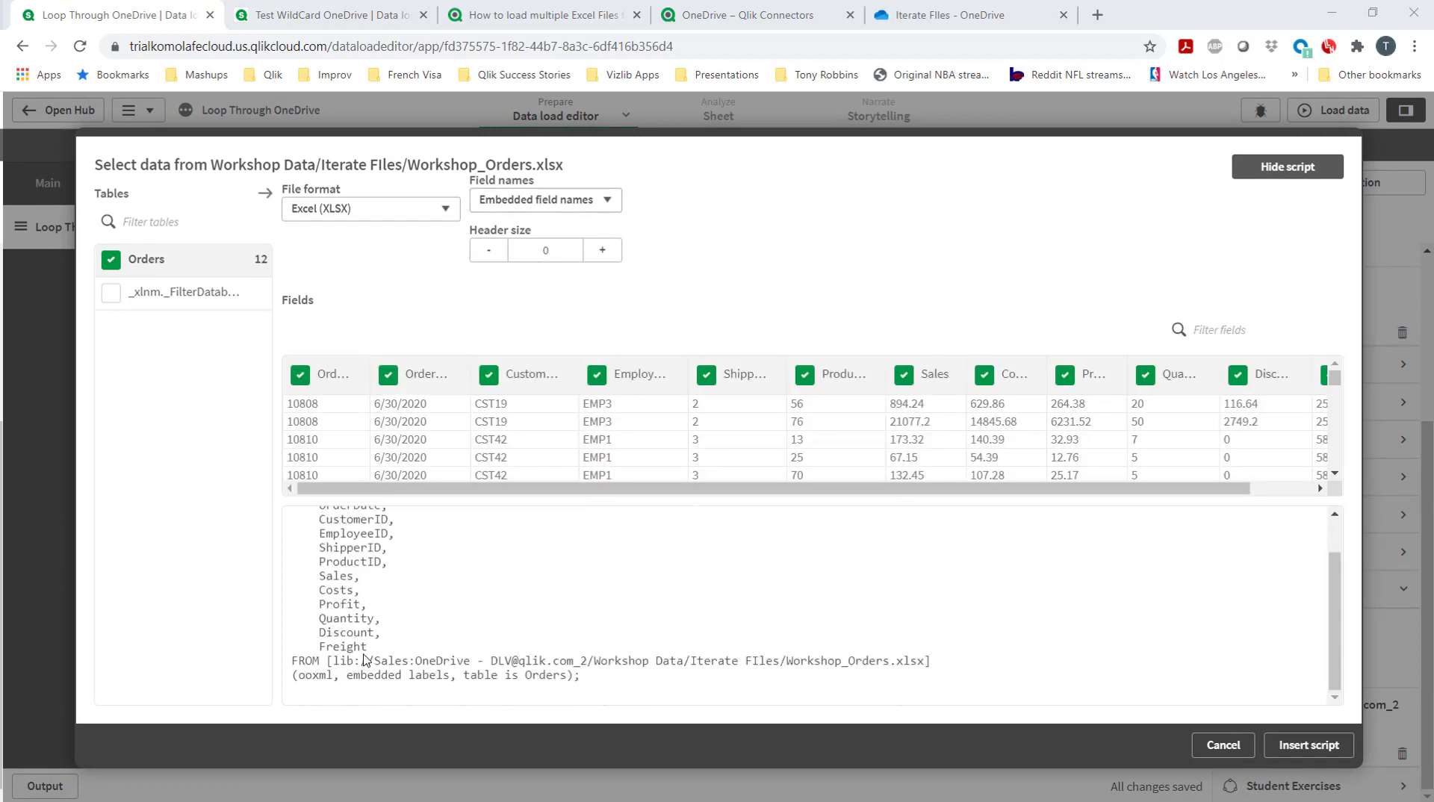
{"action": "left_click", "coordinate": [1306, 744]}
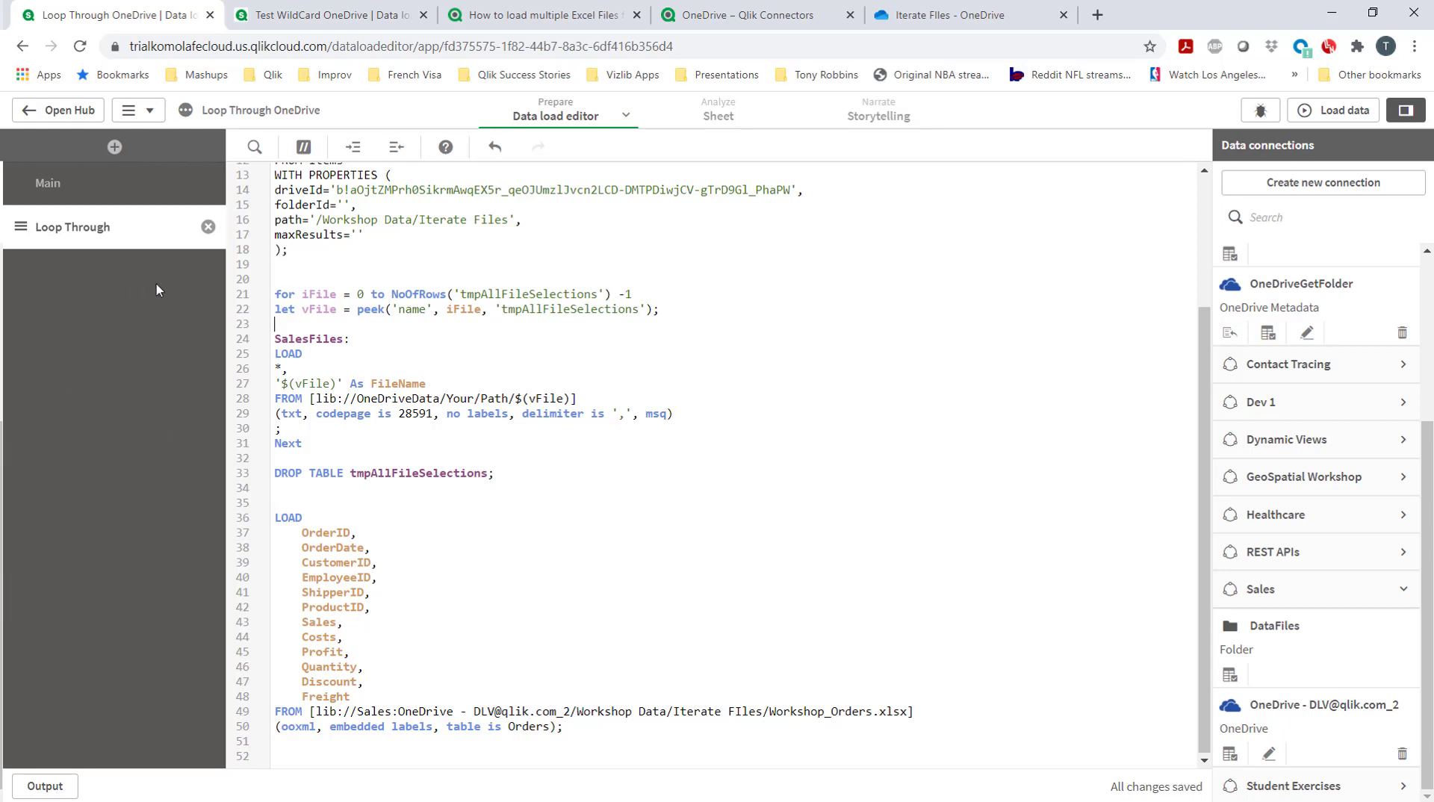
Define let vFileString as the Iterate FIles library path concatenated with $(vFile).
{"action": "type", "text": "let vFile"}
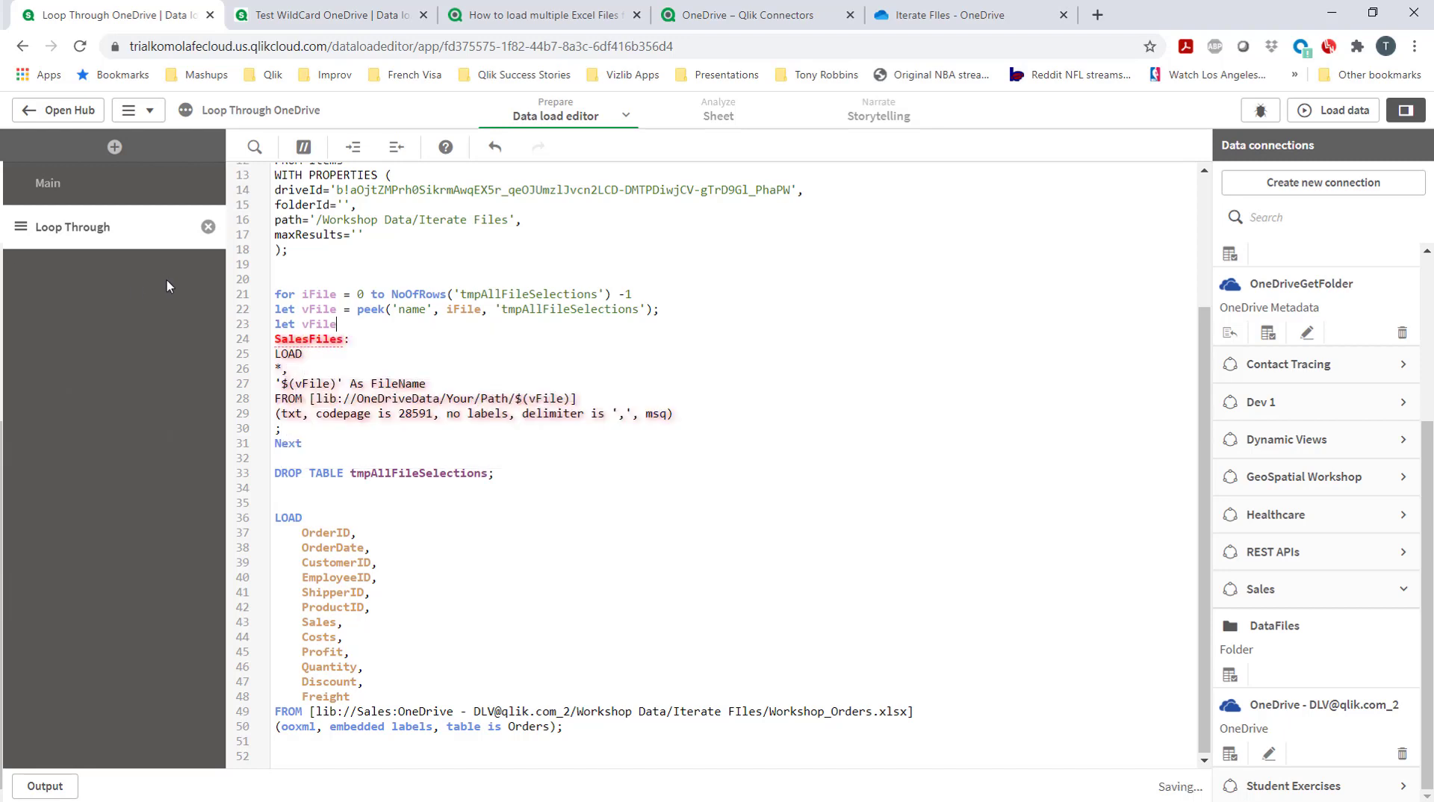
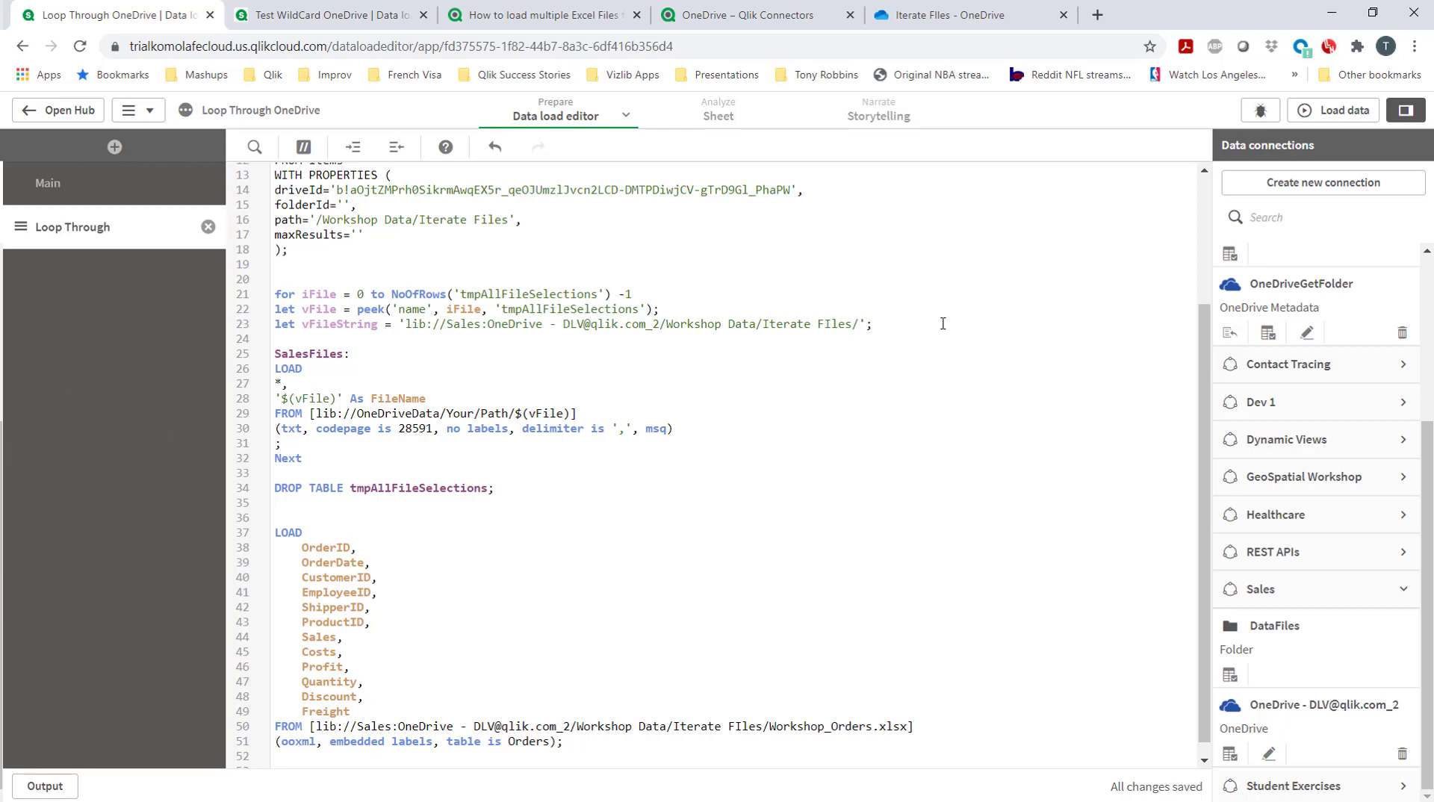
{"action": "type", "text": "&"}
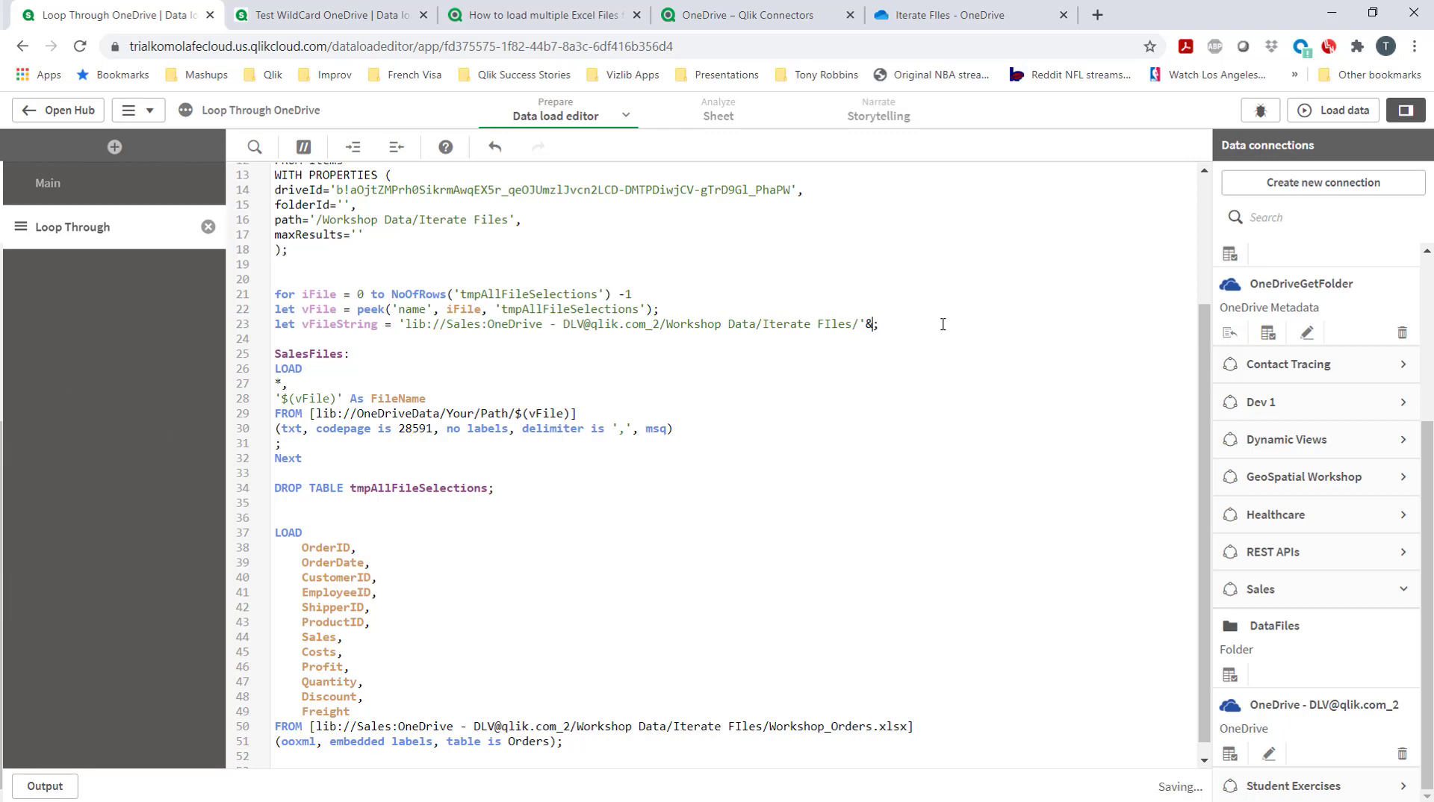
{"action": "type", "text": "$(vFile)"}
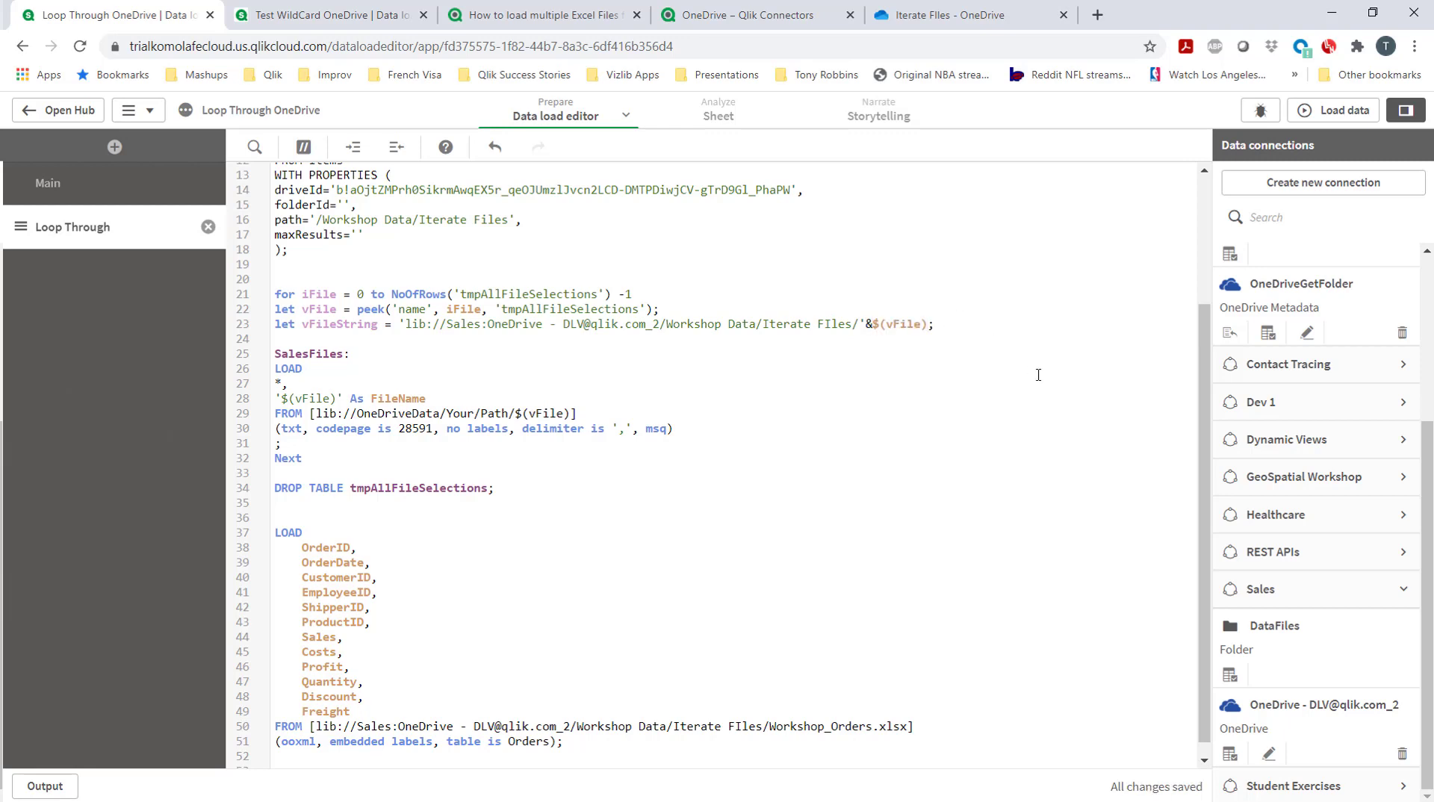
{"action": "mouse_move", "coordinate": [860, 341]}
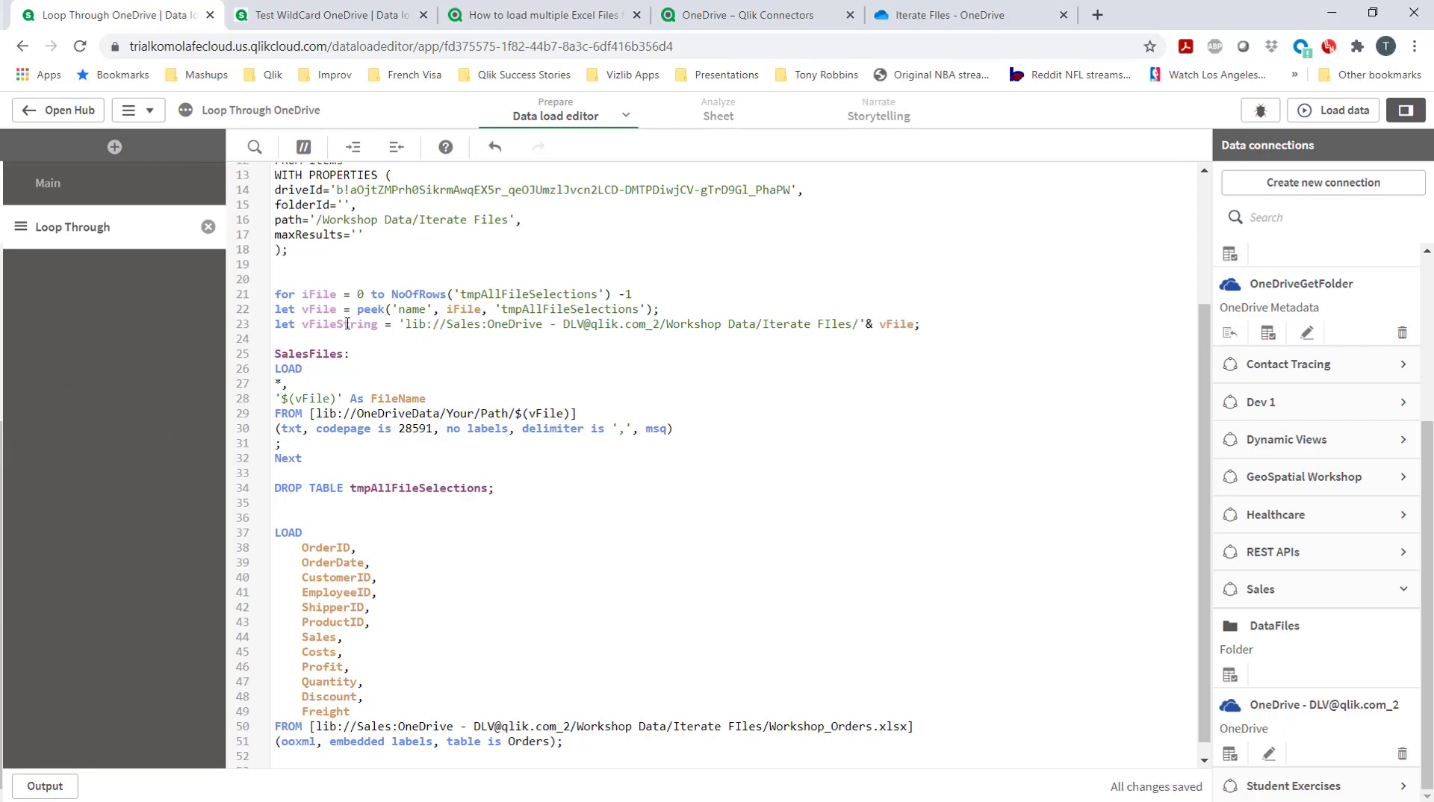
Load FROM [$(vFileString)] with format spec (ooxml, embedded labels).
{"action": "double_click", "coordinate": [336, 324]}
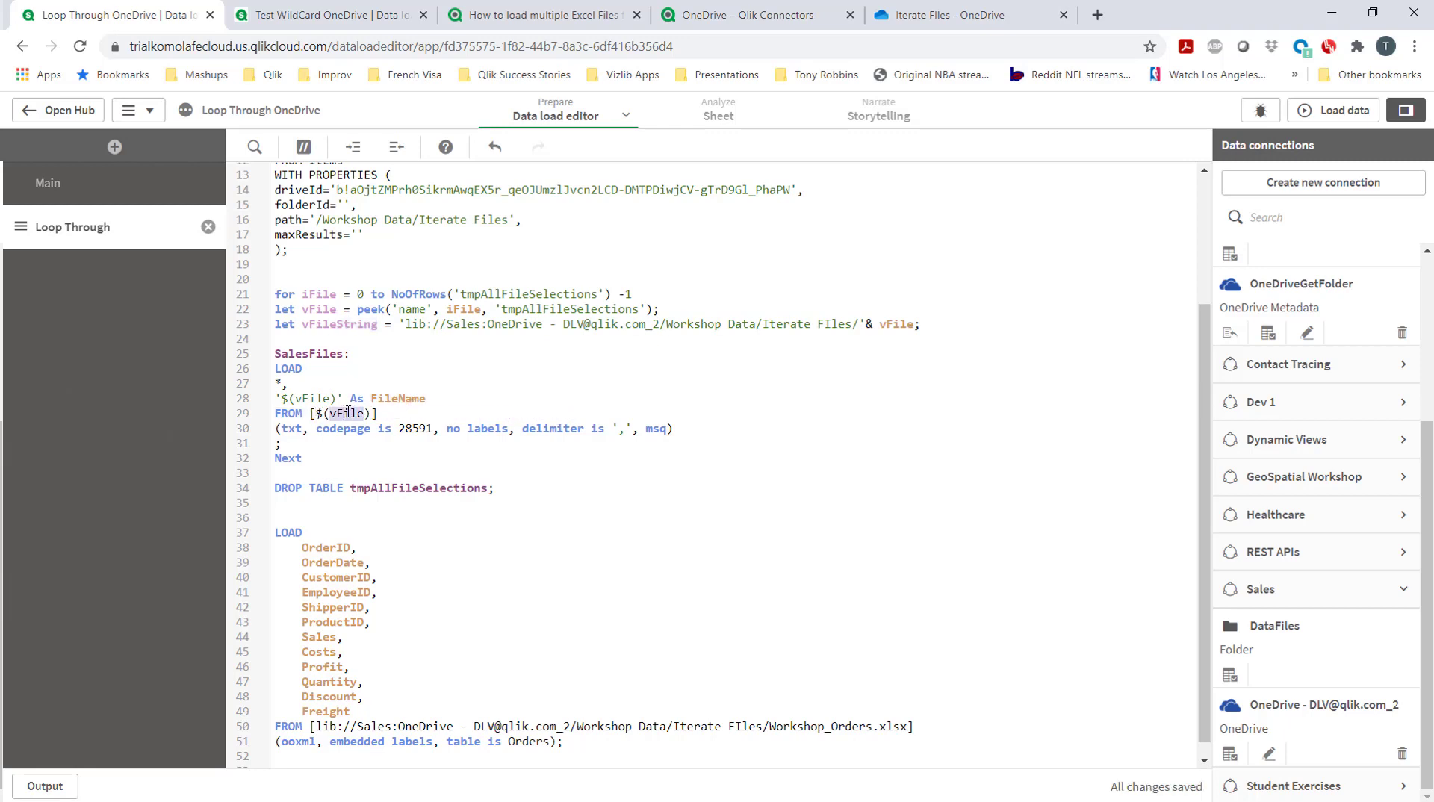
{"action": "scroll", "scroll_direction": "down", "scroll_amount": 3}
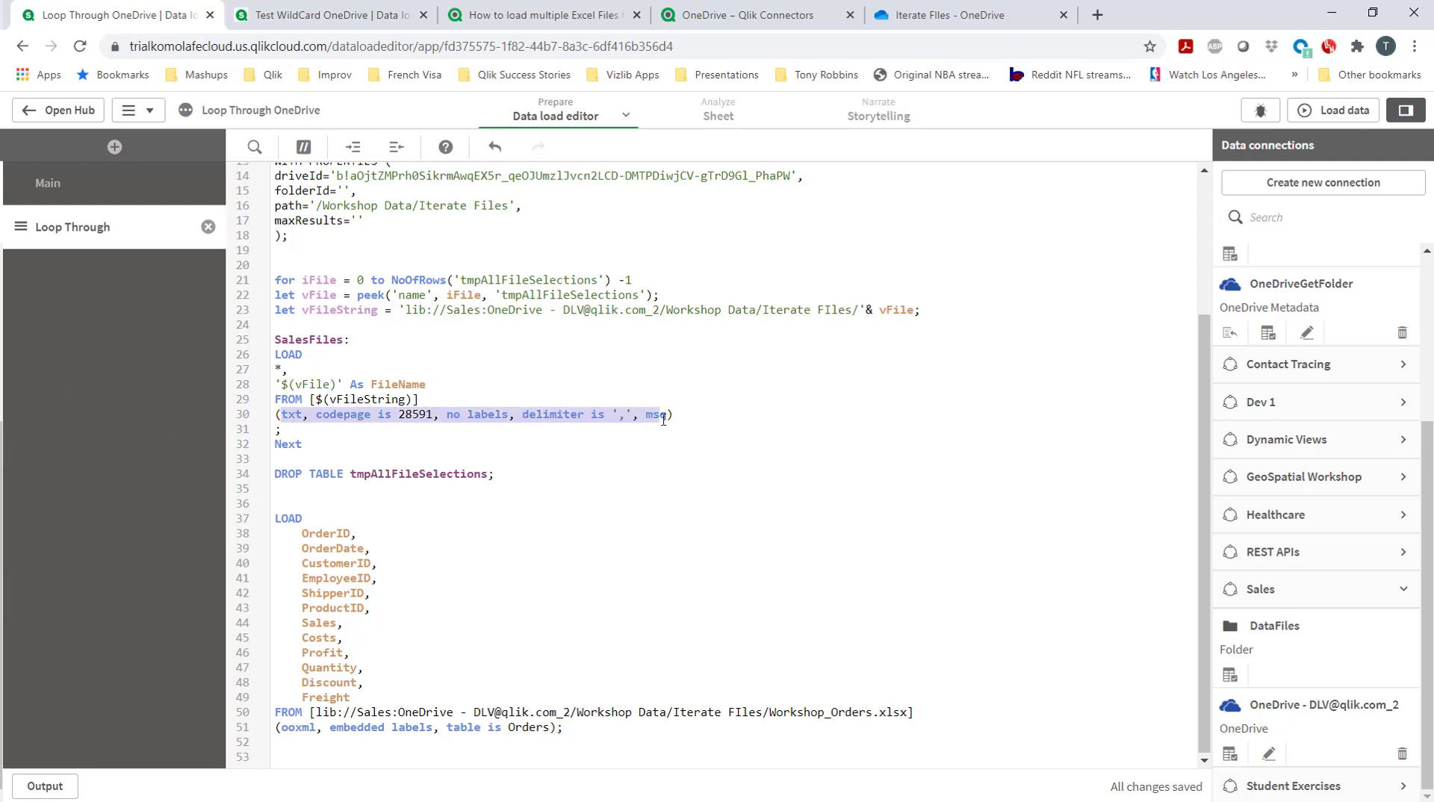
{"action": "type", "text": "(ooxml, embedded labels)"}
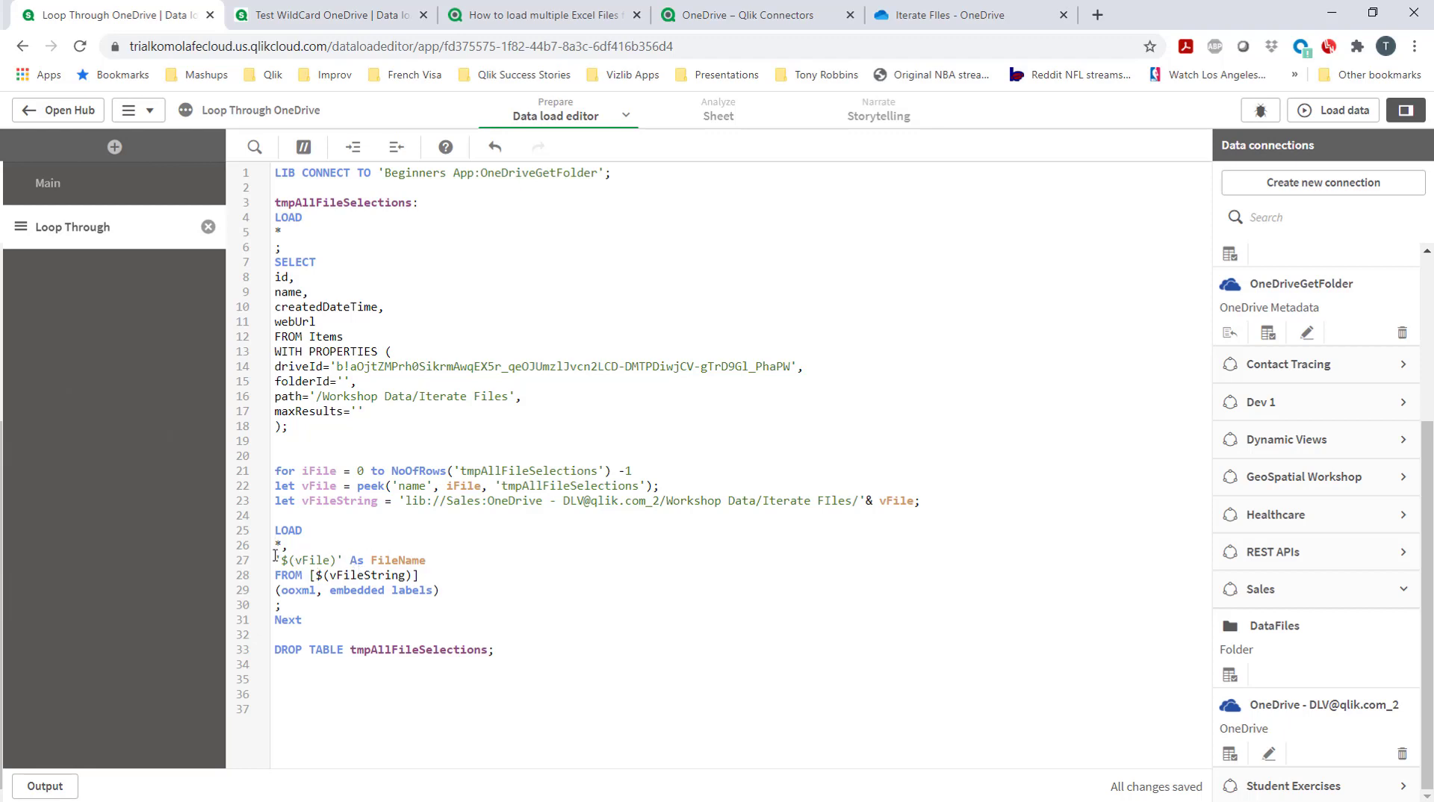
Reload the app with the looping script and dismiss the finished progress report showing 4 synthetic keys.
{"action": "double_click", "coordinate": [392, 560]}
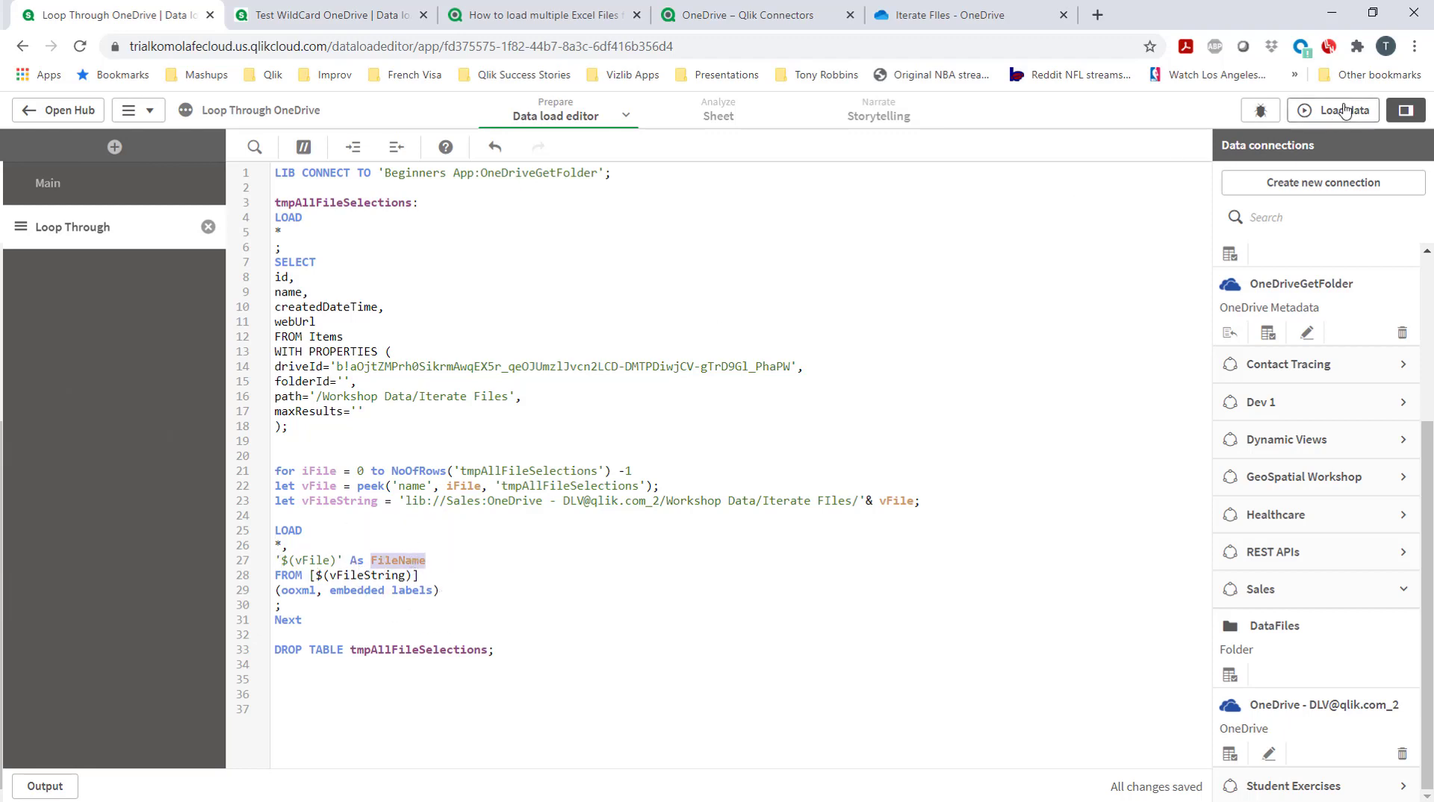
{"action": "left_click", "coordinate": [1341, 109]}
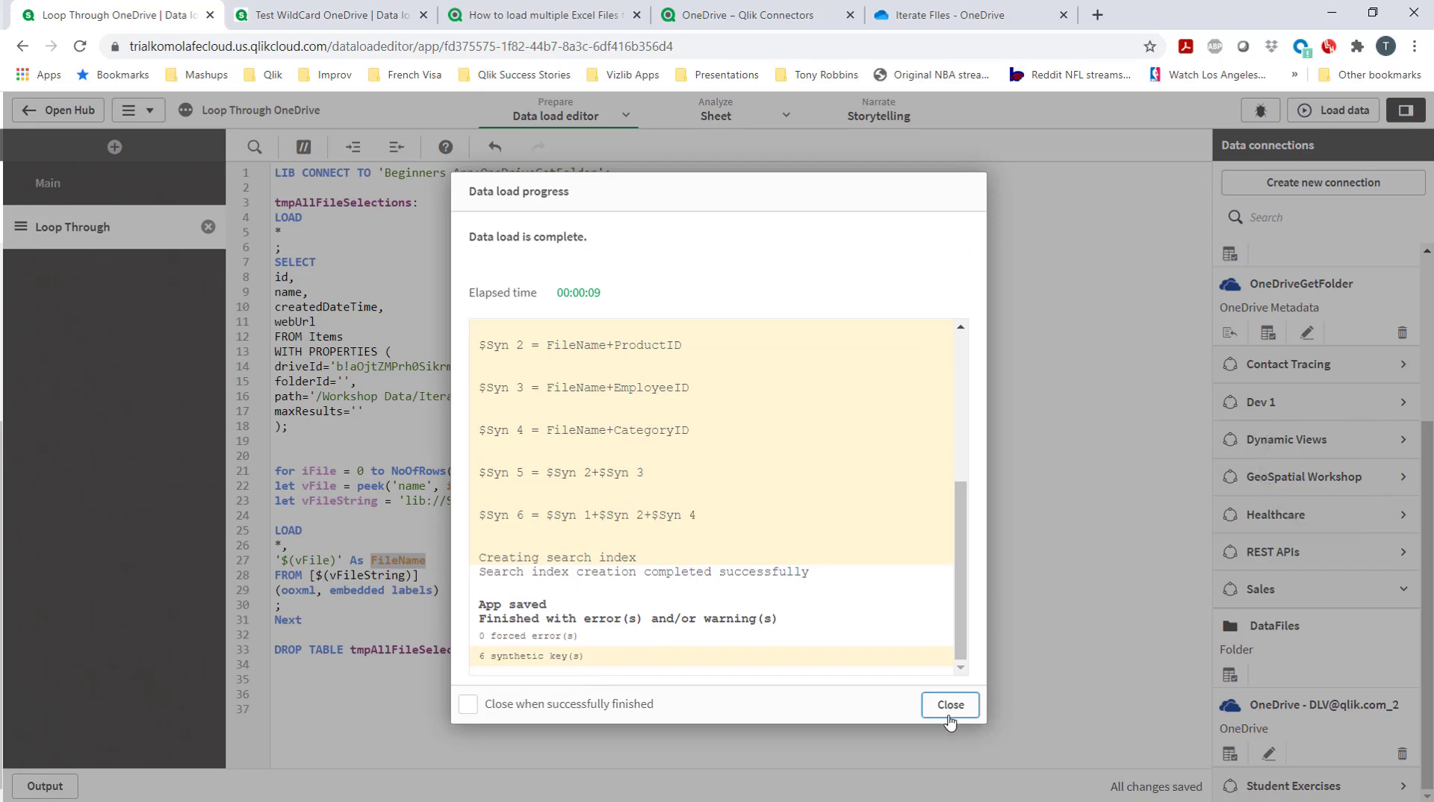
{"action": "left_click", "coordinate": [949, 704]}
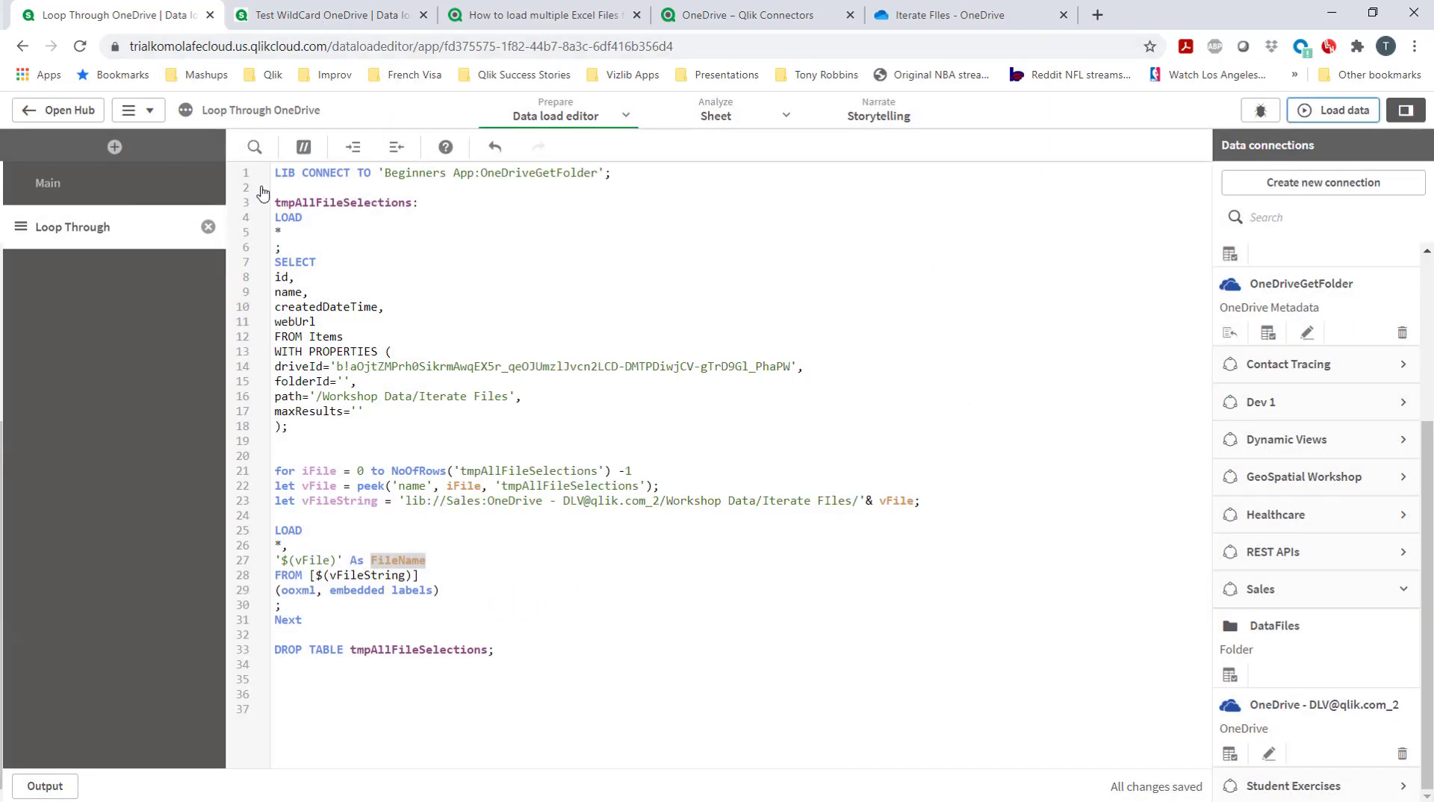
{"action": "left_click", "coordinate": [625, 115]}
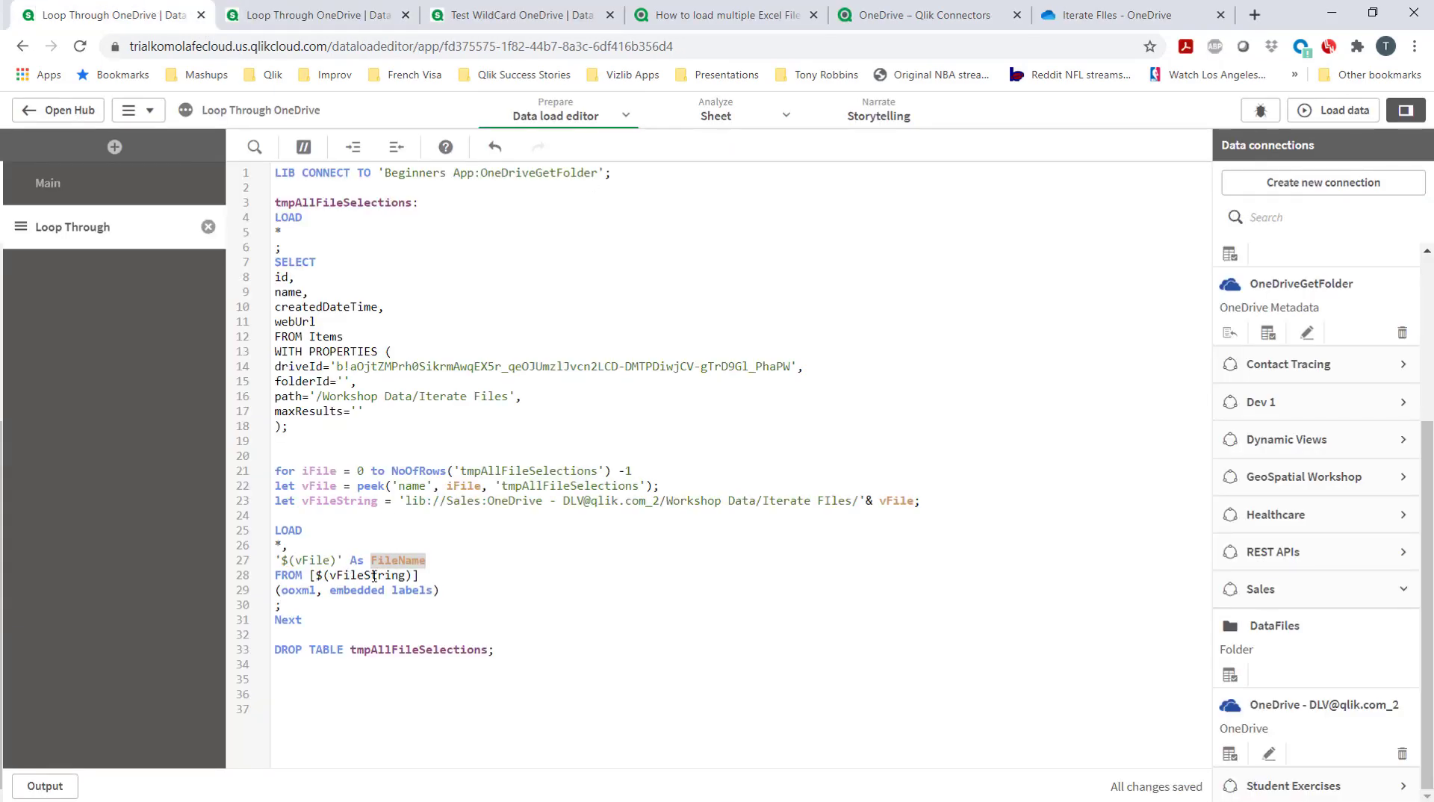
Inspect the data model, tracing Suppliers and Customers links through the FileName synthetic key.
{"action": "left_click", "coordinate": [1118, 14]}
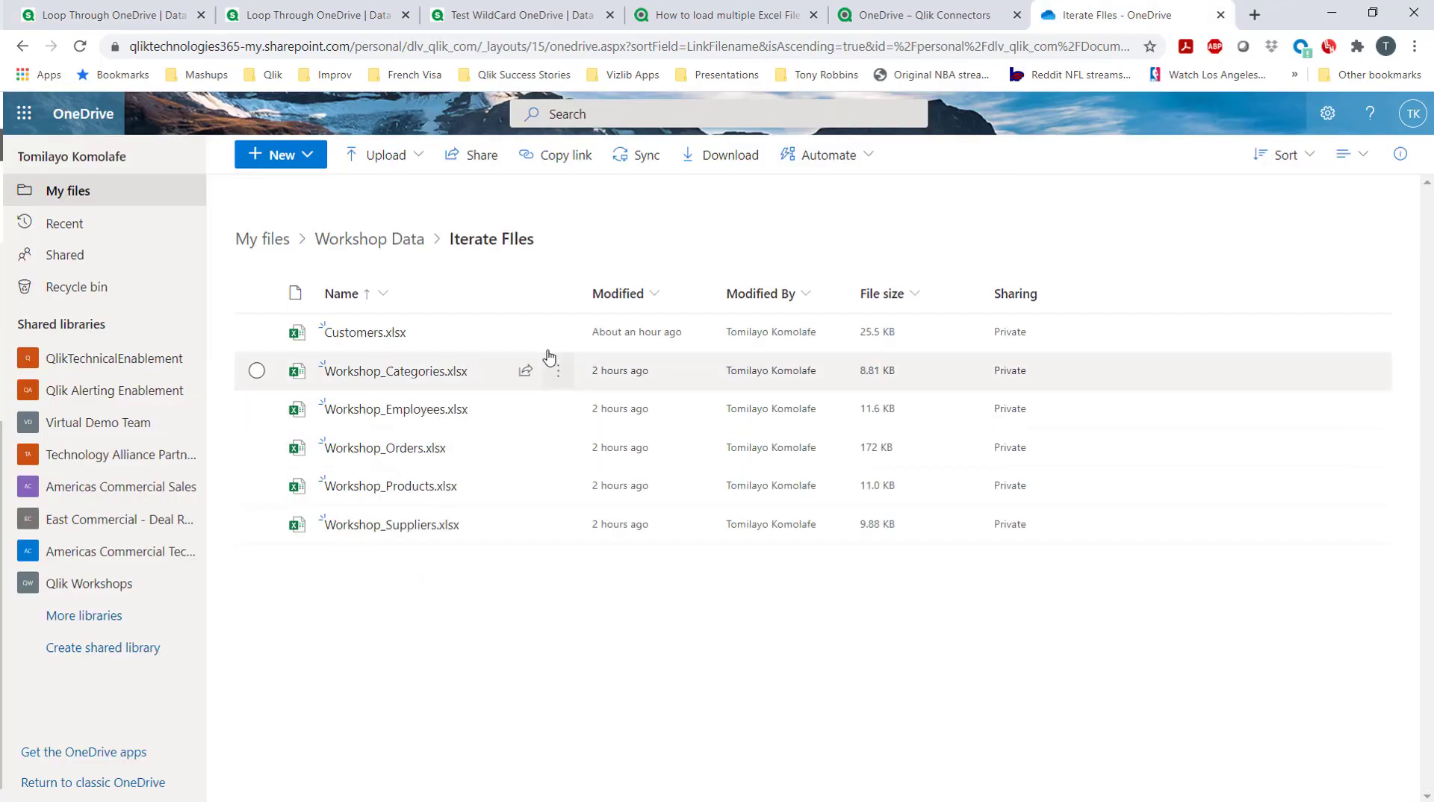
{"action": "mouse_move", "coordinate": [371, 735]}
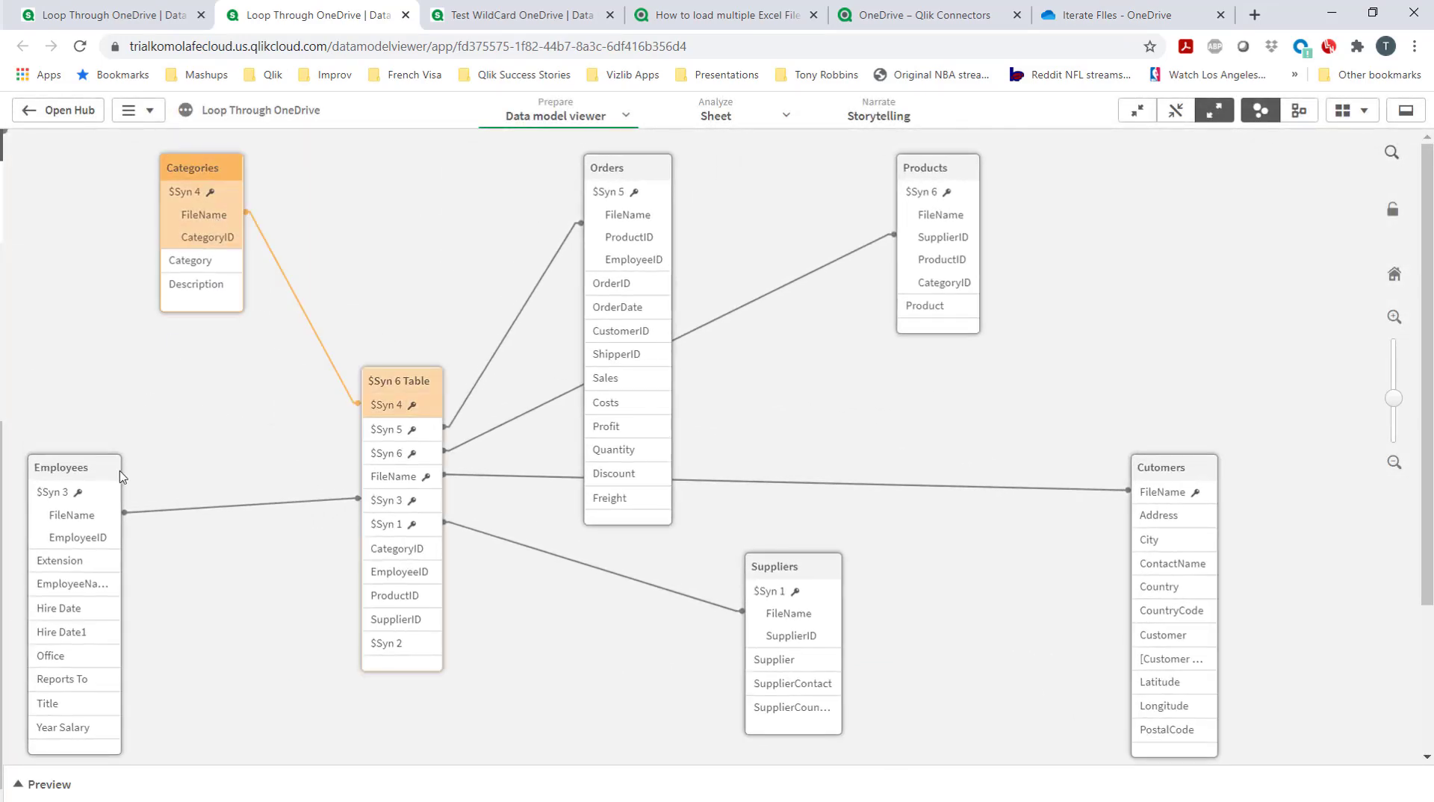
{"action": "left_click", "coordinate": [387, 524]}
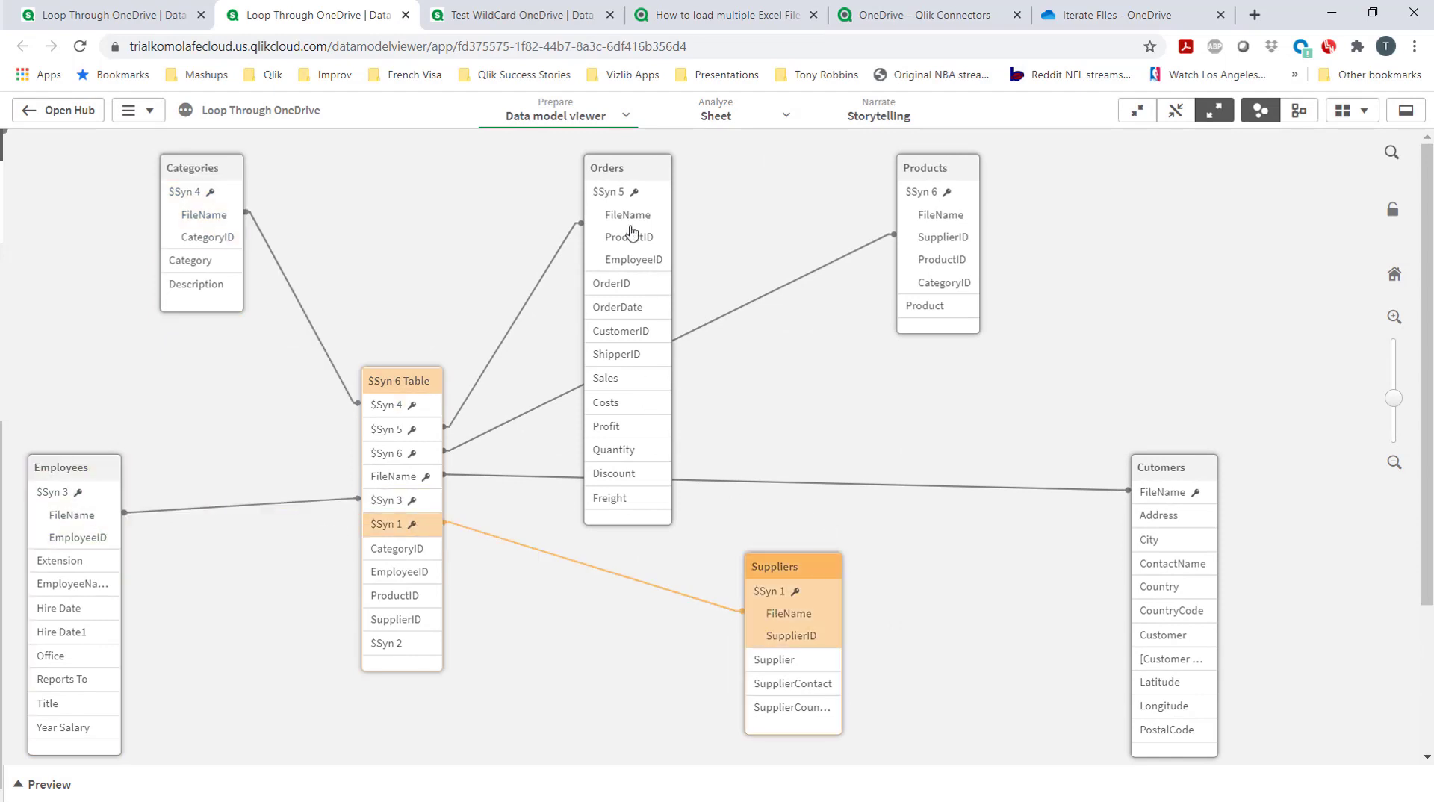
{"action": "left_click", "coordinate": [1162, 467]}
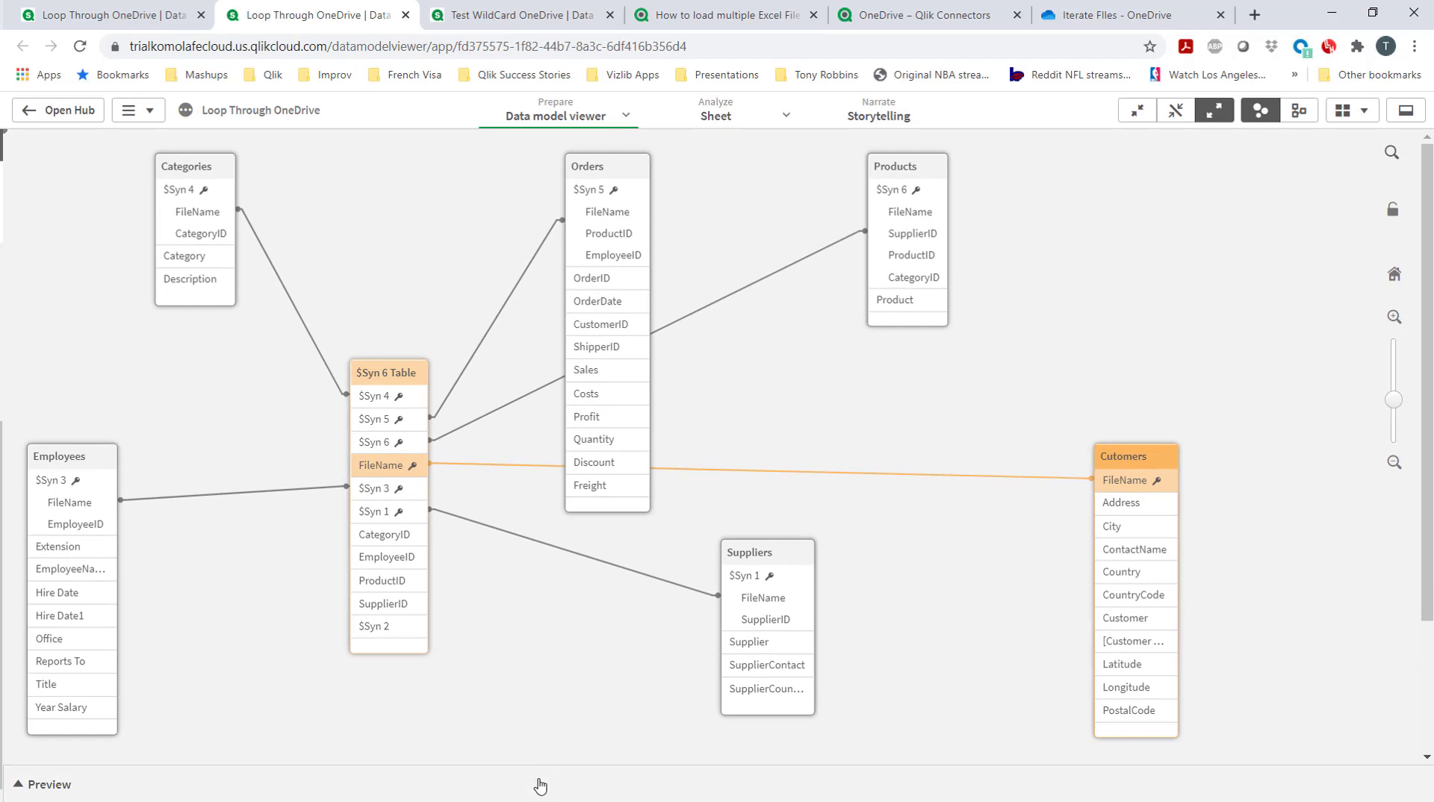
{"action": "left_click", "coordinate": [556, 115]}
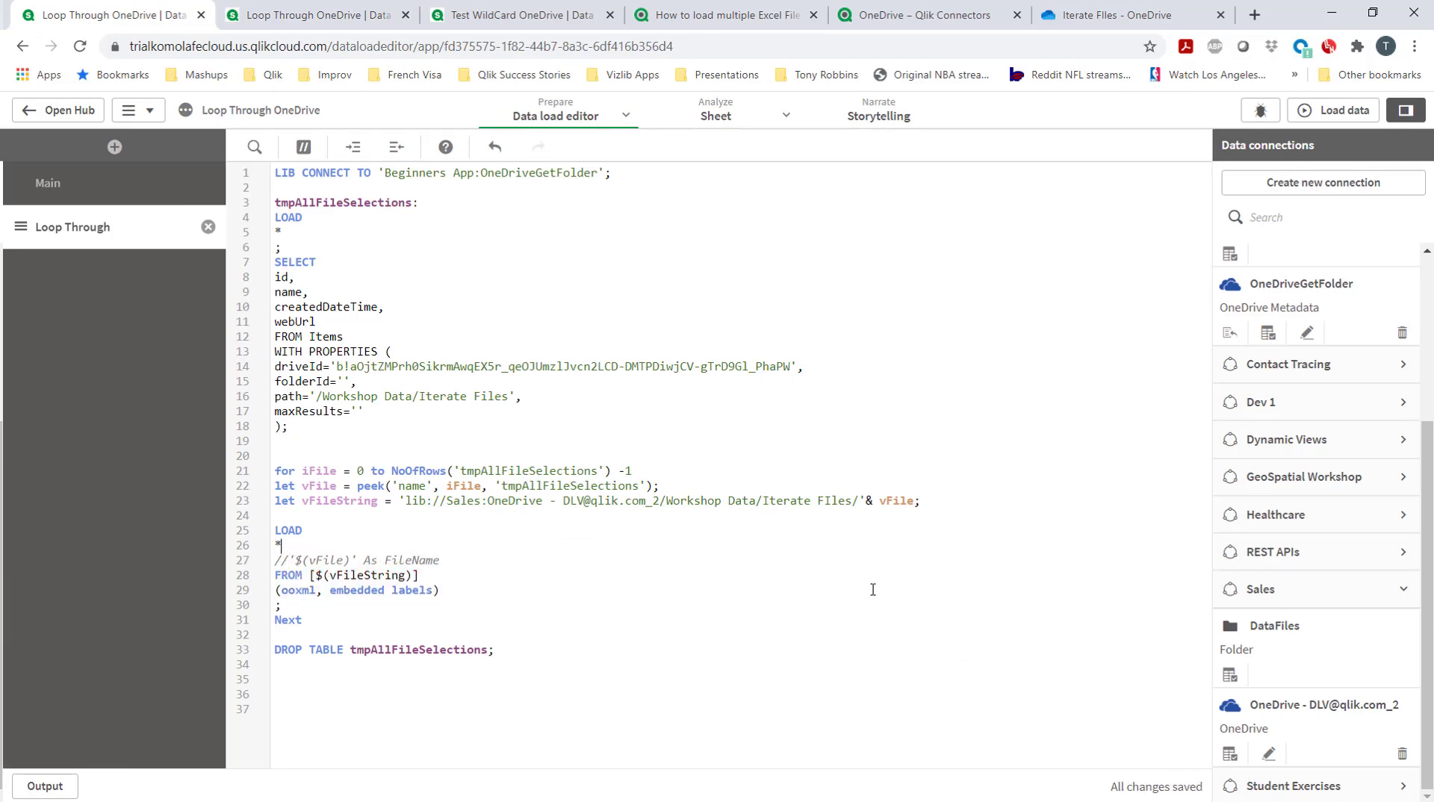
Reload without the FileName field so tables link by shared IDs, then return to the Excel folder.
{"action": "left_click", "coordinate": [1339, 109]}
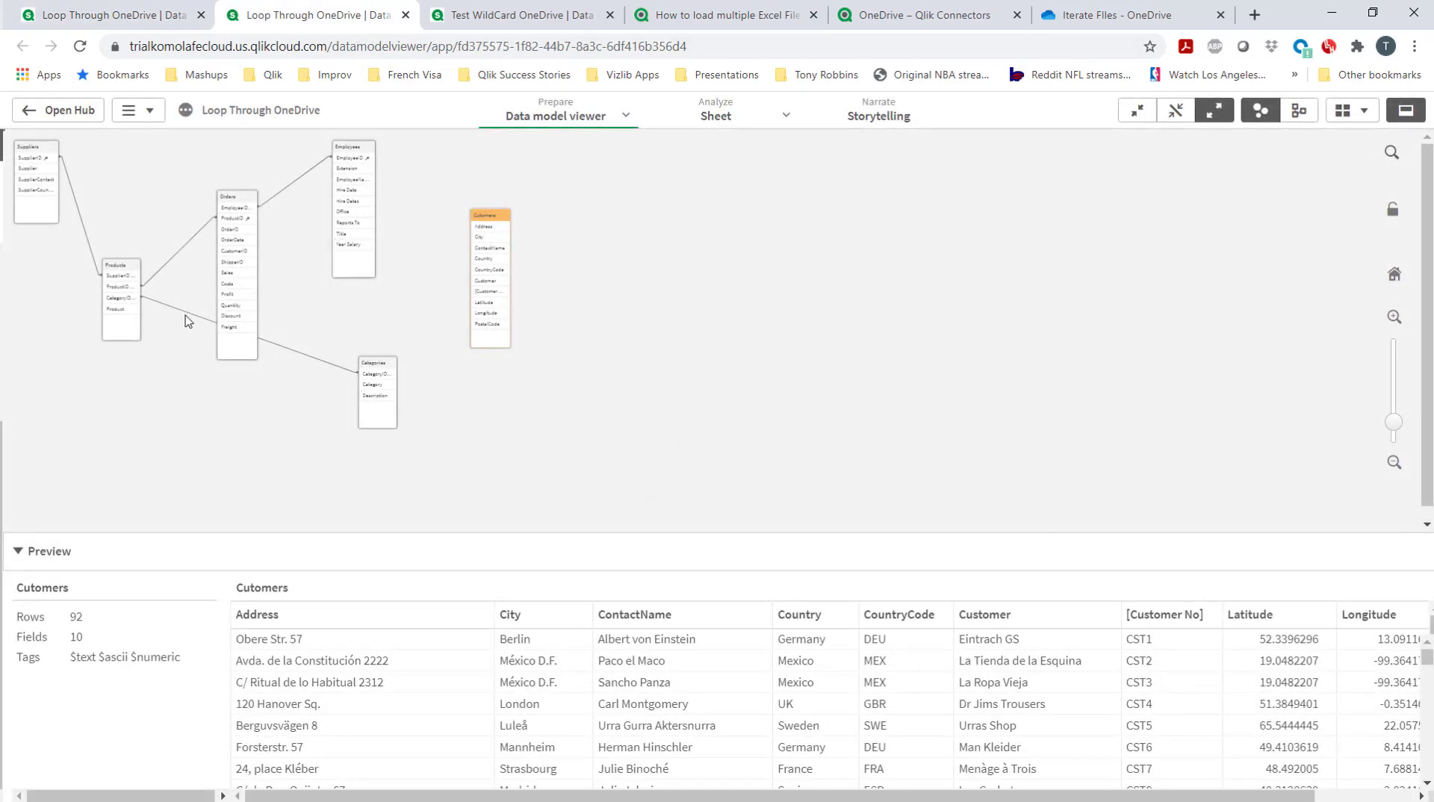
{"action": "mouse_move", "coordinate": [345, 426]}
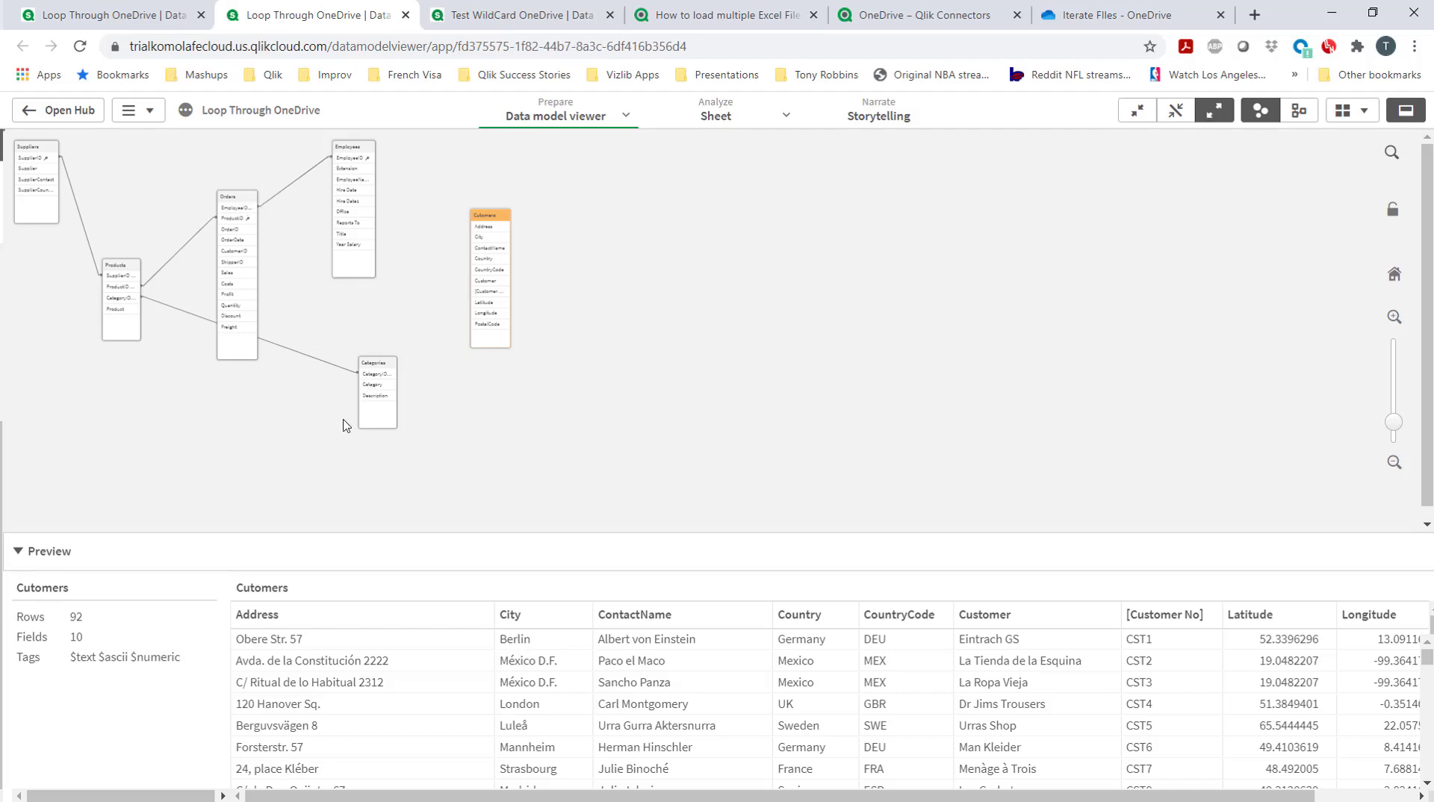
{"action": "mouse_move", "coordinate": [288, 194]}
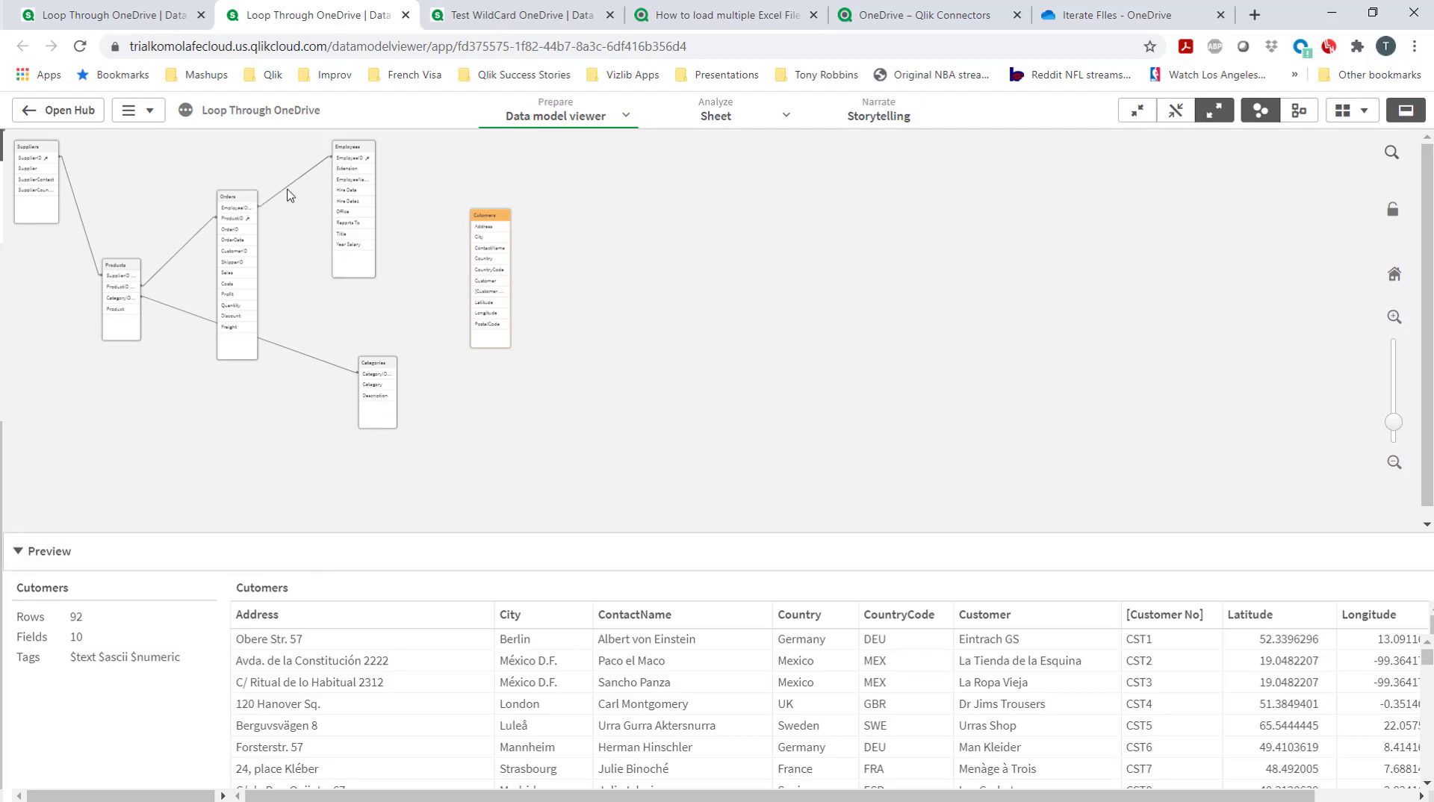
{"action": "mouse_move", "coordinate": [339, 201]}
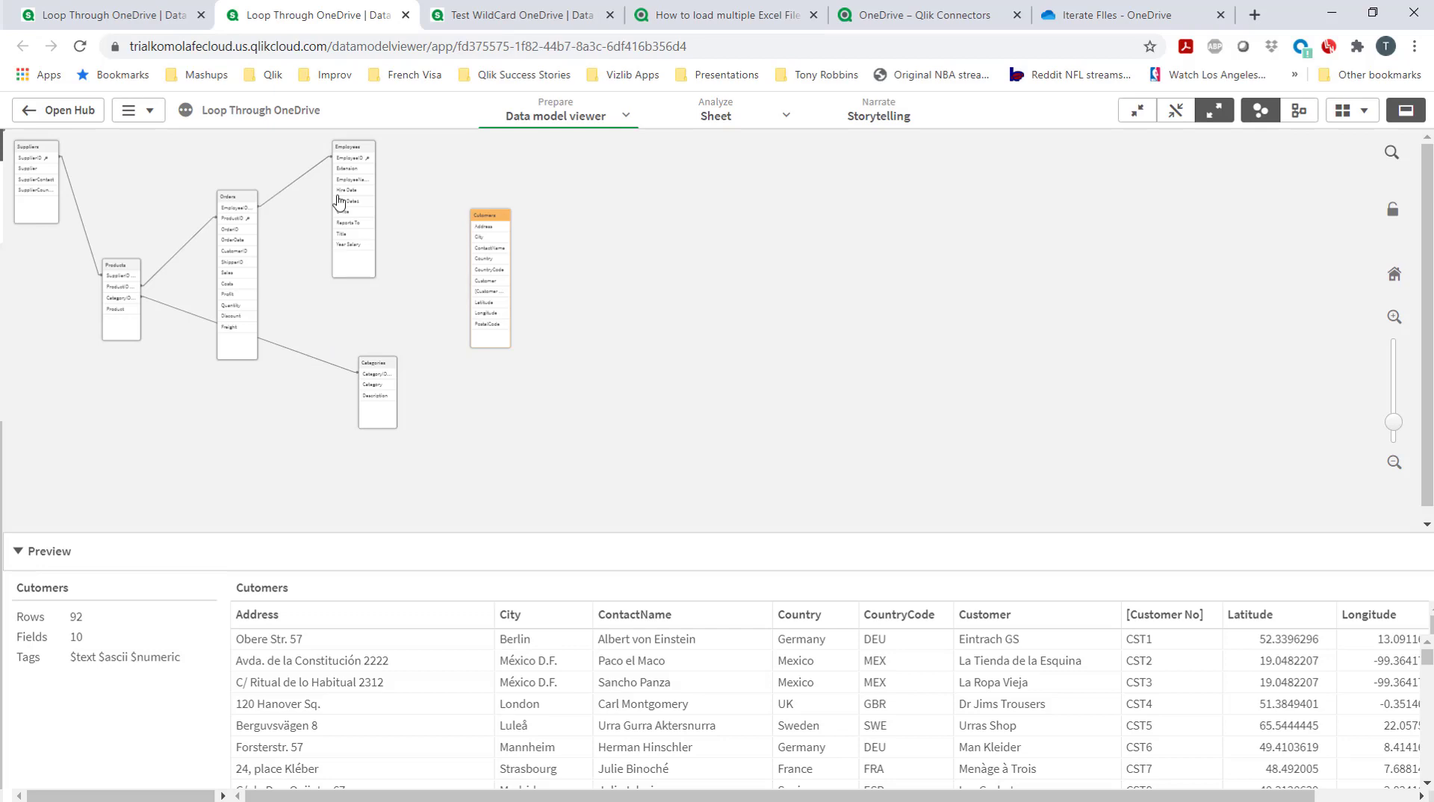
{"action": "left_click", "coordinate": [1125, 15]}
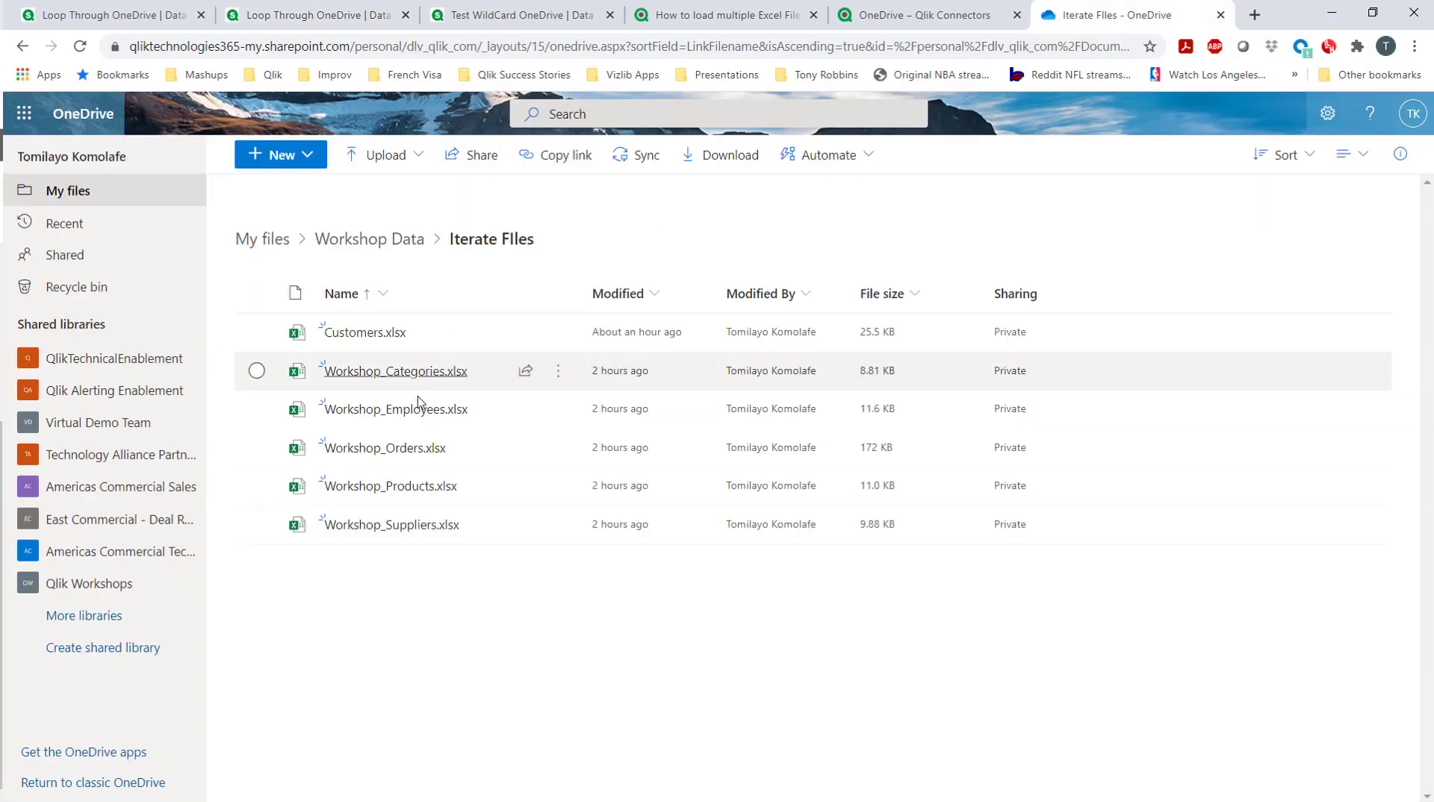